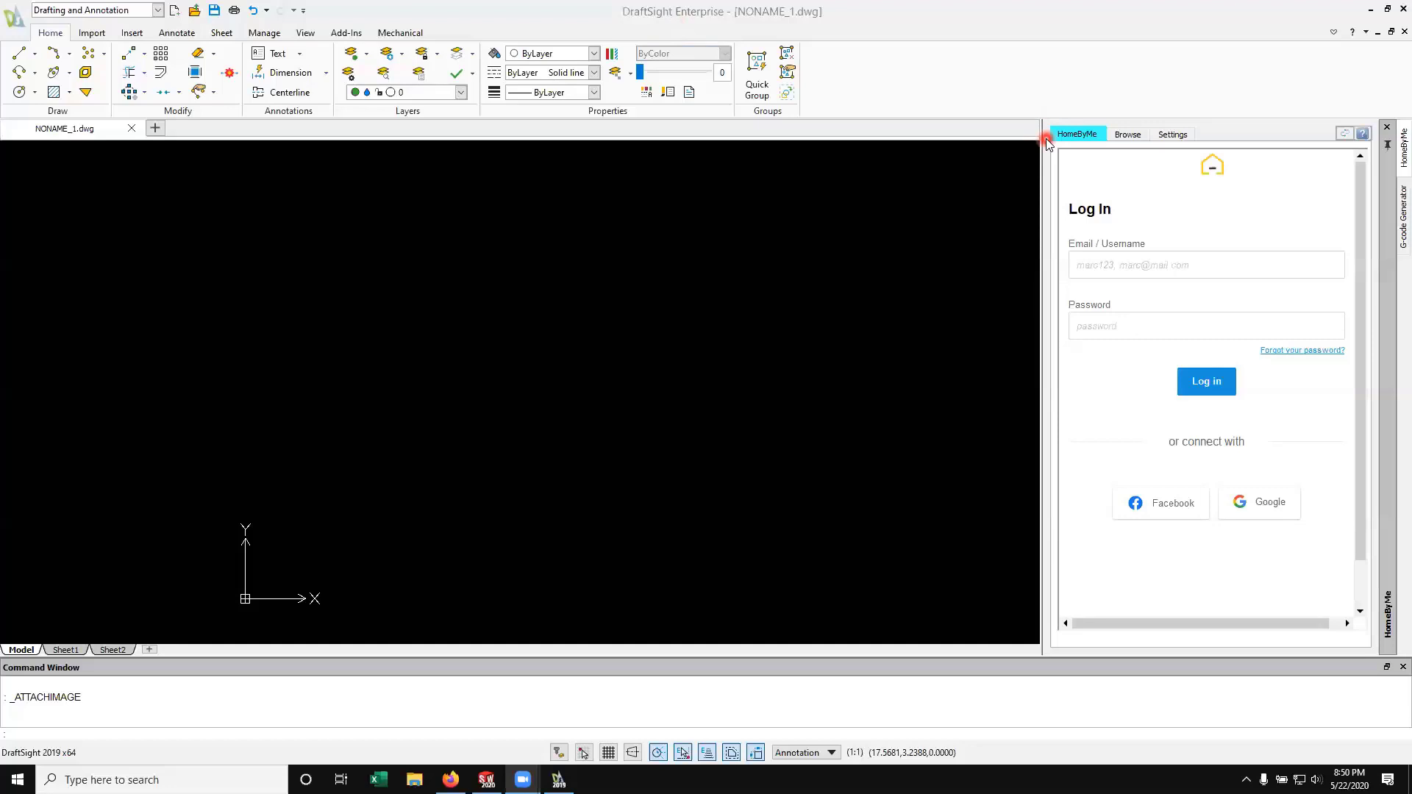
pyautogui.moveTo(1024, 105)
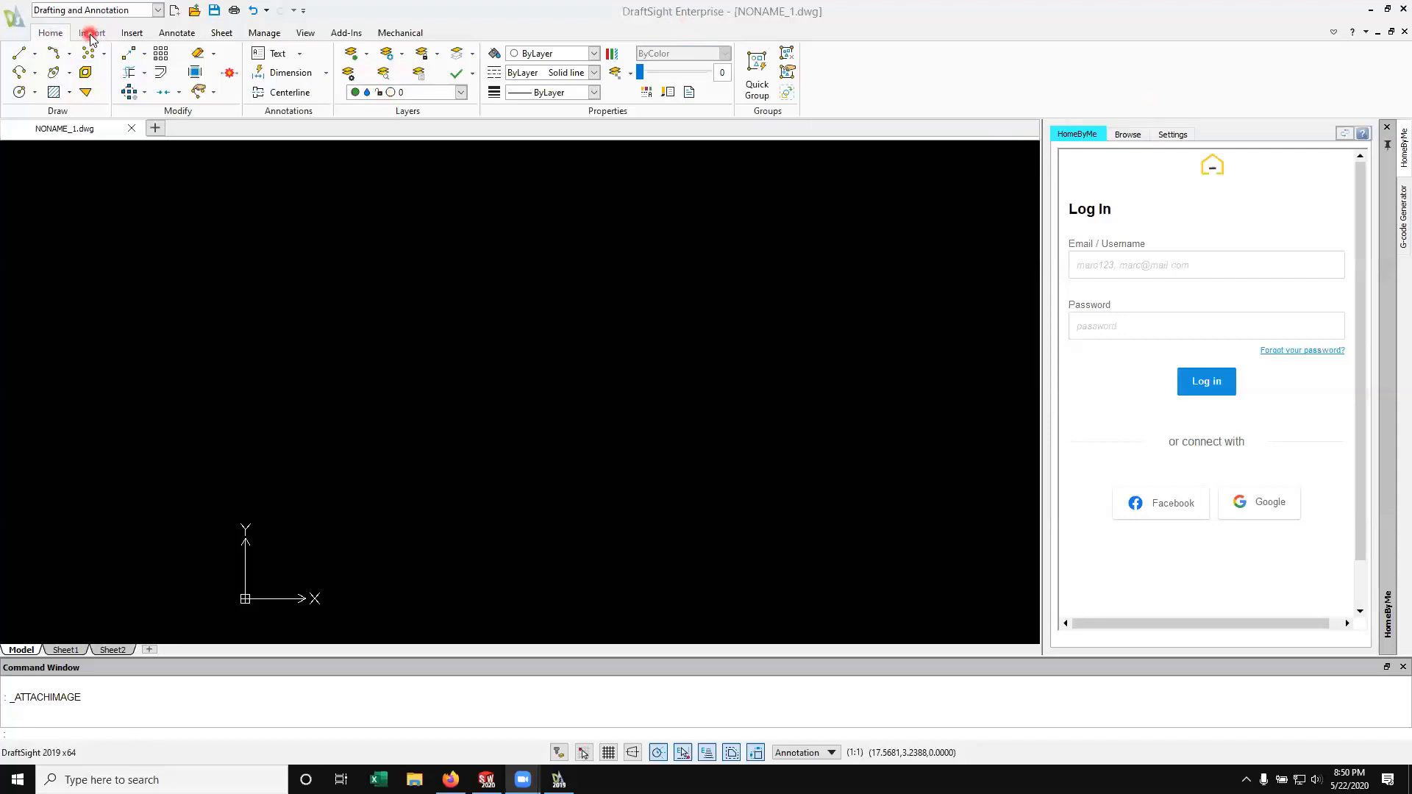
# Show the Import ribbon tools in the blank NONAME_1 drawing
pyautogui.click(92, 32)
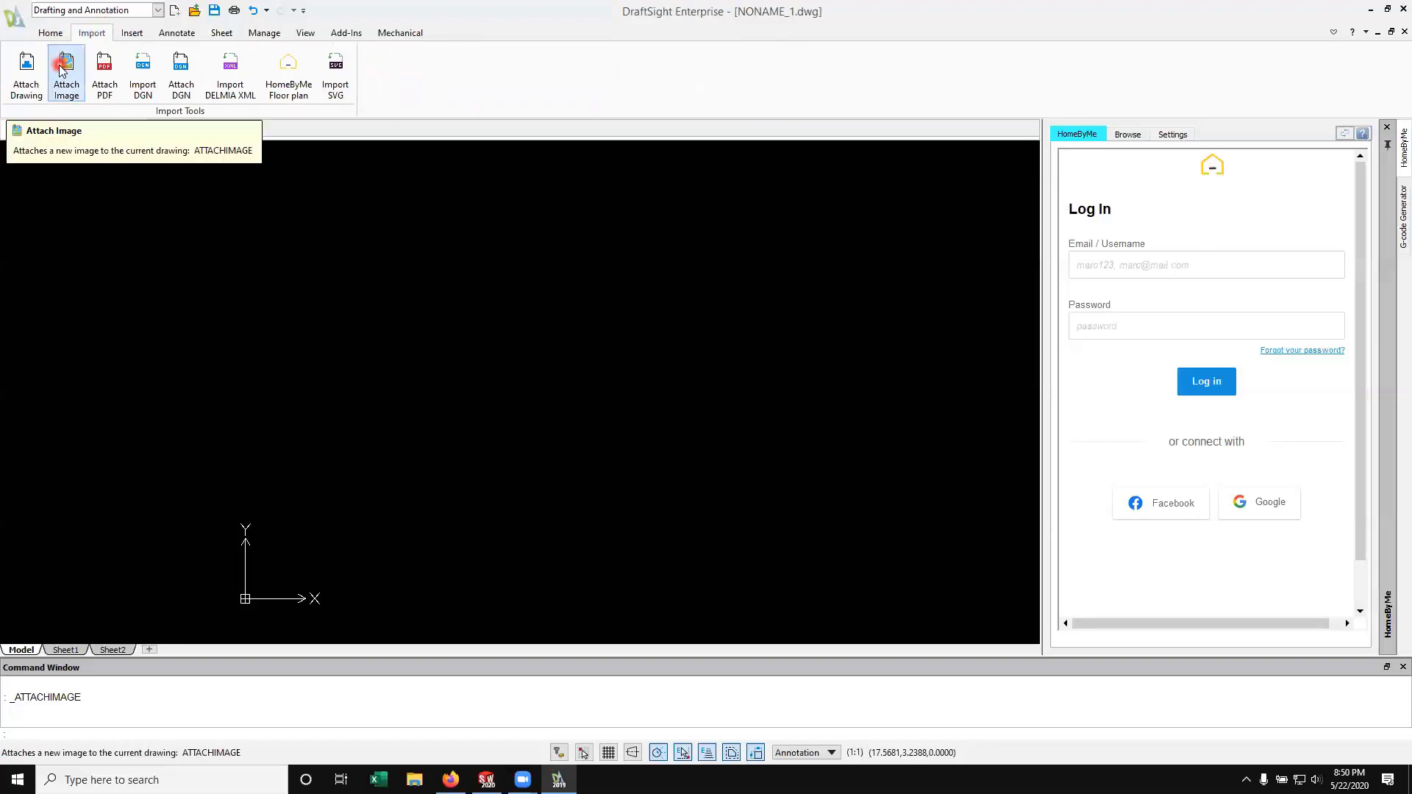
# Attach Buckeyes_logo.png at the origin with scale factor 3
pyautogui.click(64, 72)
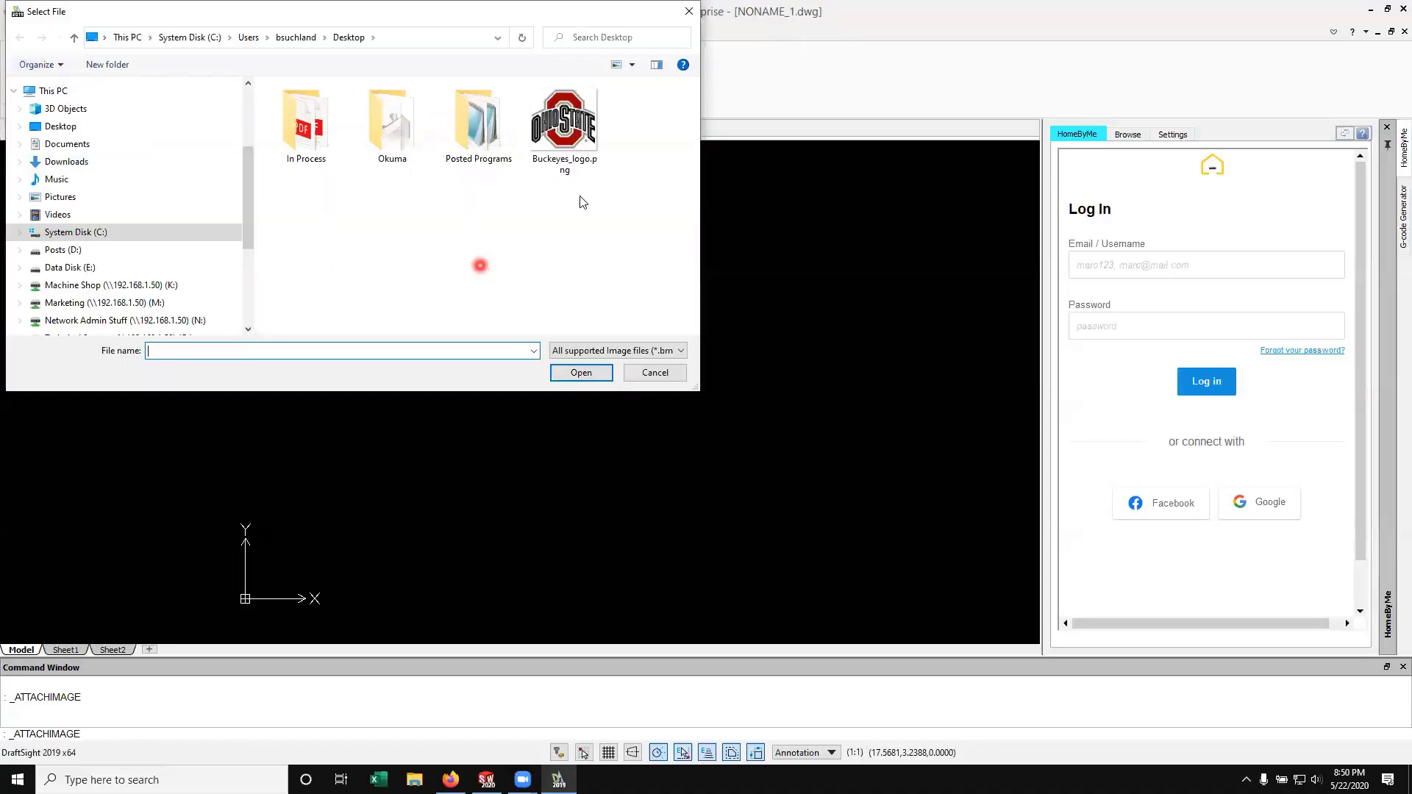
pyautogui.click(564, 122)
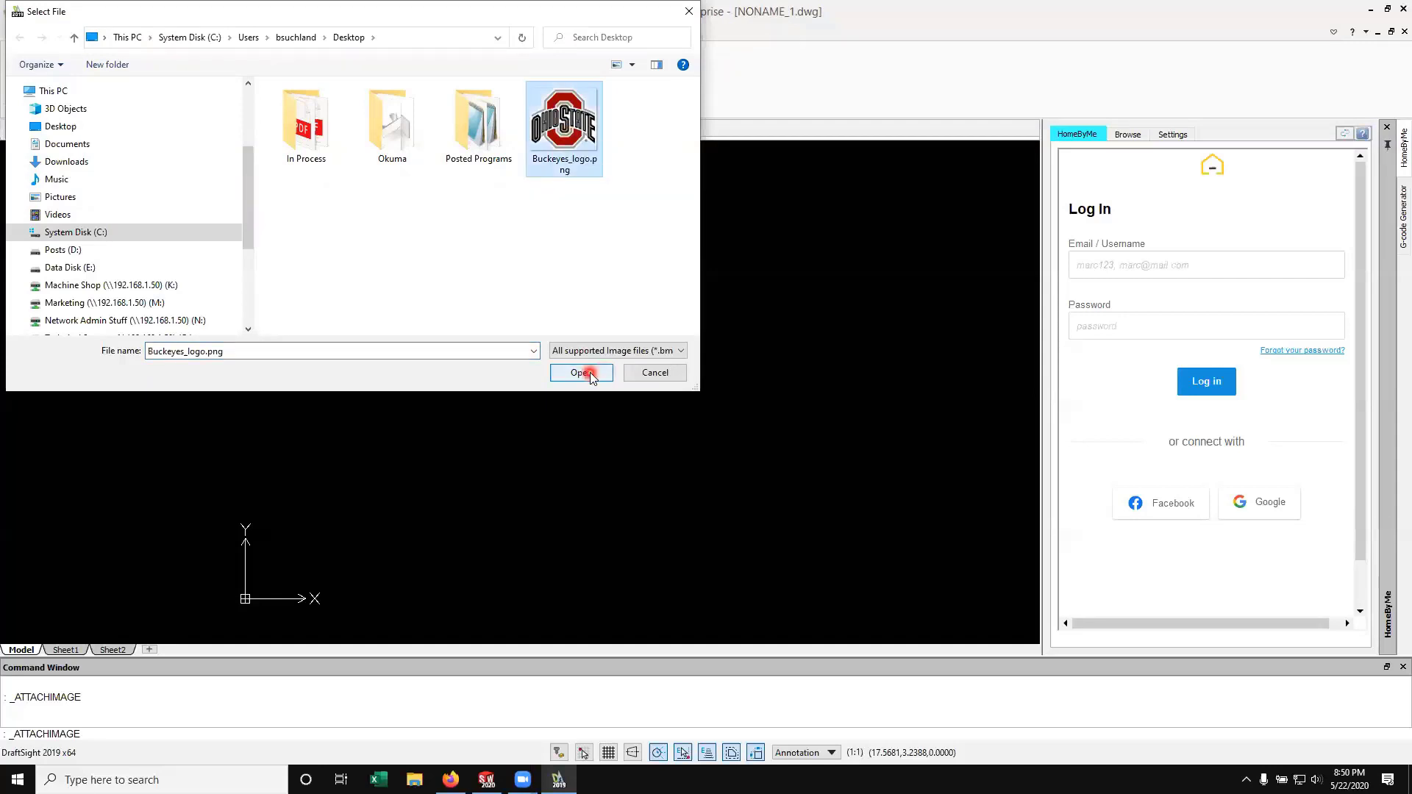
pyautogui.click(581, 372)
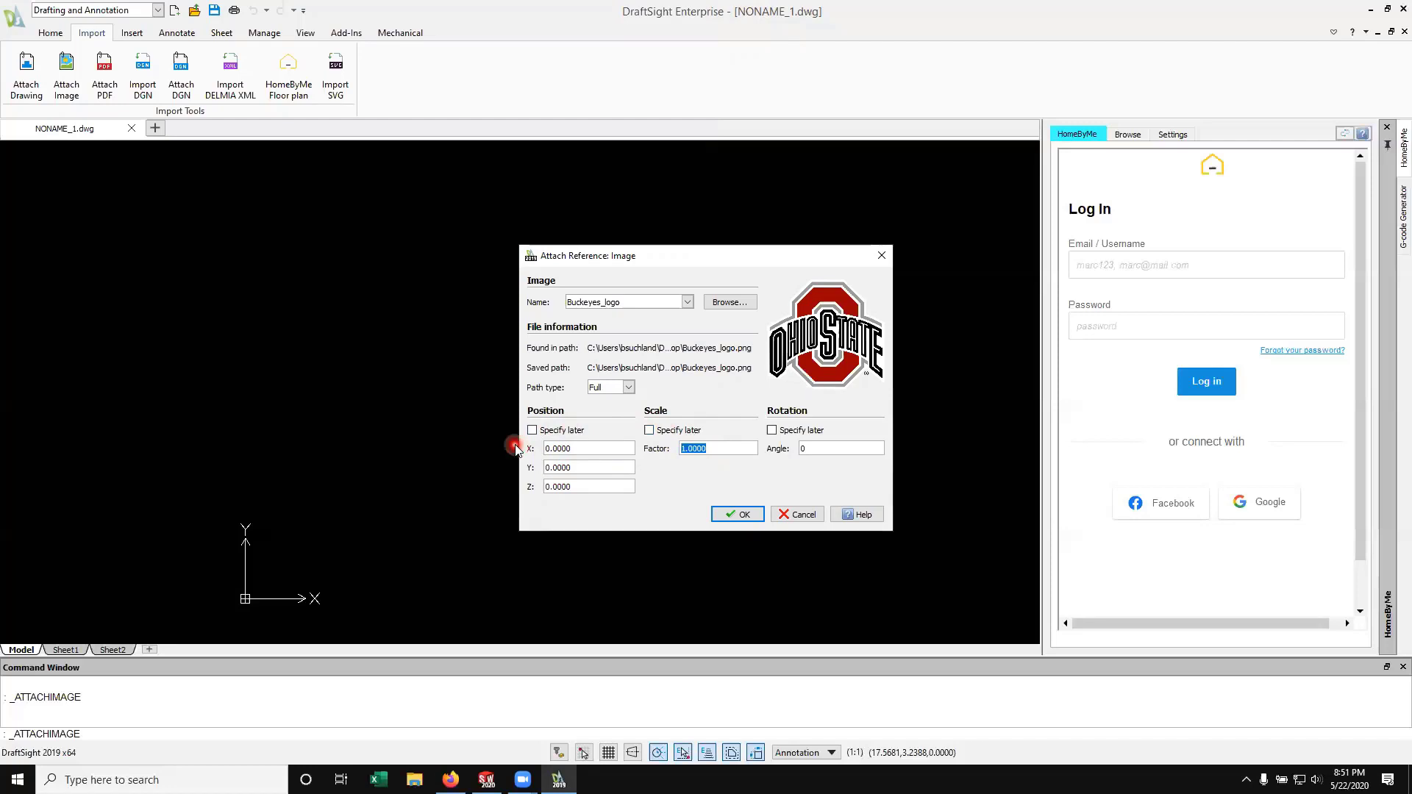
pyautogui.write('3')
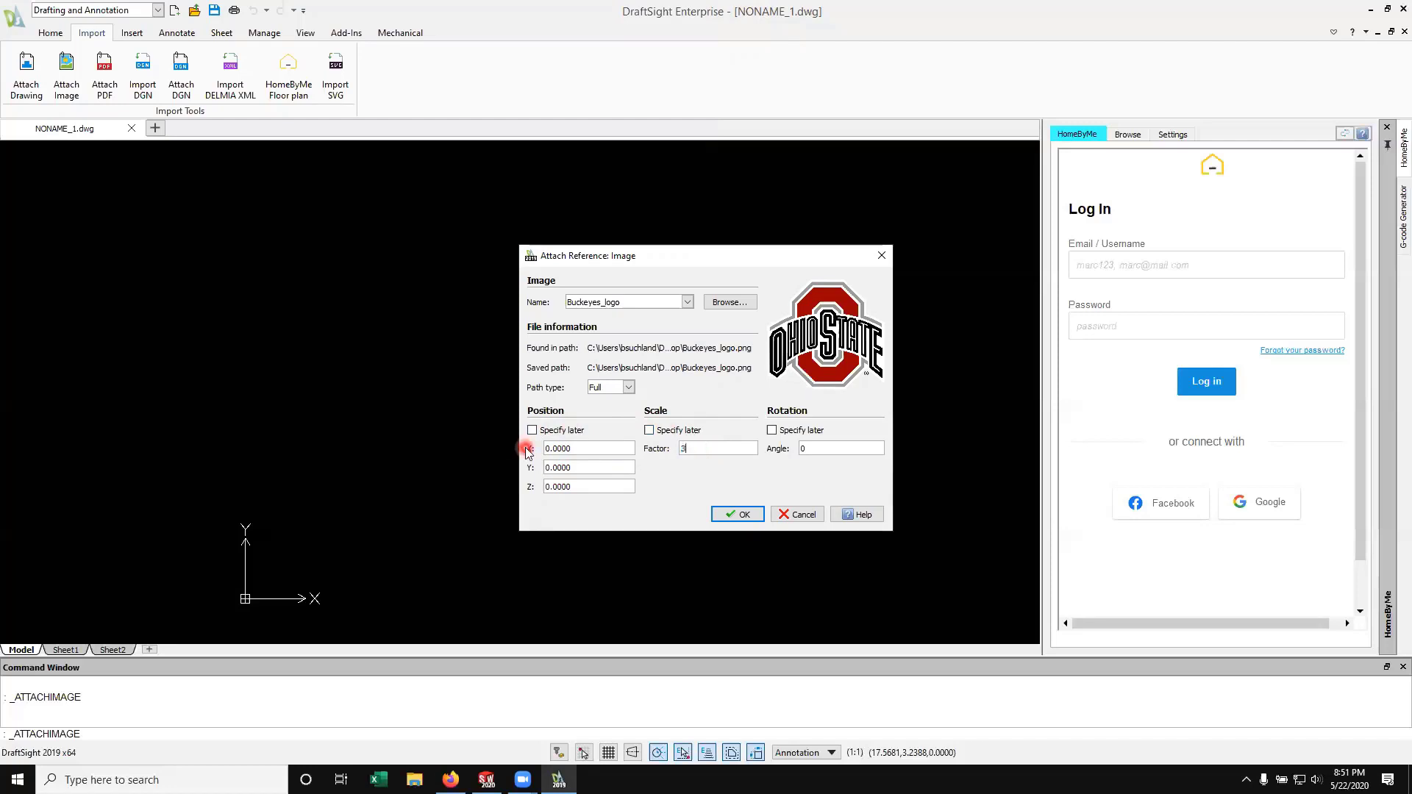
pyautogui.click(737, 513)
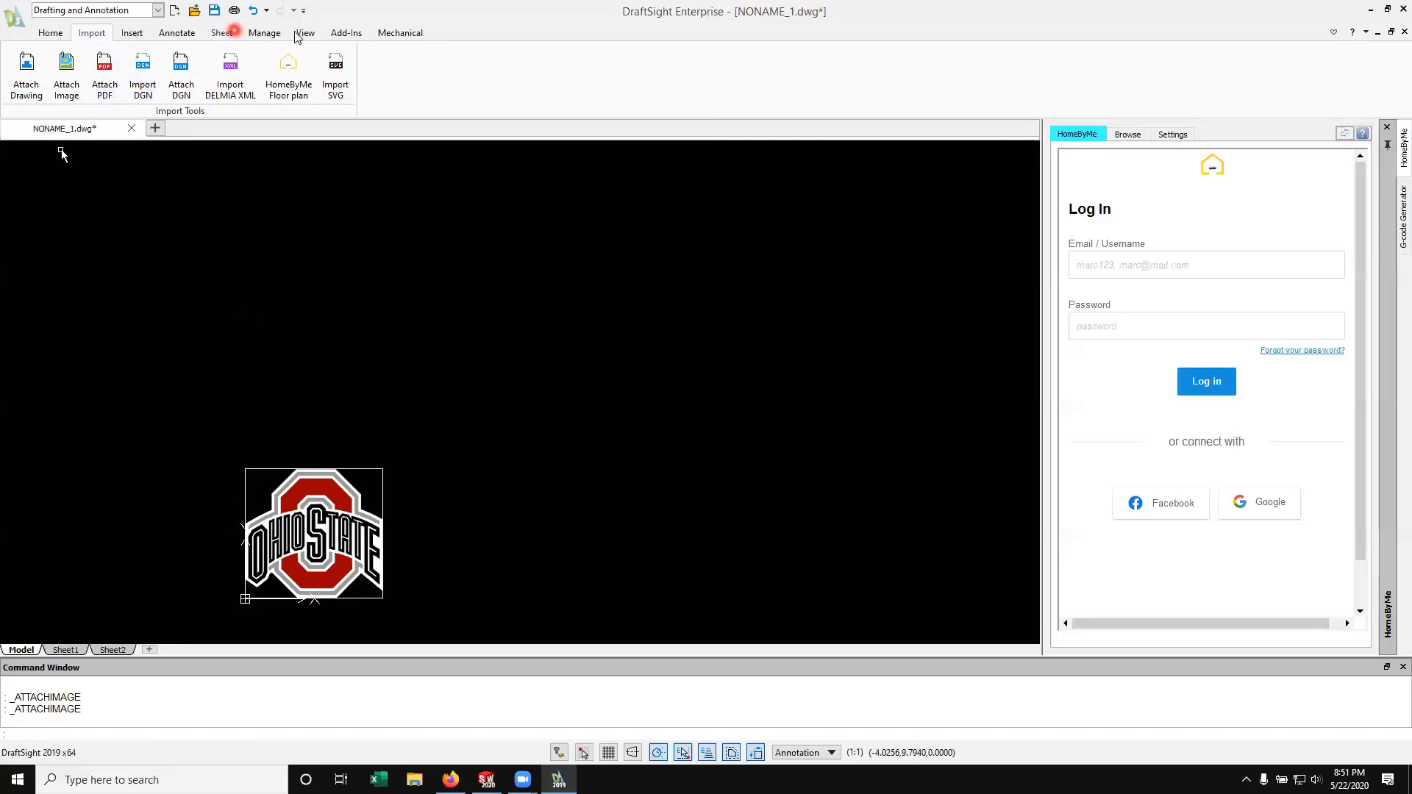
# Pan and zoom so the logo fills the drawing area, then show the Add-Ins tools
pyautogui.click(304, 32)
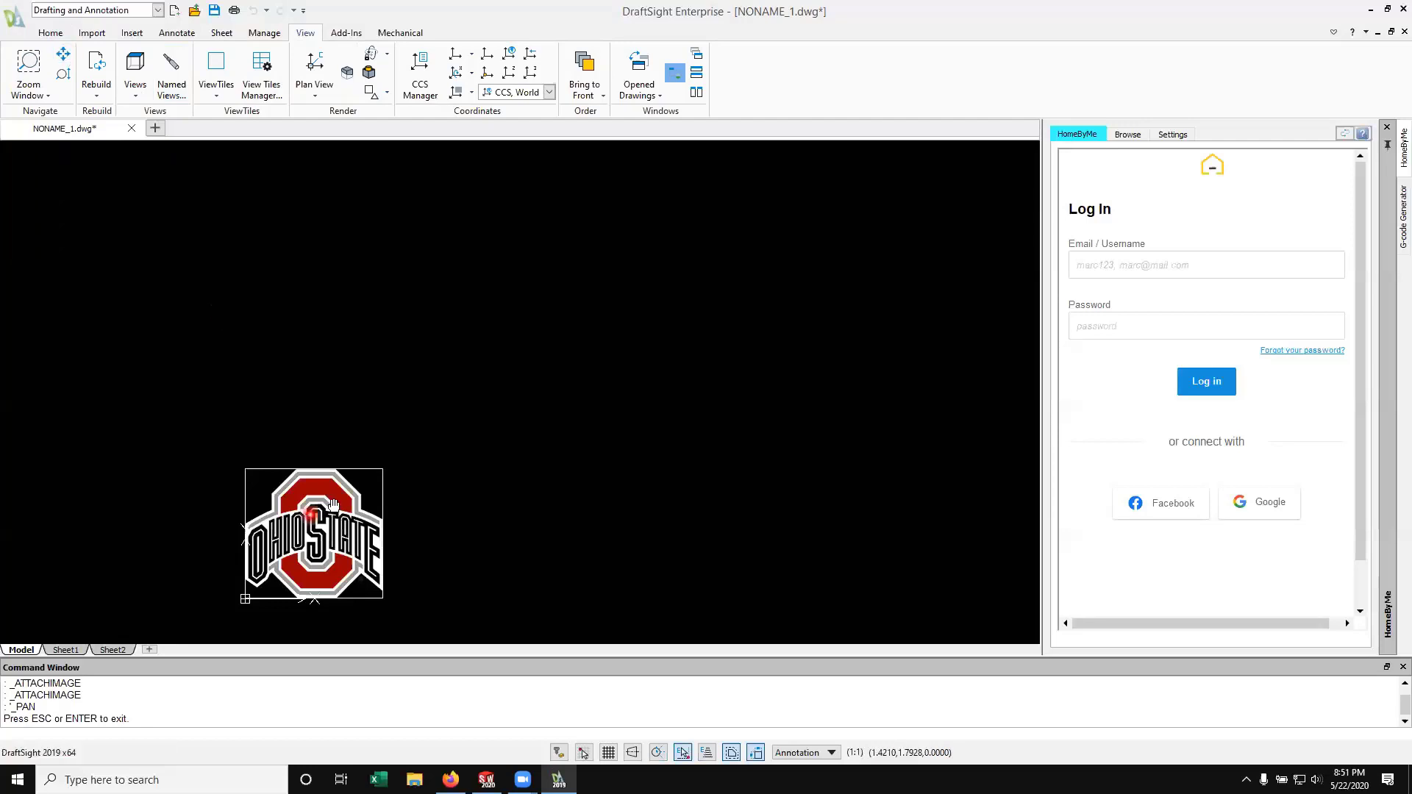
pyautogui.moveTo(315, 534); pyautogui.dragTo(531, 391)
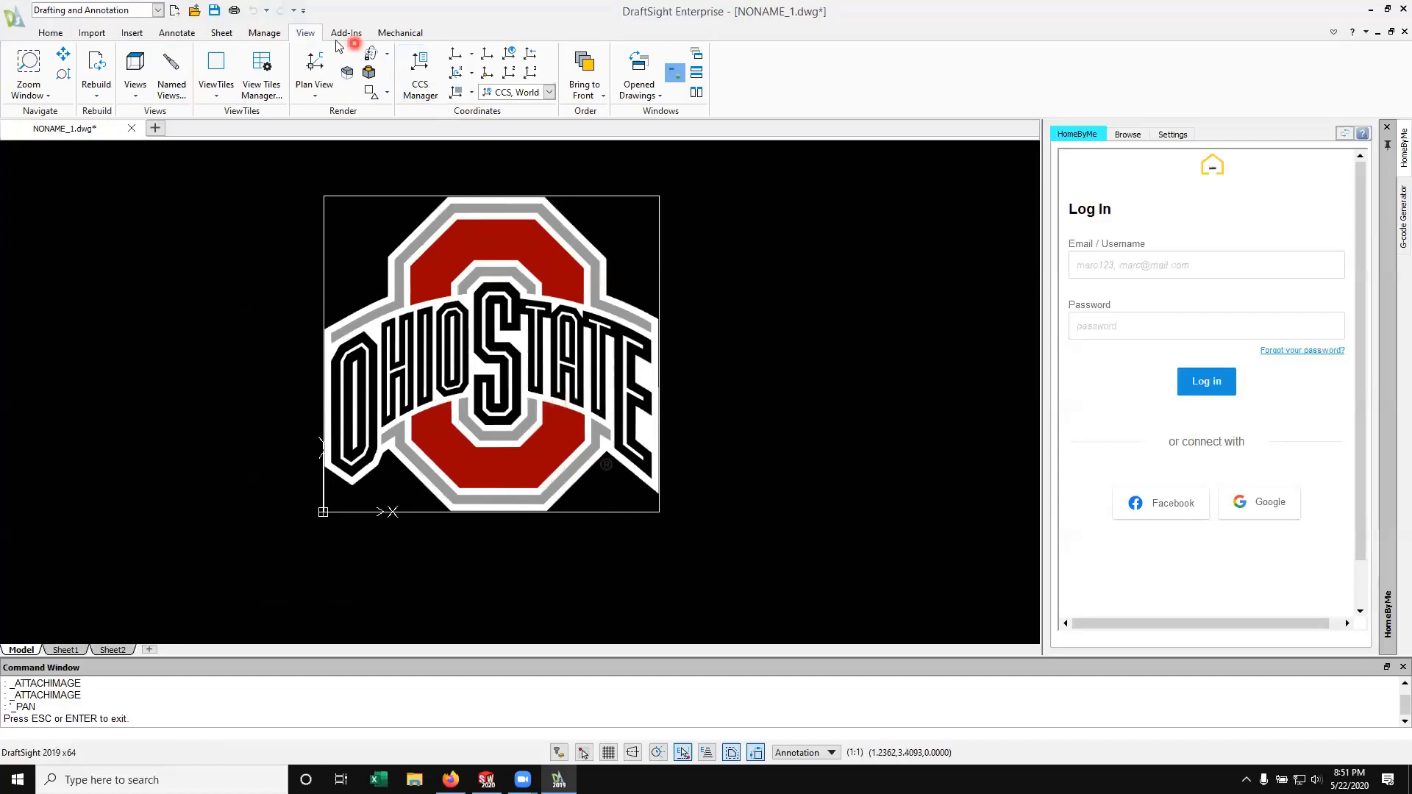
pyautogui.click(346, 33)
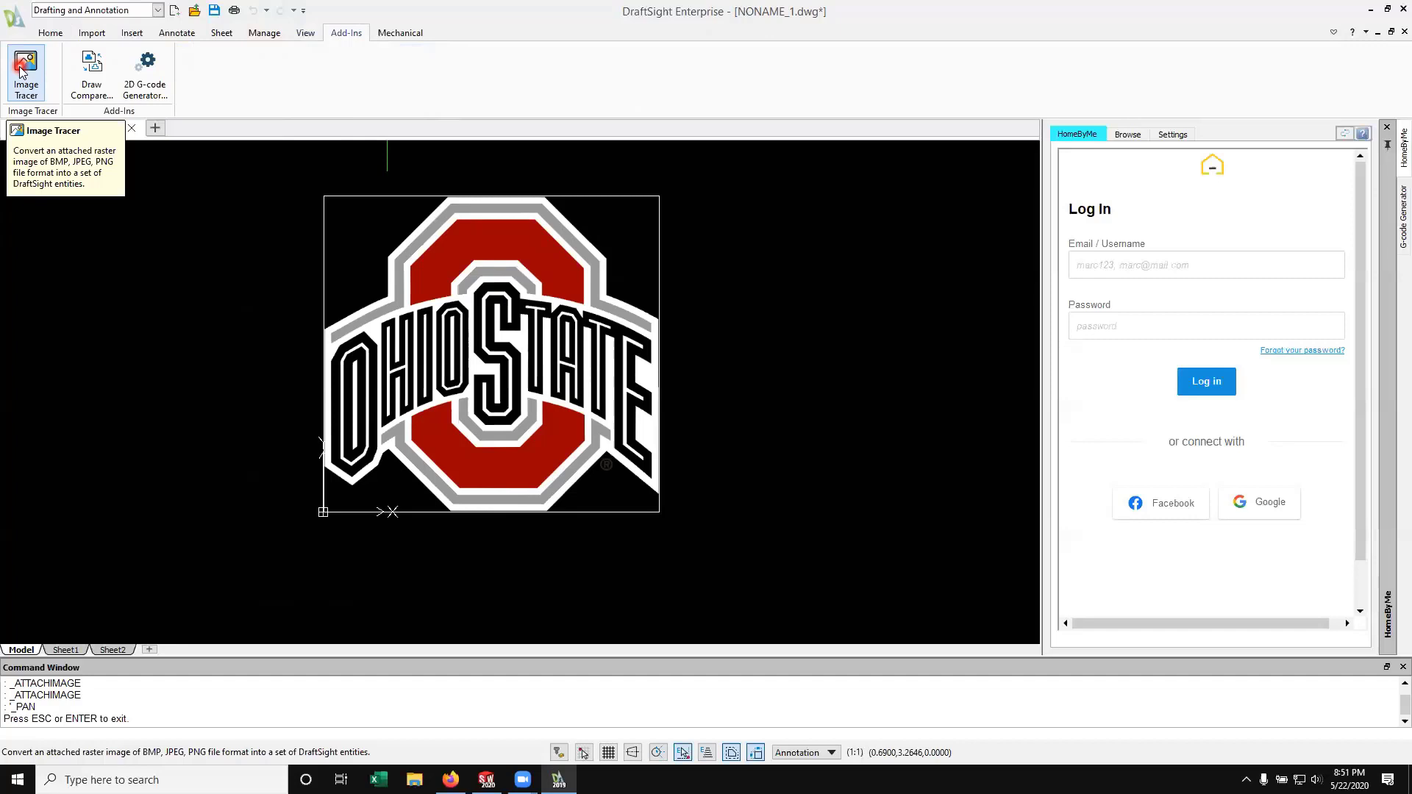
# Start Image Tracer with the FloorPlan High Quality, High-Res Image profile and review the advanced detection options
pyautogui.click(25, 73)
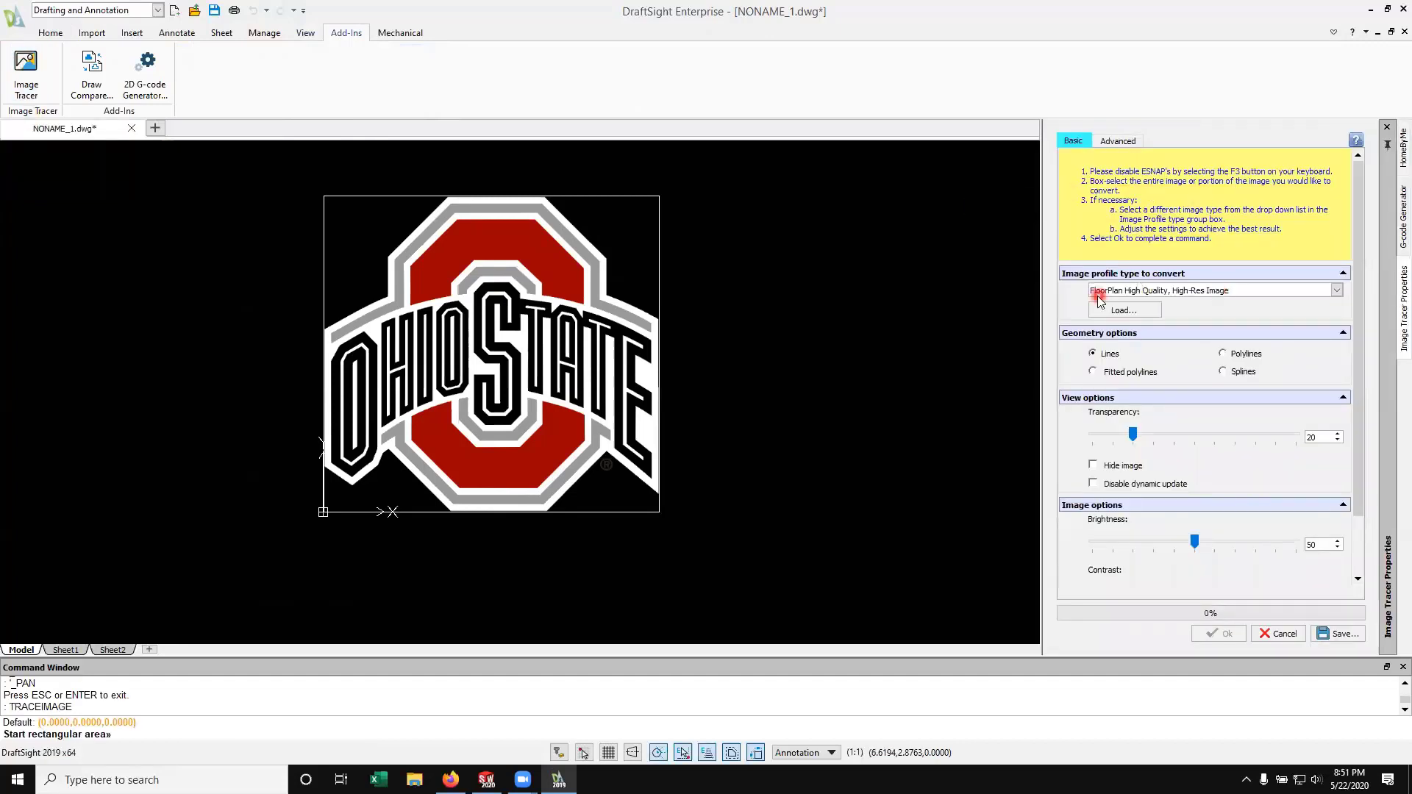
pyautogui.click(1335, 290)
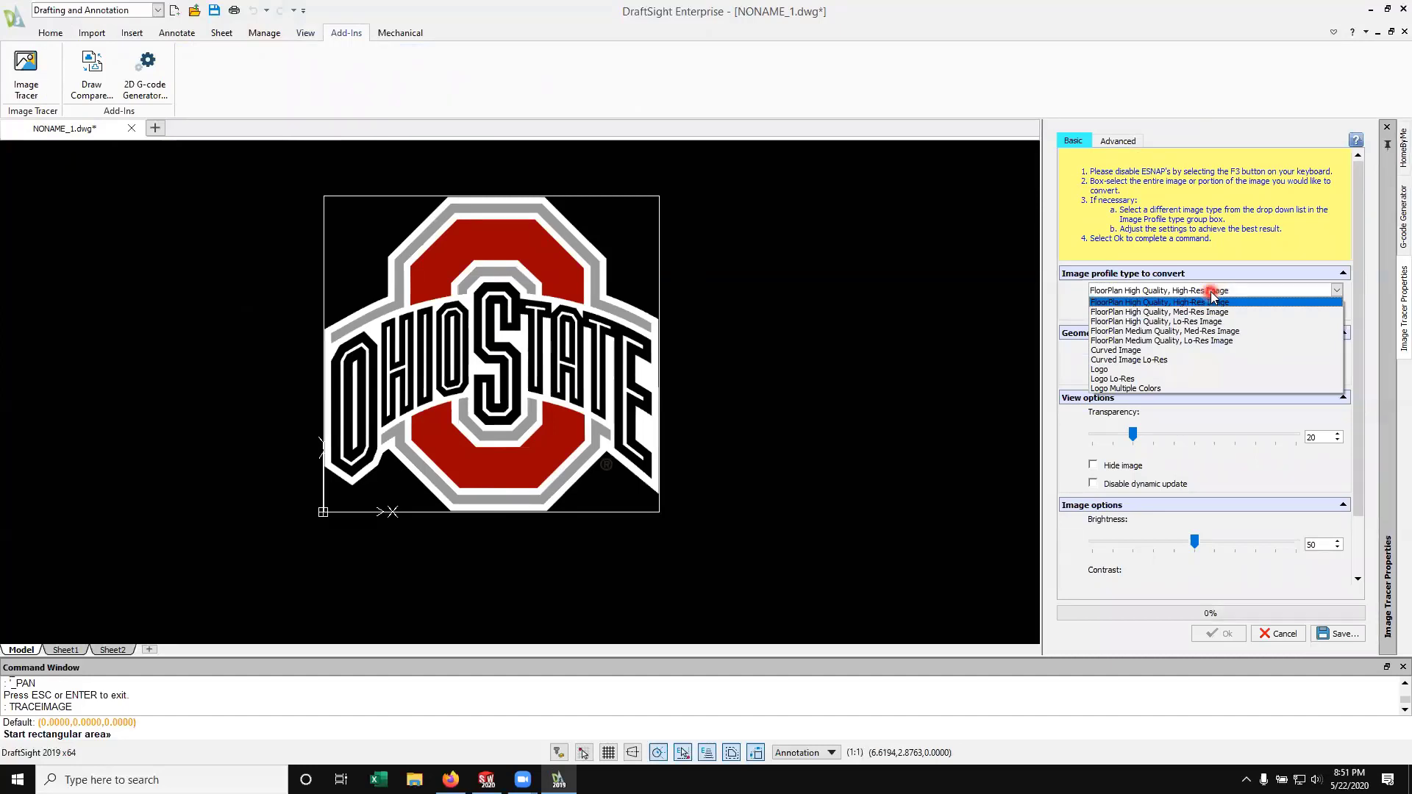
pyautogui.moveTo(1210, 296)
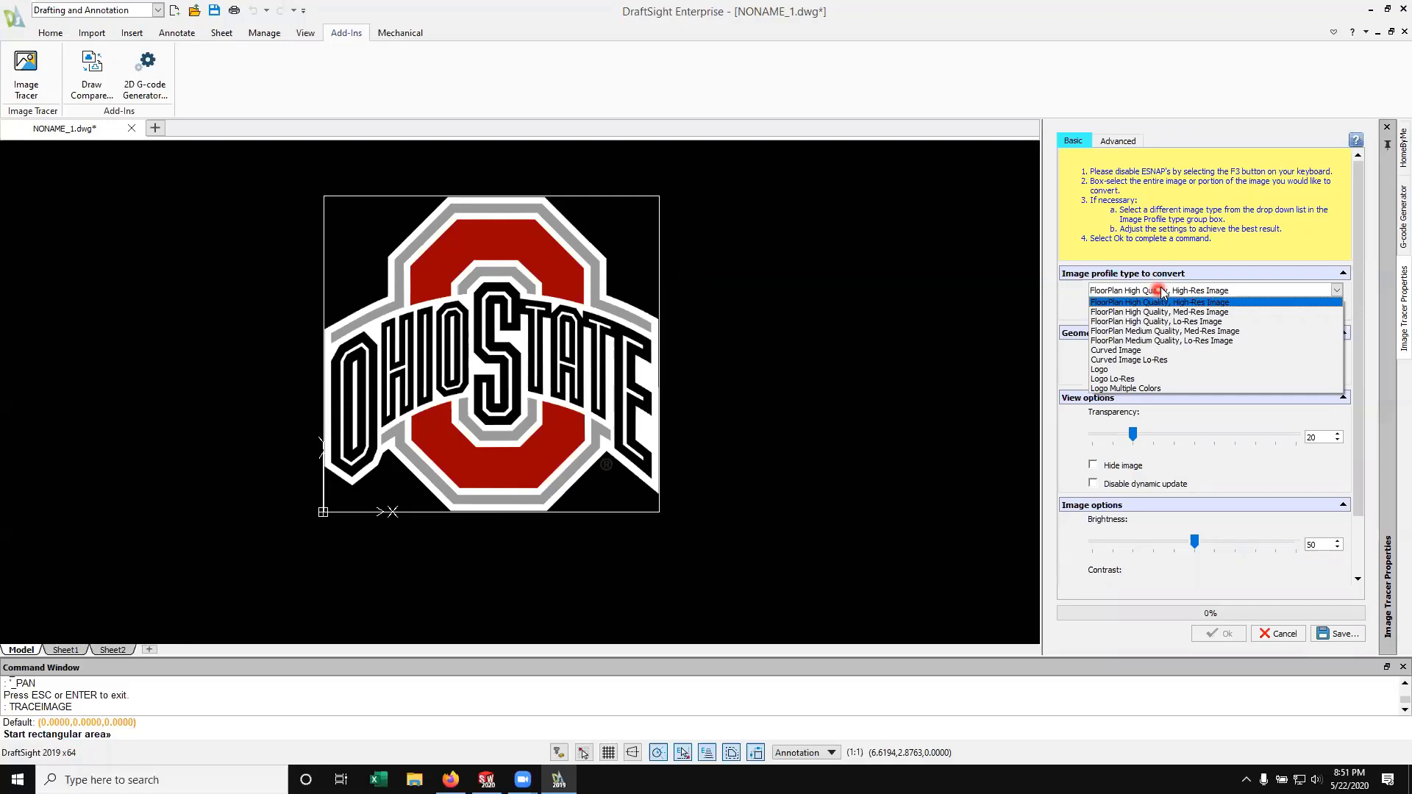
pyautogui.click(1162, 290)
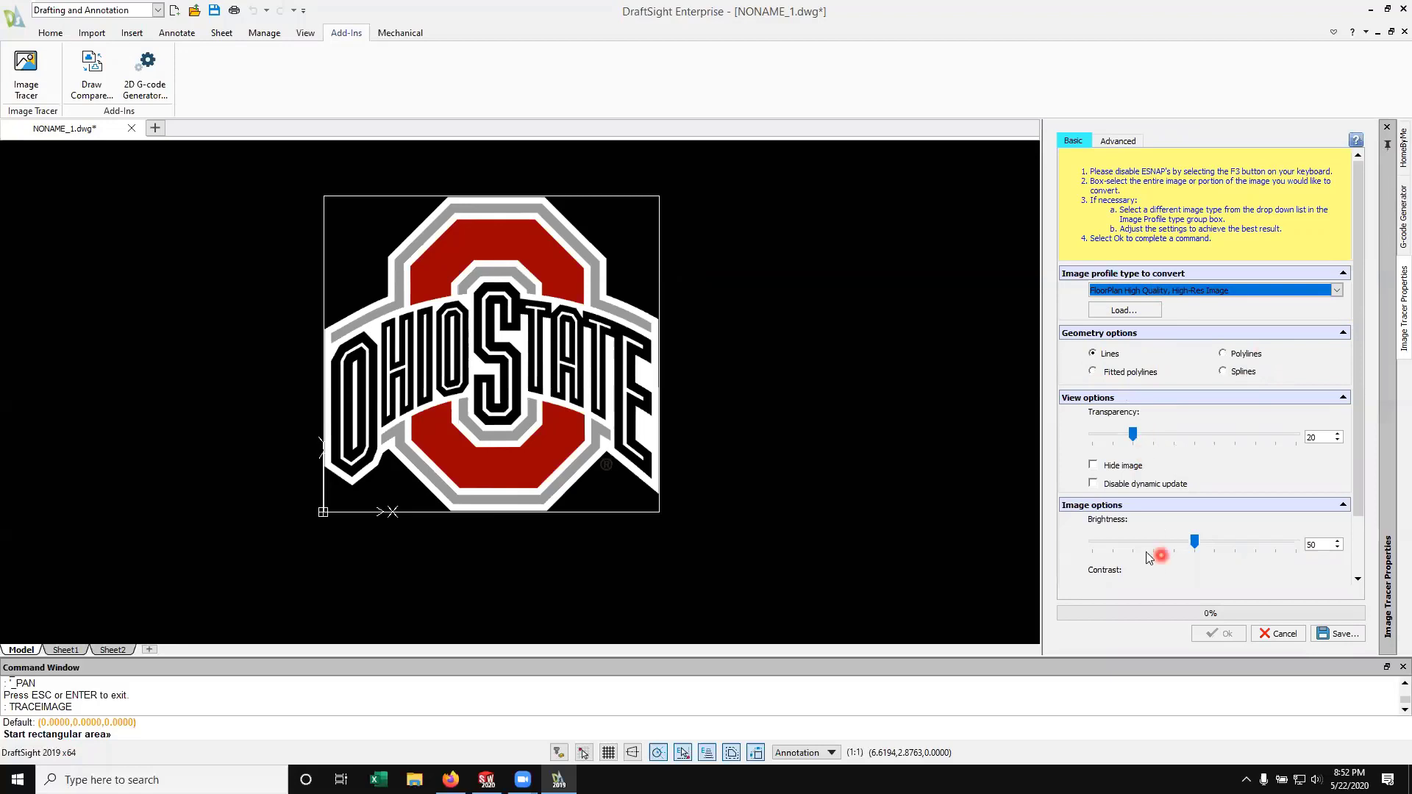
pyautogui.click(1118, 141)
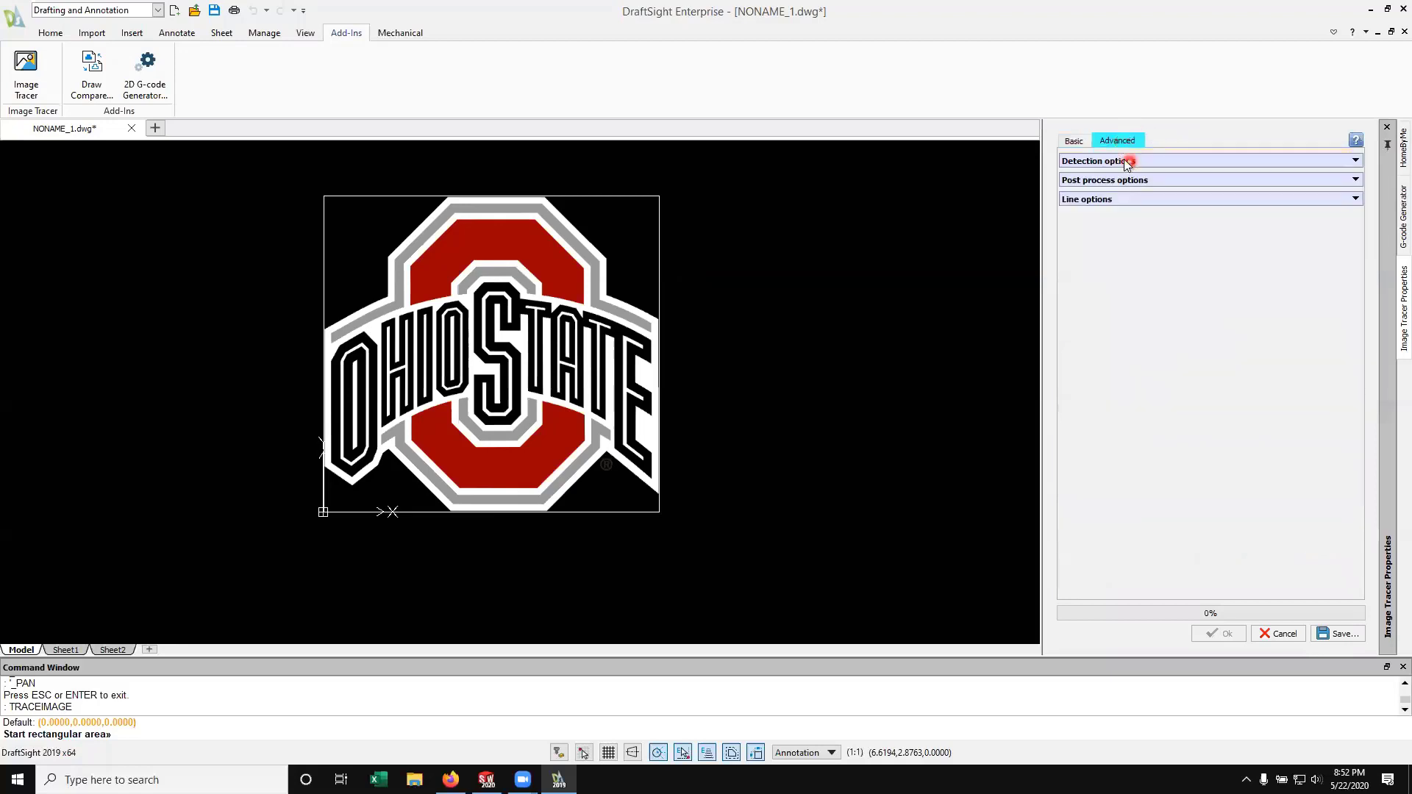
pyautogui.click(1116, 160)
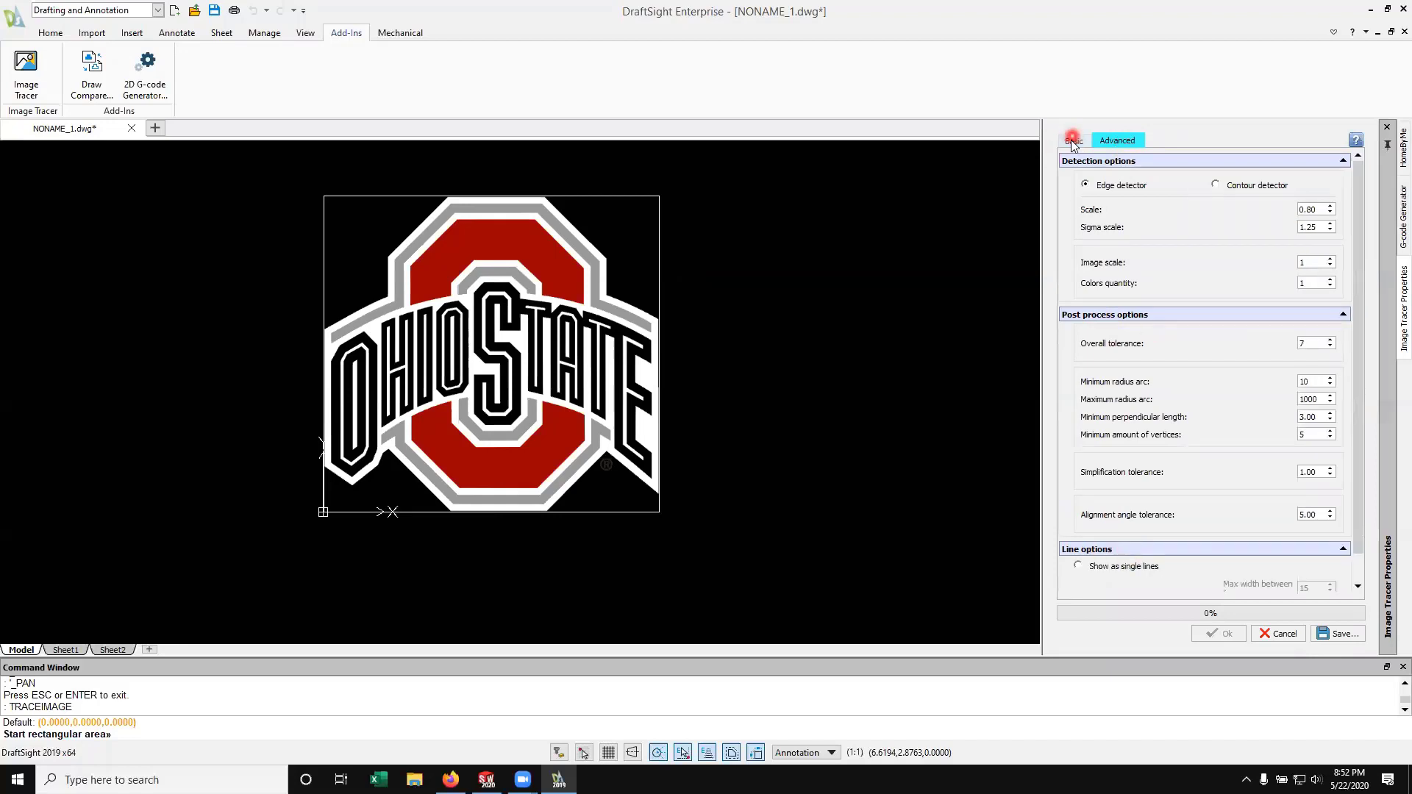
pyautogui.click(1072, 142)
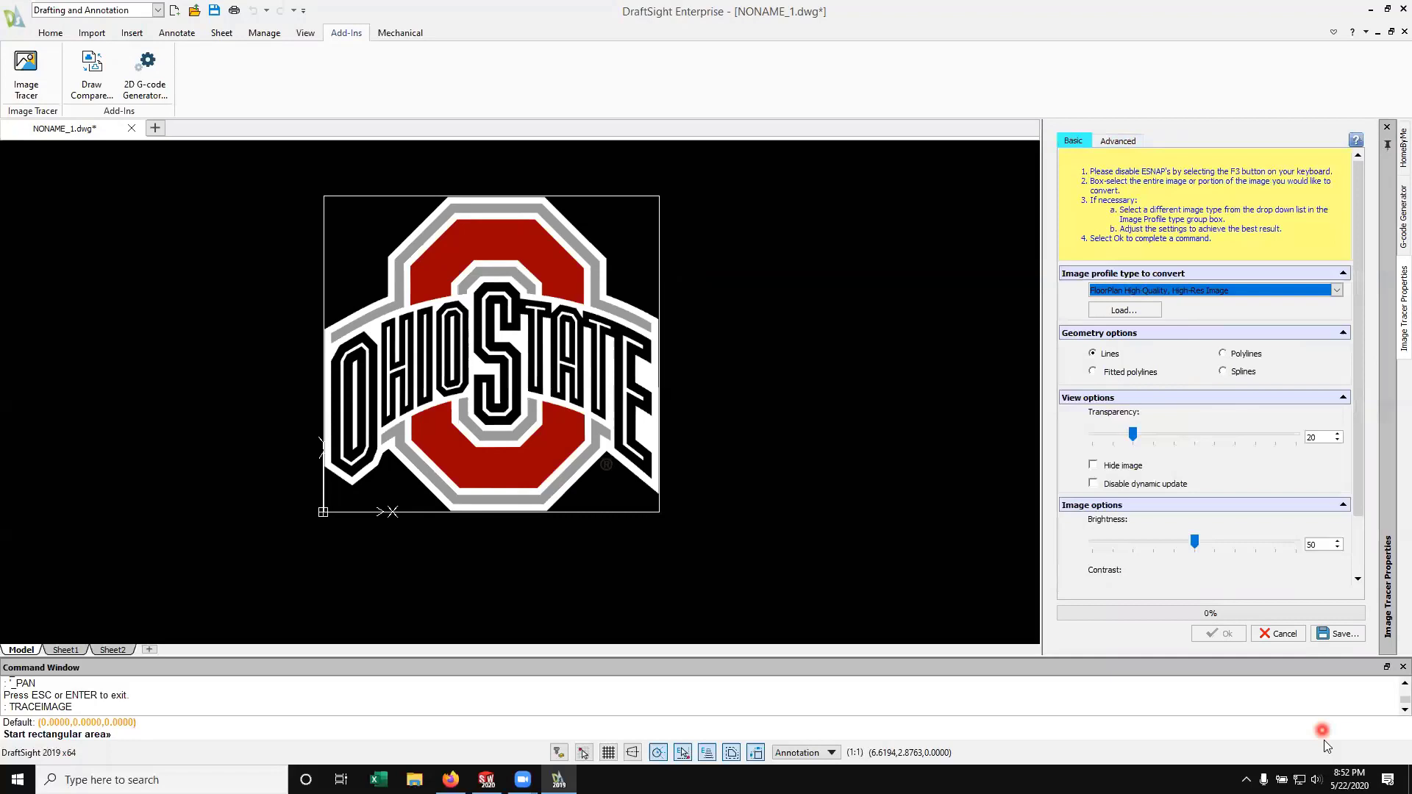
pyautogui.moveTo(727, 375)
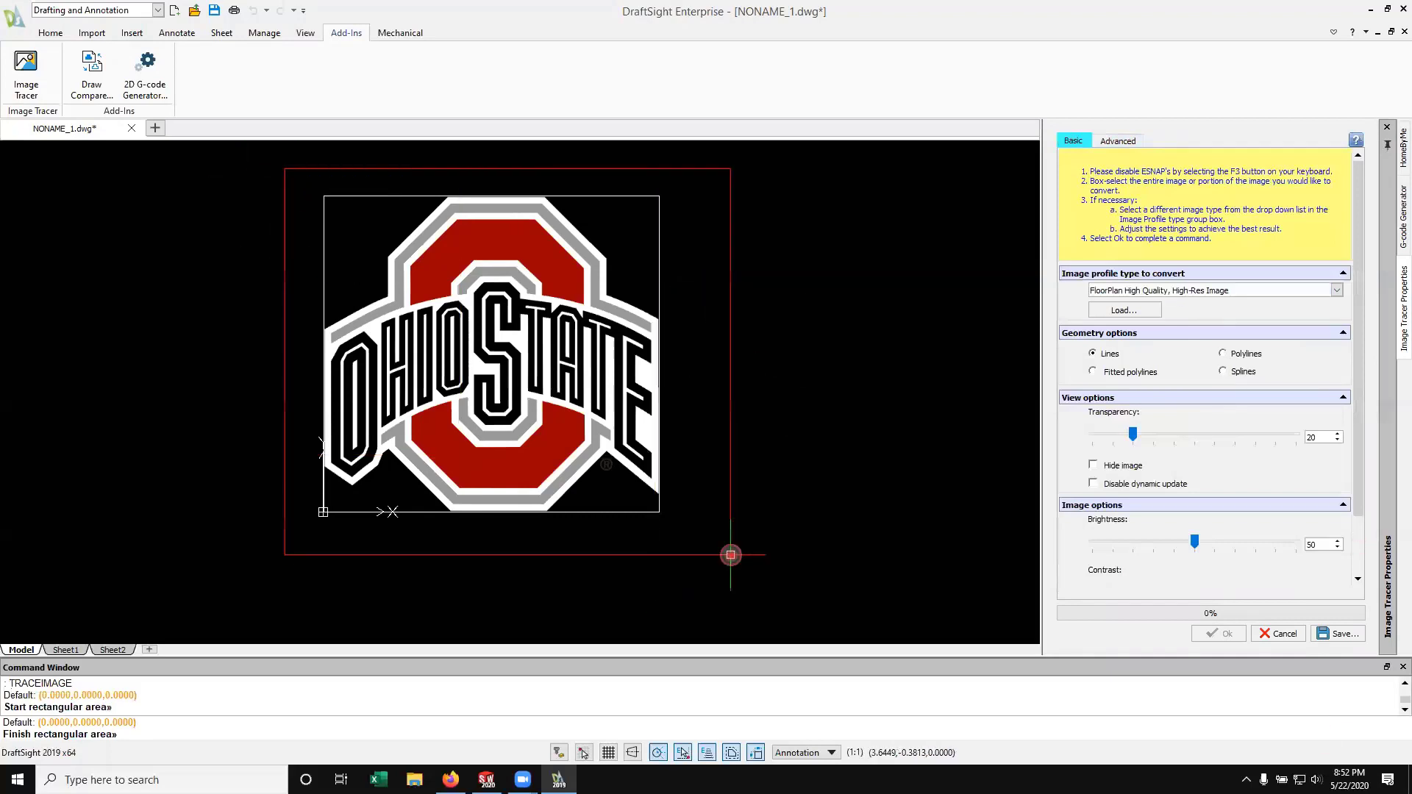
# Box-select the whole logo, hide the image to check the traced outlines, and confirm the trace
pyautogui.click(731, 555)
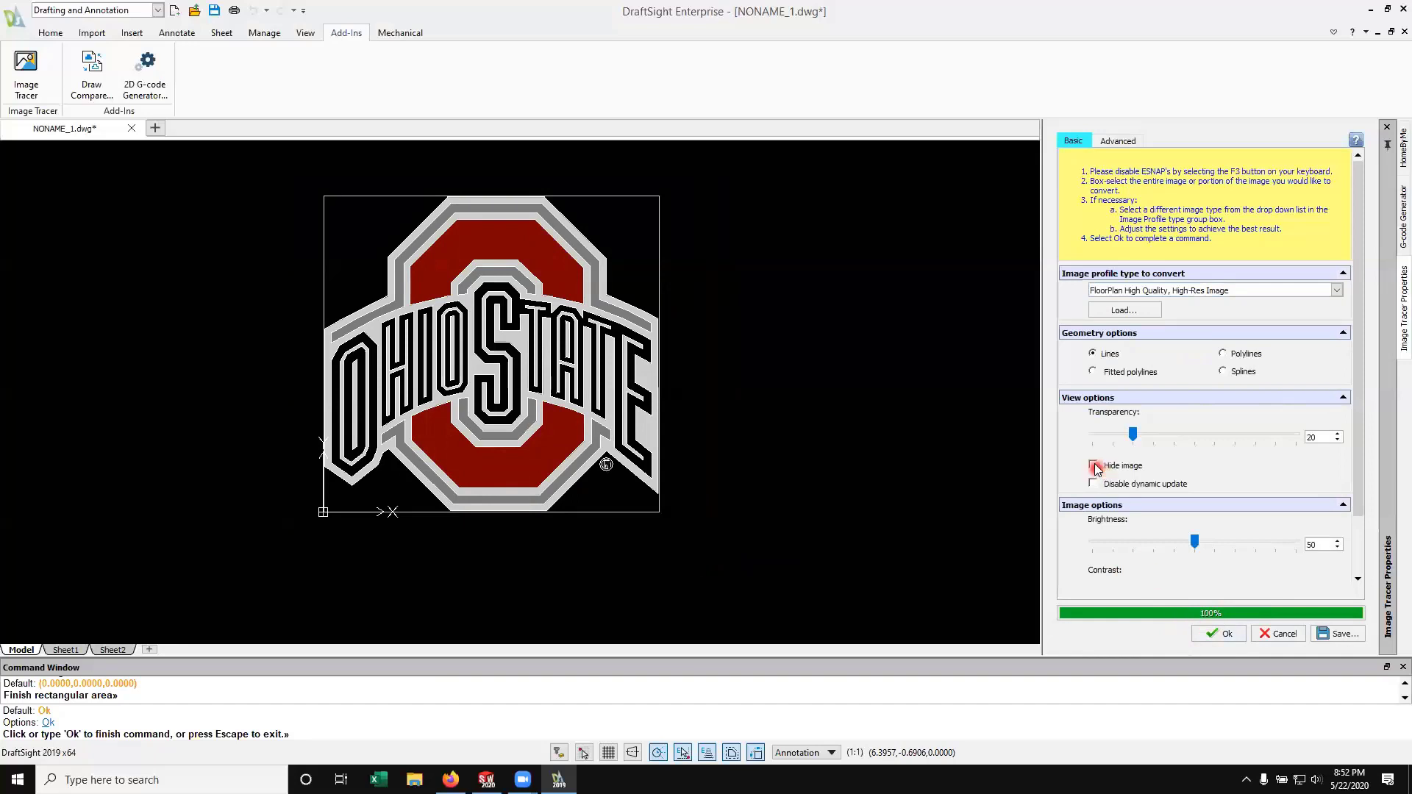
pyautogui.click(1093, 466)
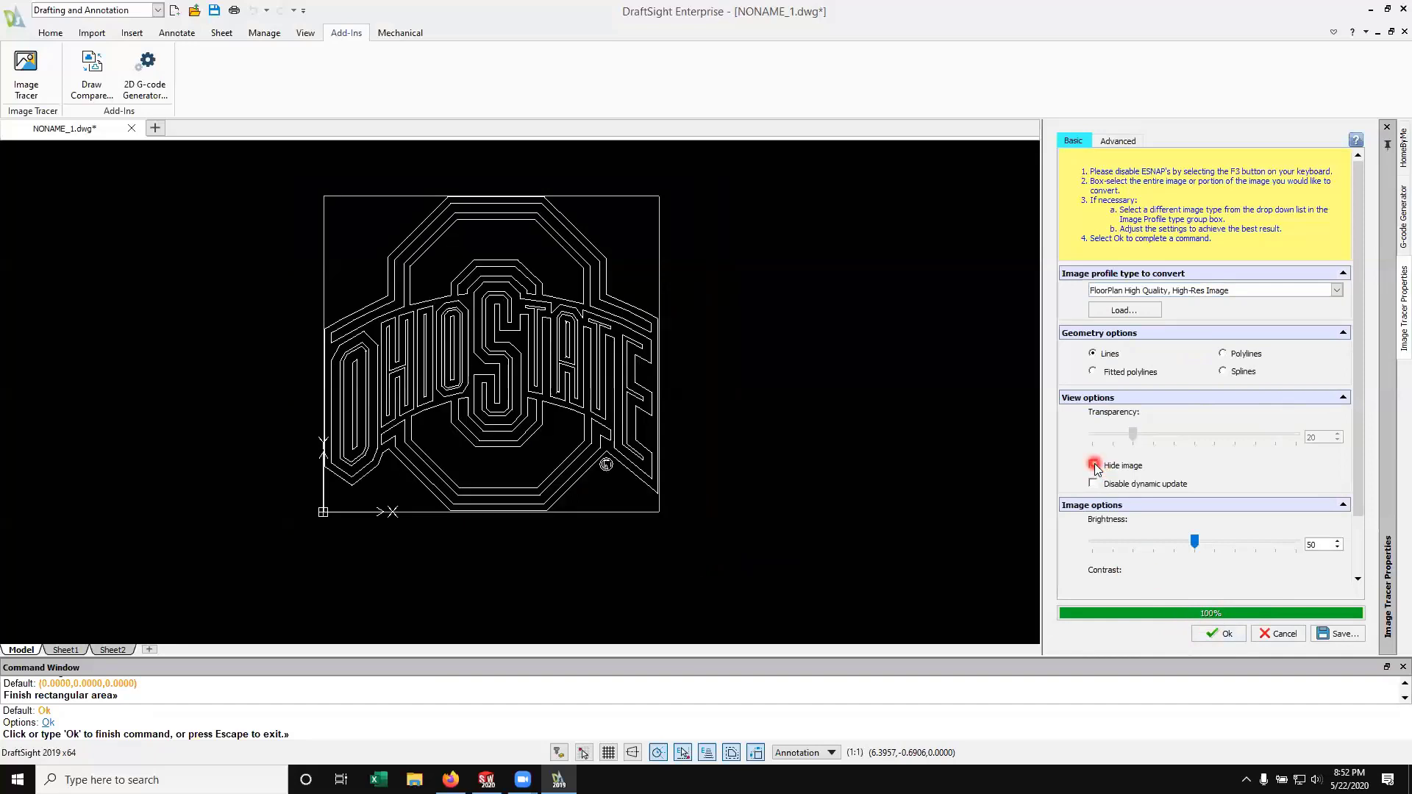
pyautogui.moveTo(1094, 466)
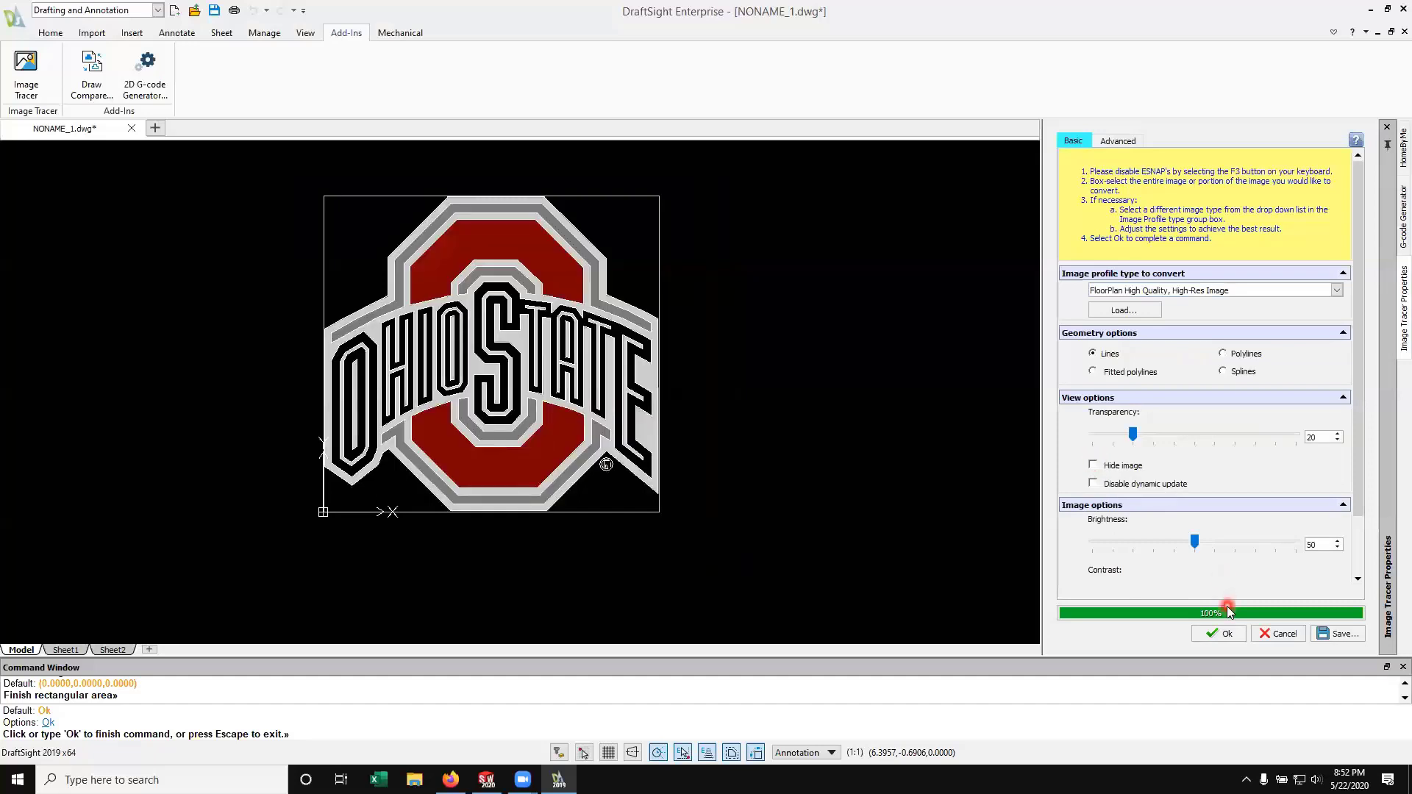
pyautogui.click(1218, 632)
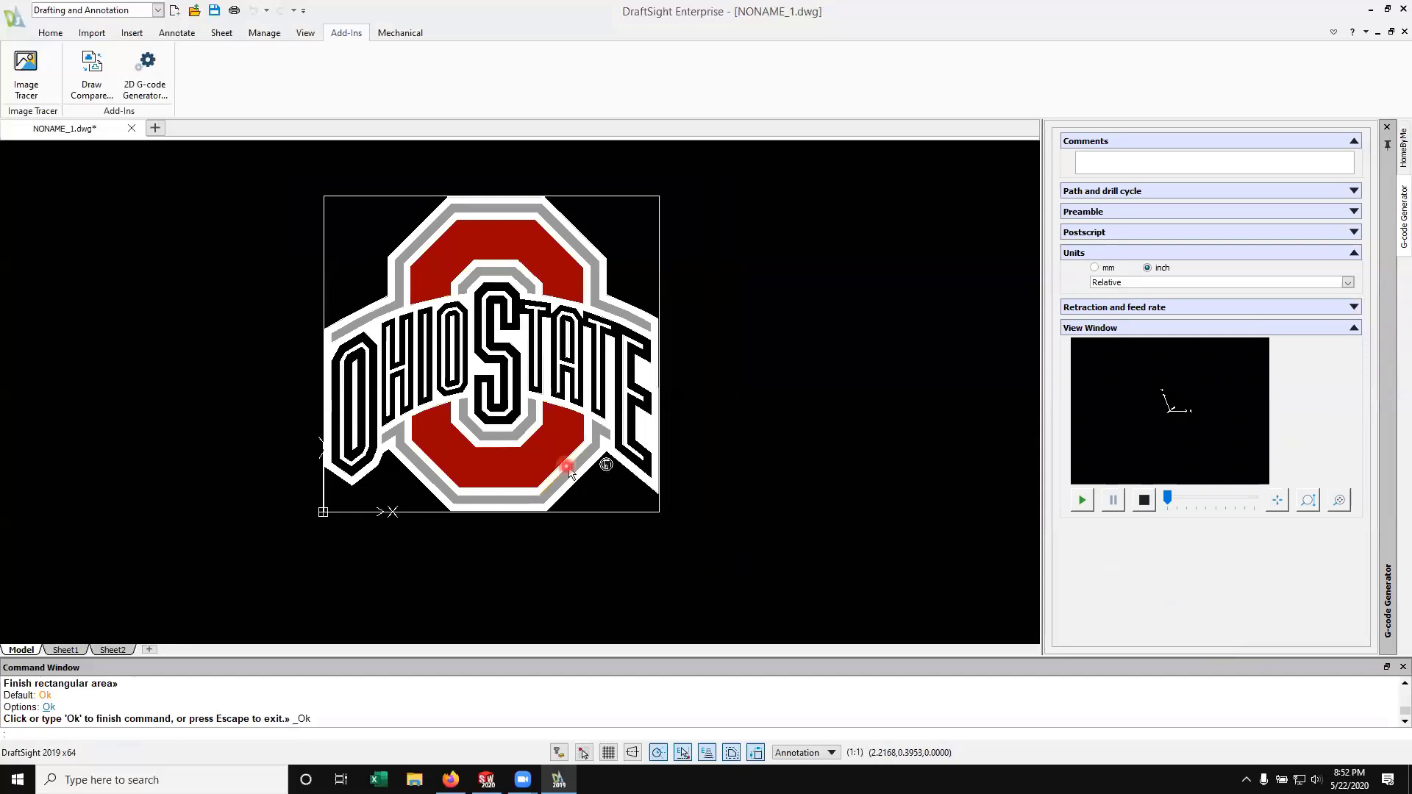
# Delete the attached logo picture, leaving only the traced outlines
pyautogui.click(544, 457)
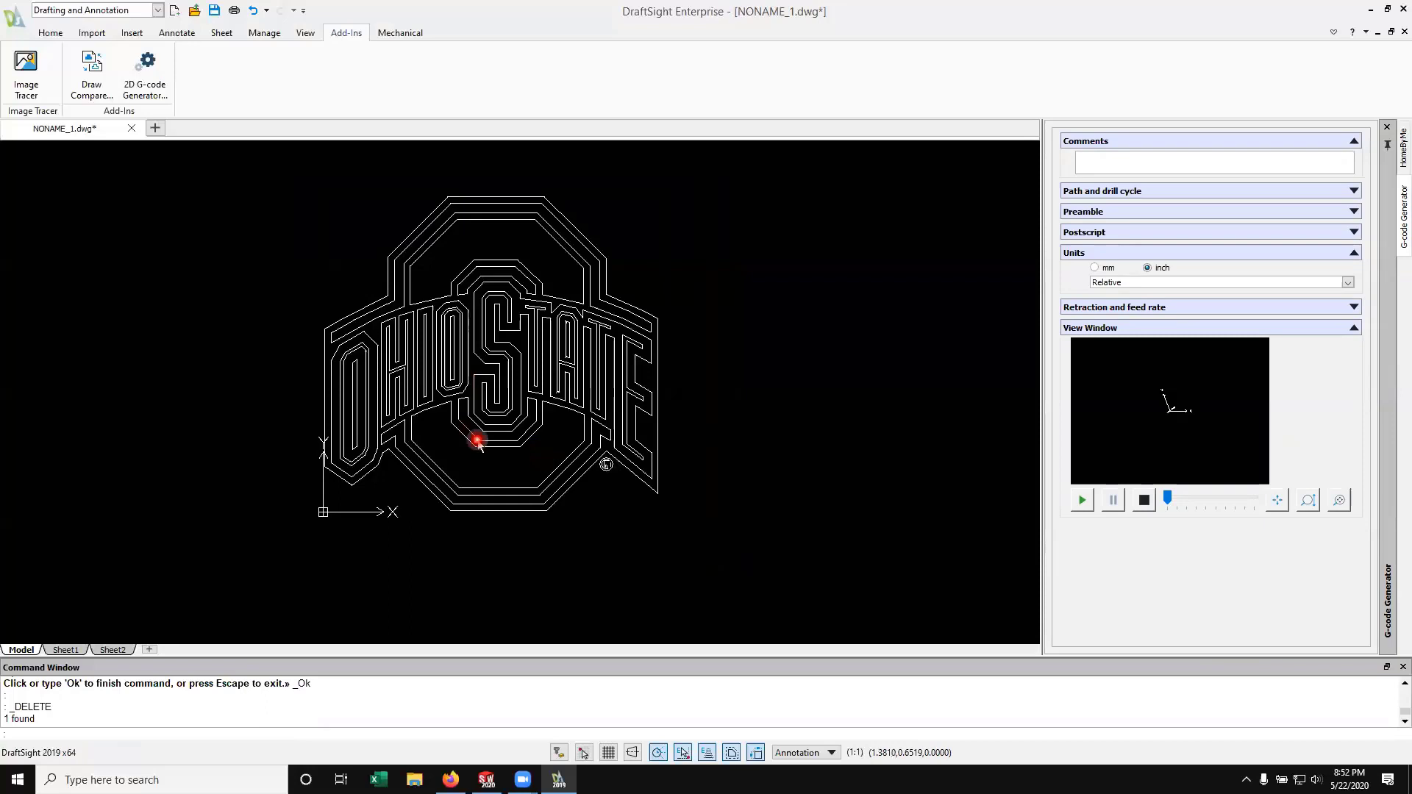
pyautogui.click(15, 16)
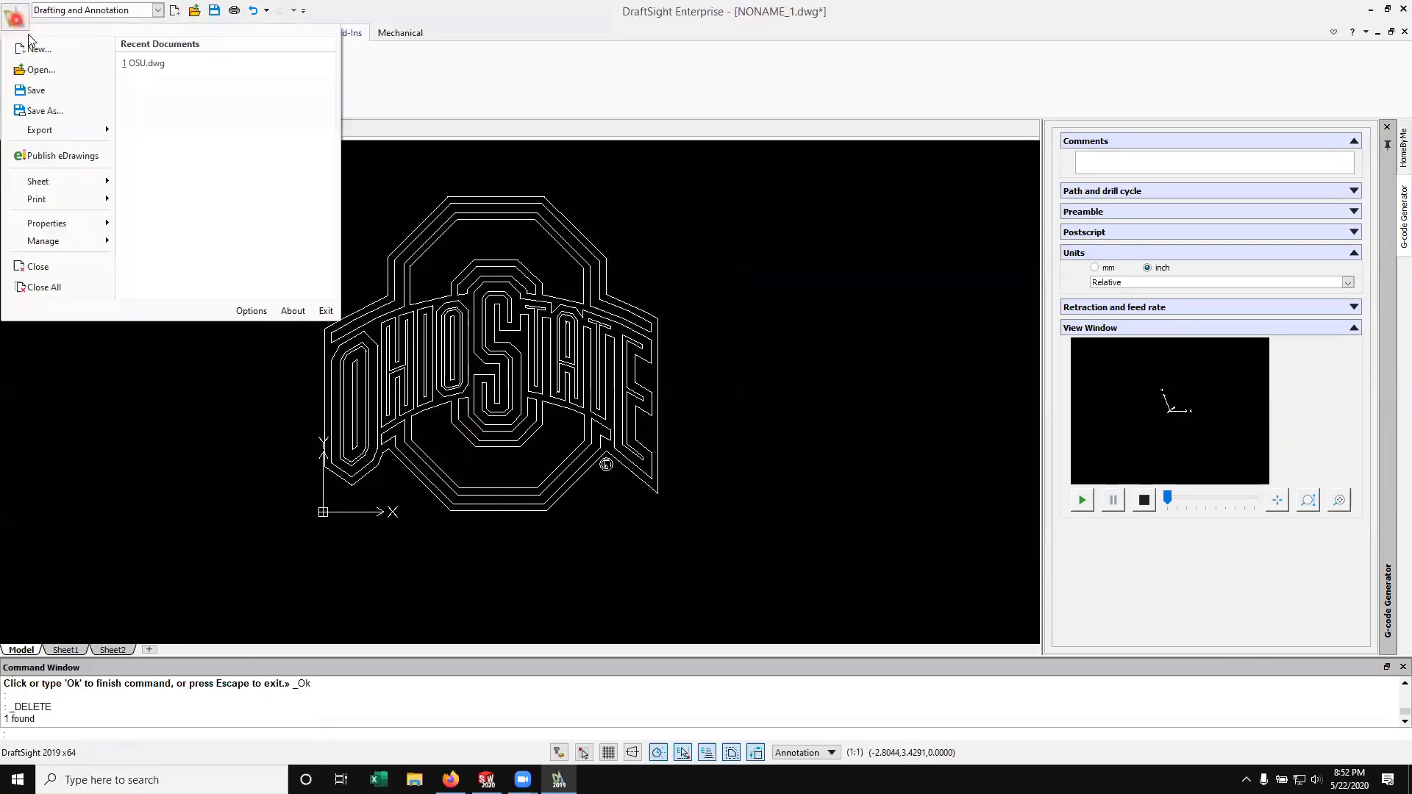
# Save the drawing to the Desktop as OSU.dwg, replacing the existing file
pyautogui.click(42, 110)
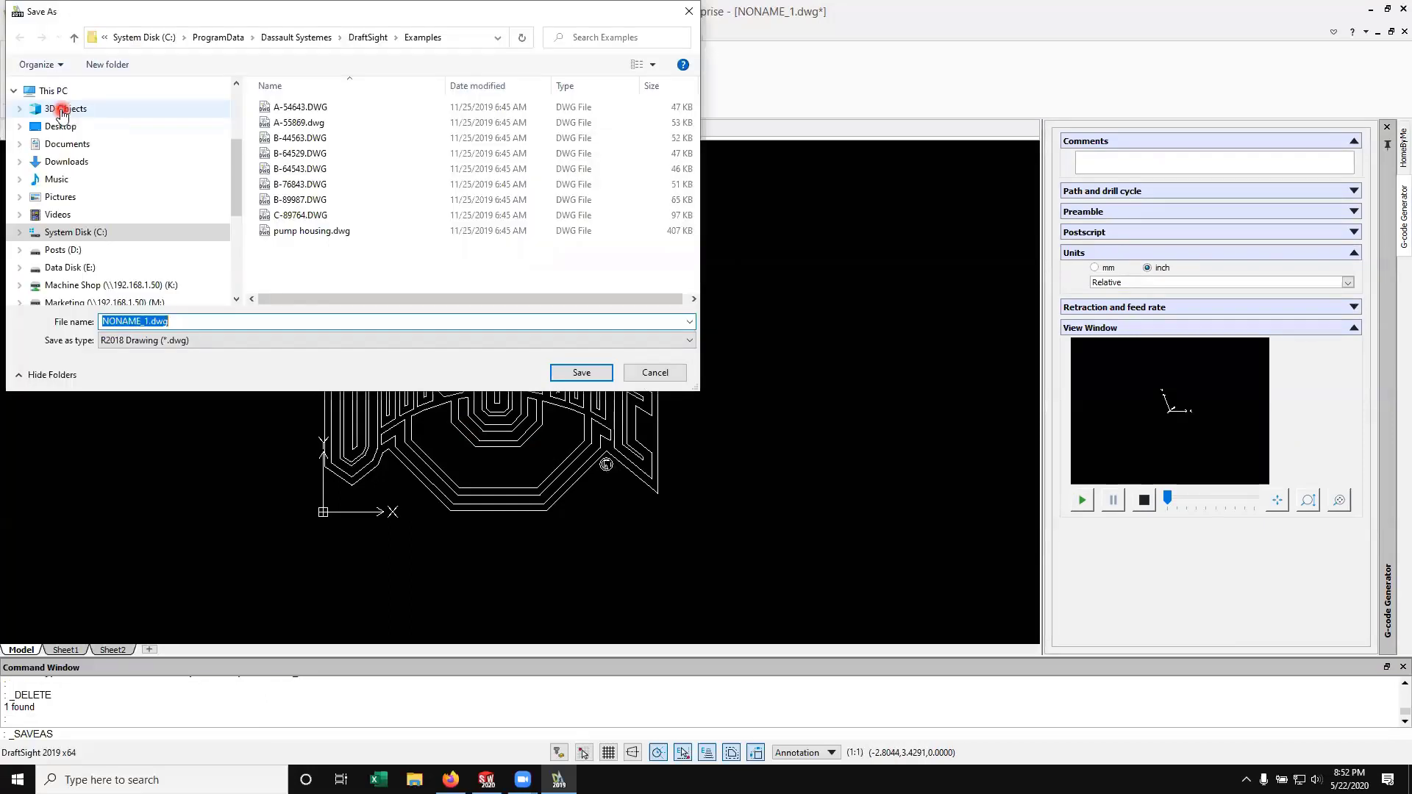
pyautogui.click(59, 127)
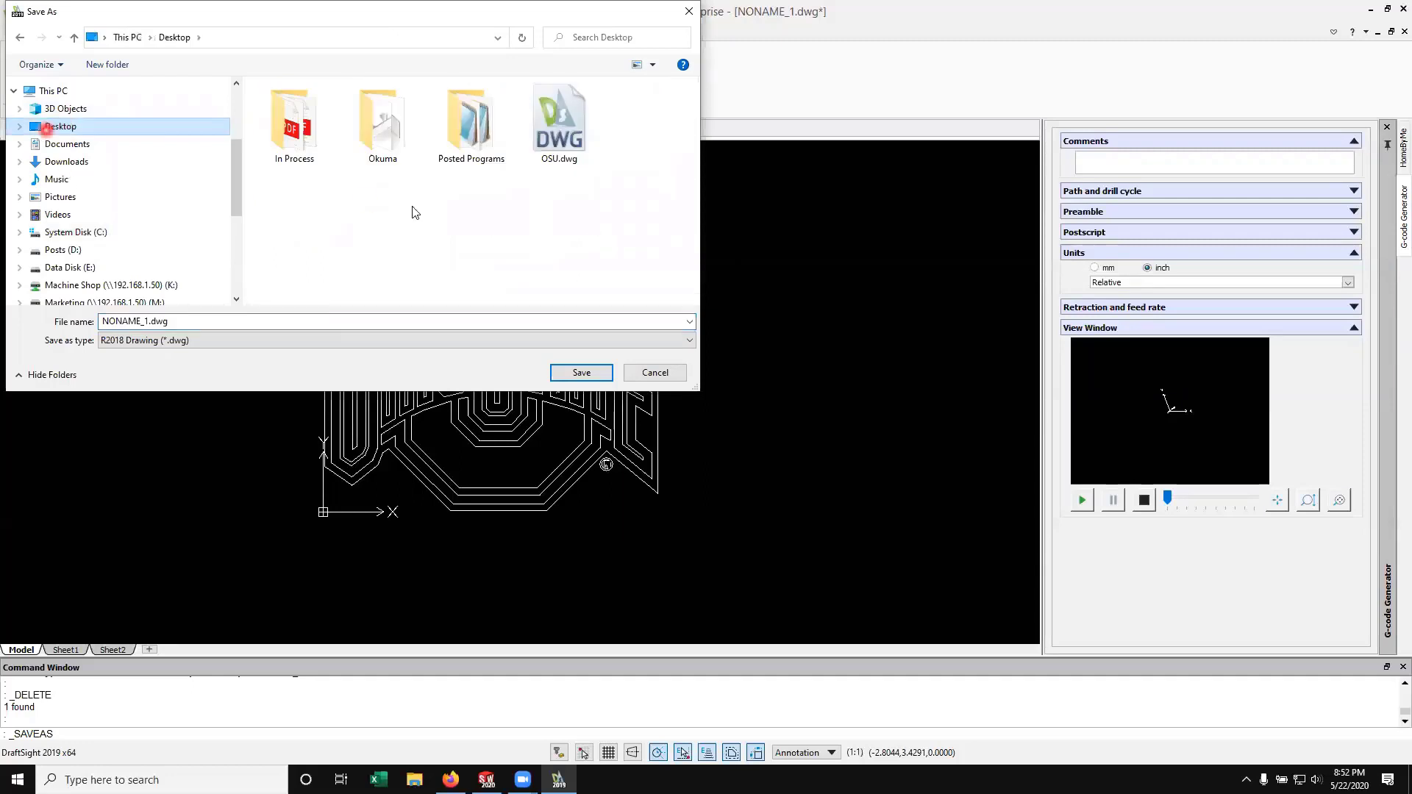
pyautogui.click(559, 118)
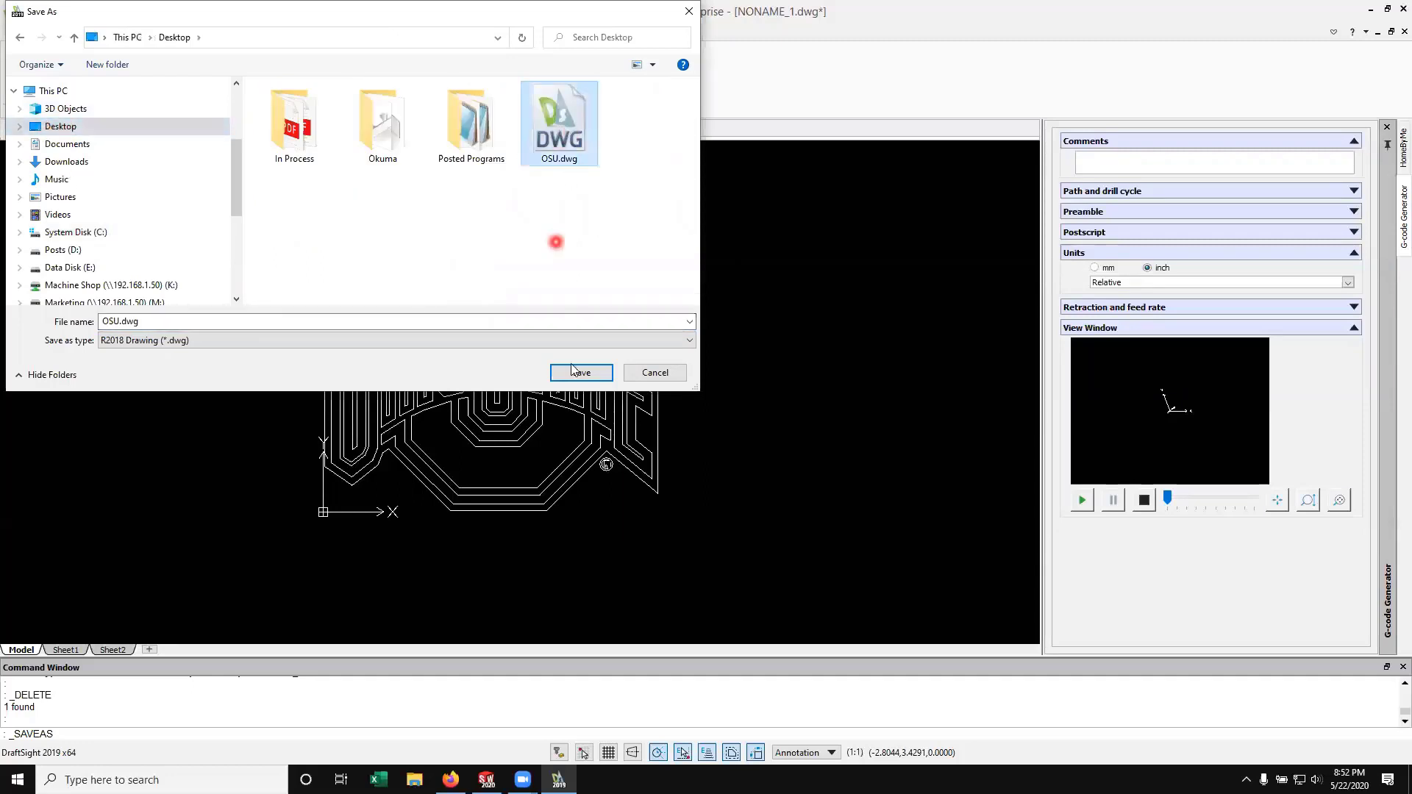
pyautogui.click(579, 372)
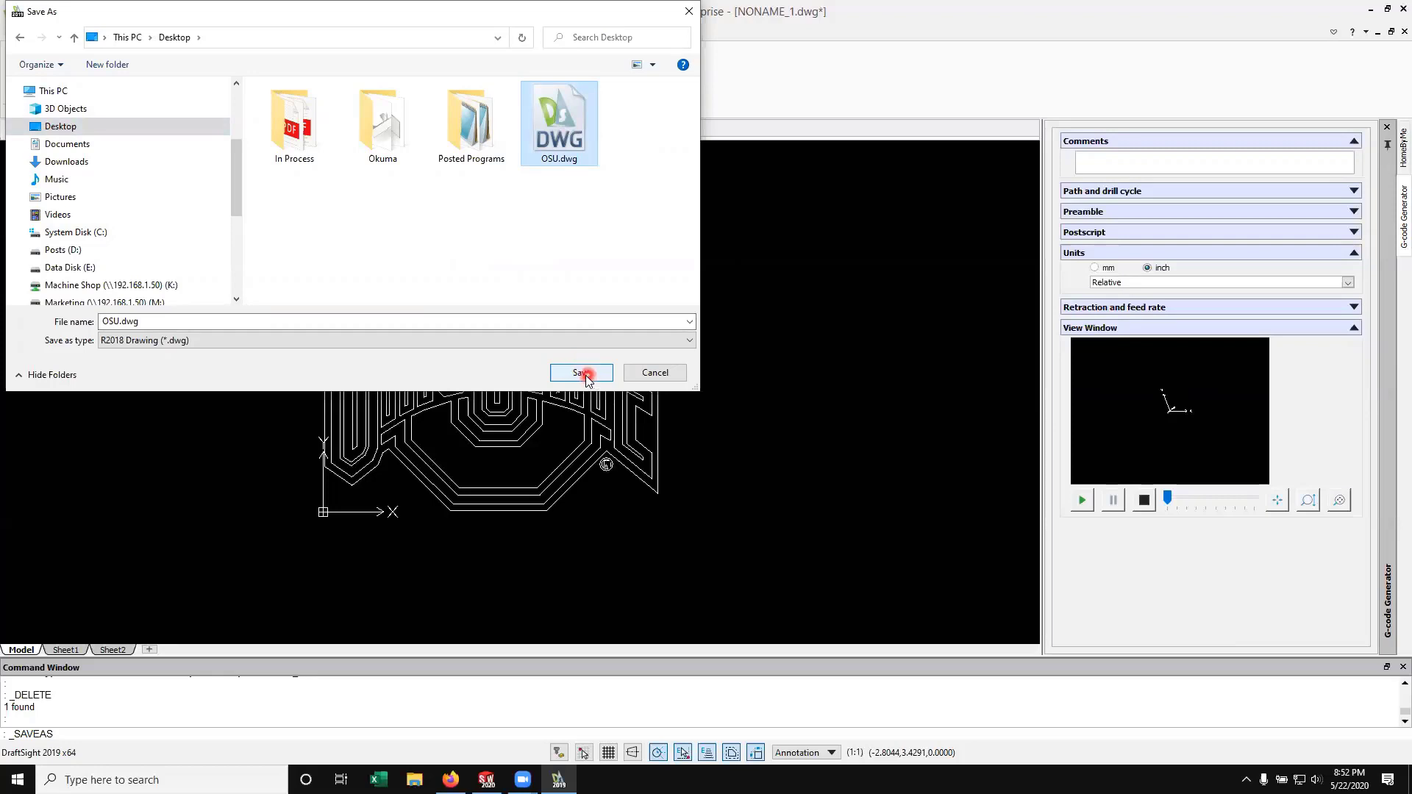
pyautogui.click(581, 372)
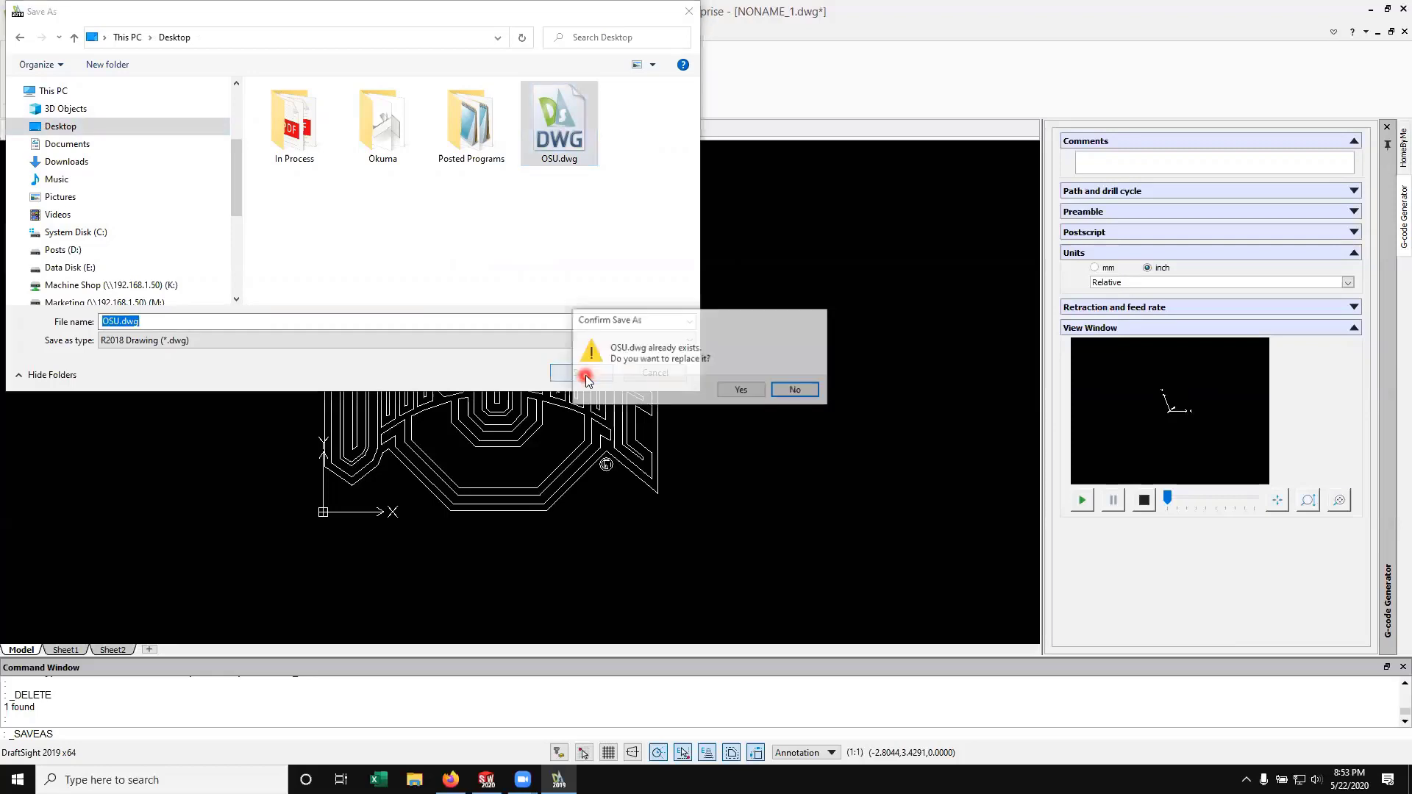
pyautogui.click(739, 388)
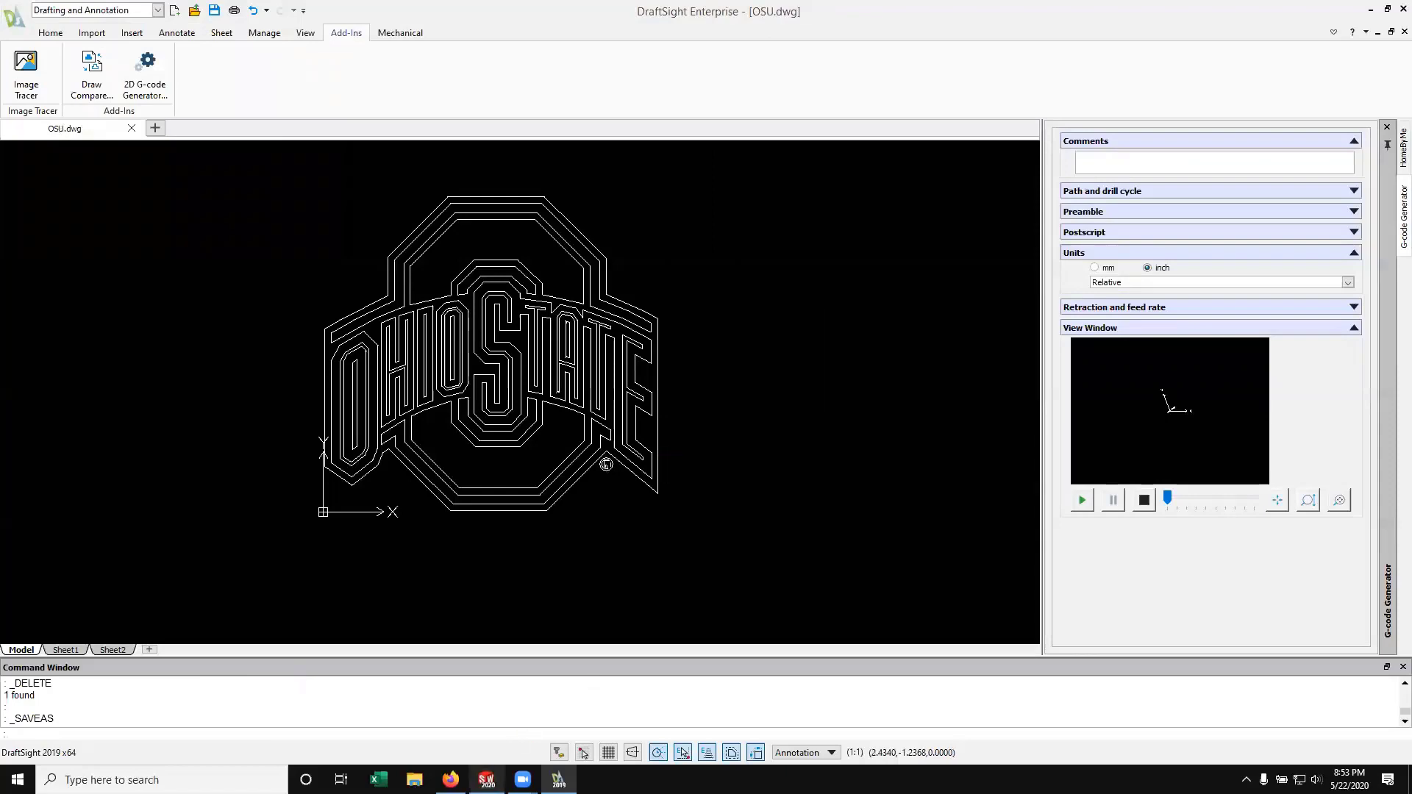
# Switch to SolidWorks, create a new part document and select the Front Plane
pyautogui.click(487, 779)
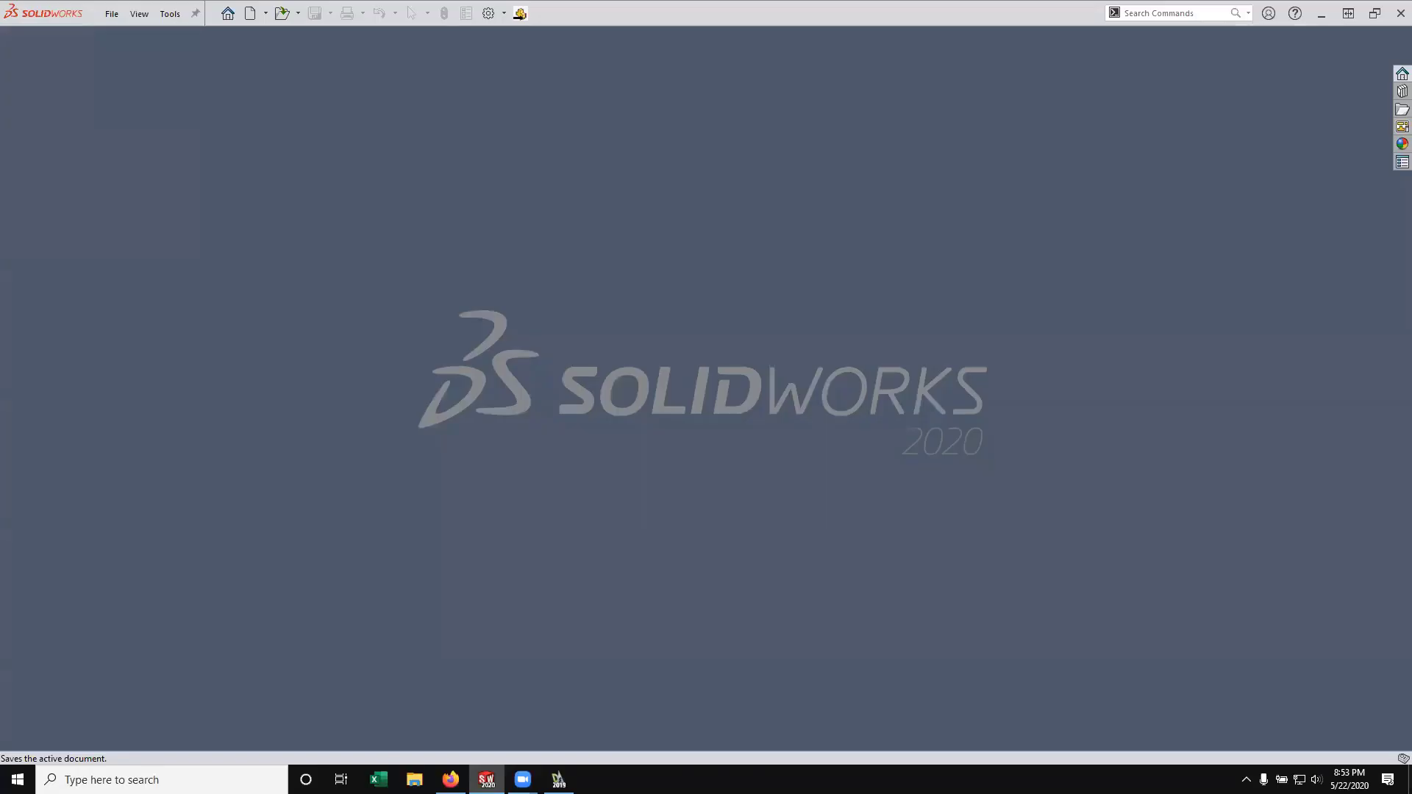
pyautogui.click(110, 13)
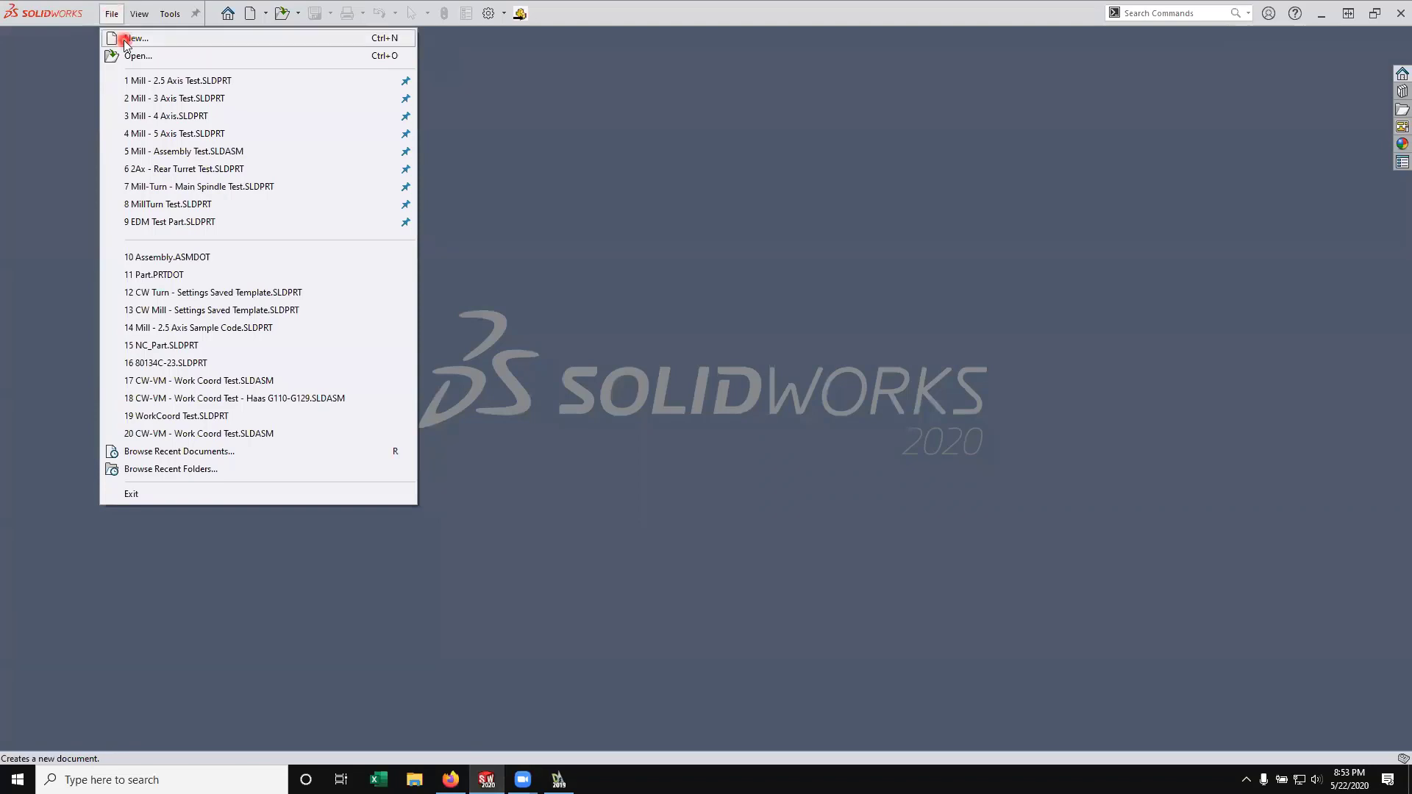
pyautogui.click(137, 38)
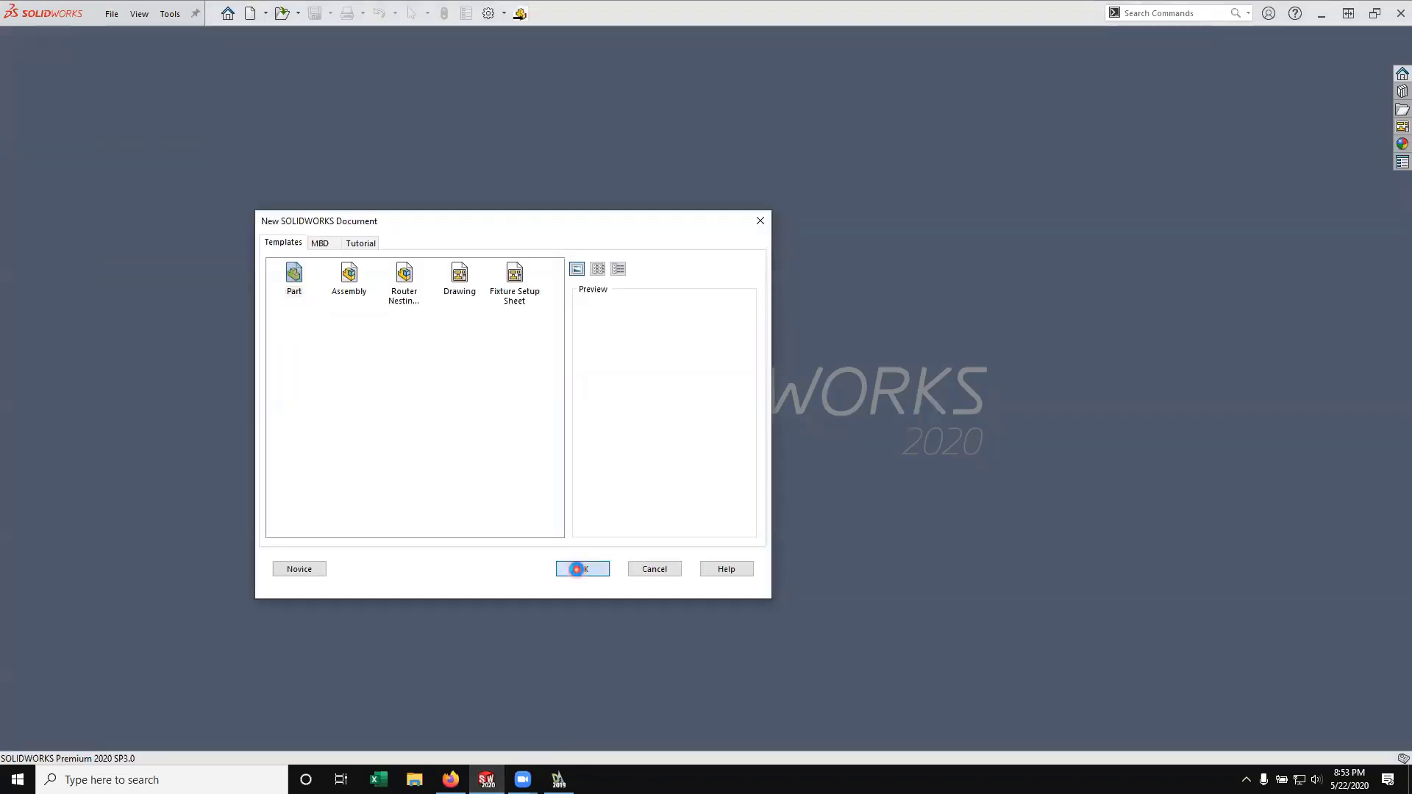
pyautogui.click(581, 568)
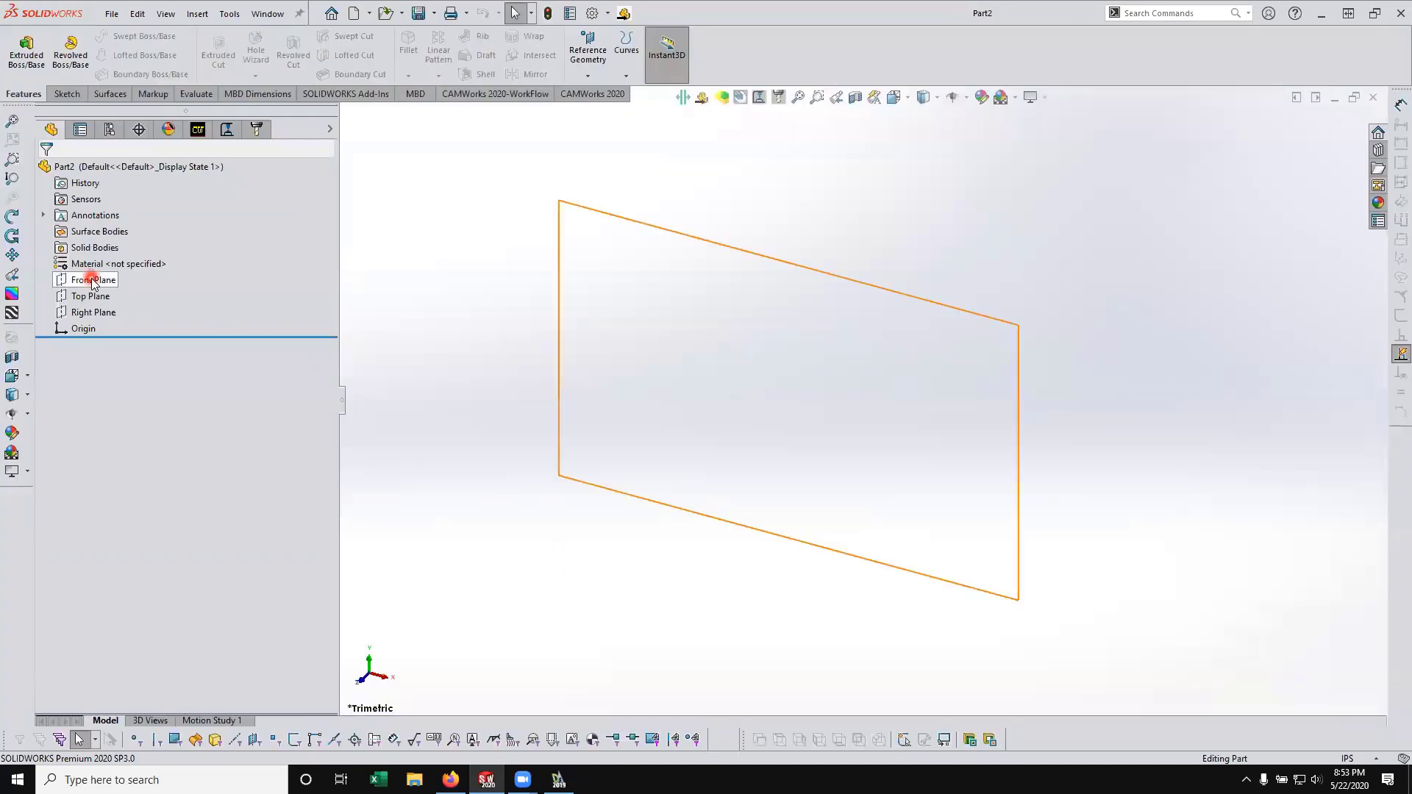
pyautogui.click(91, 279)
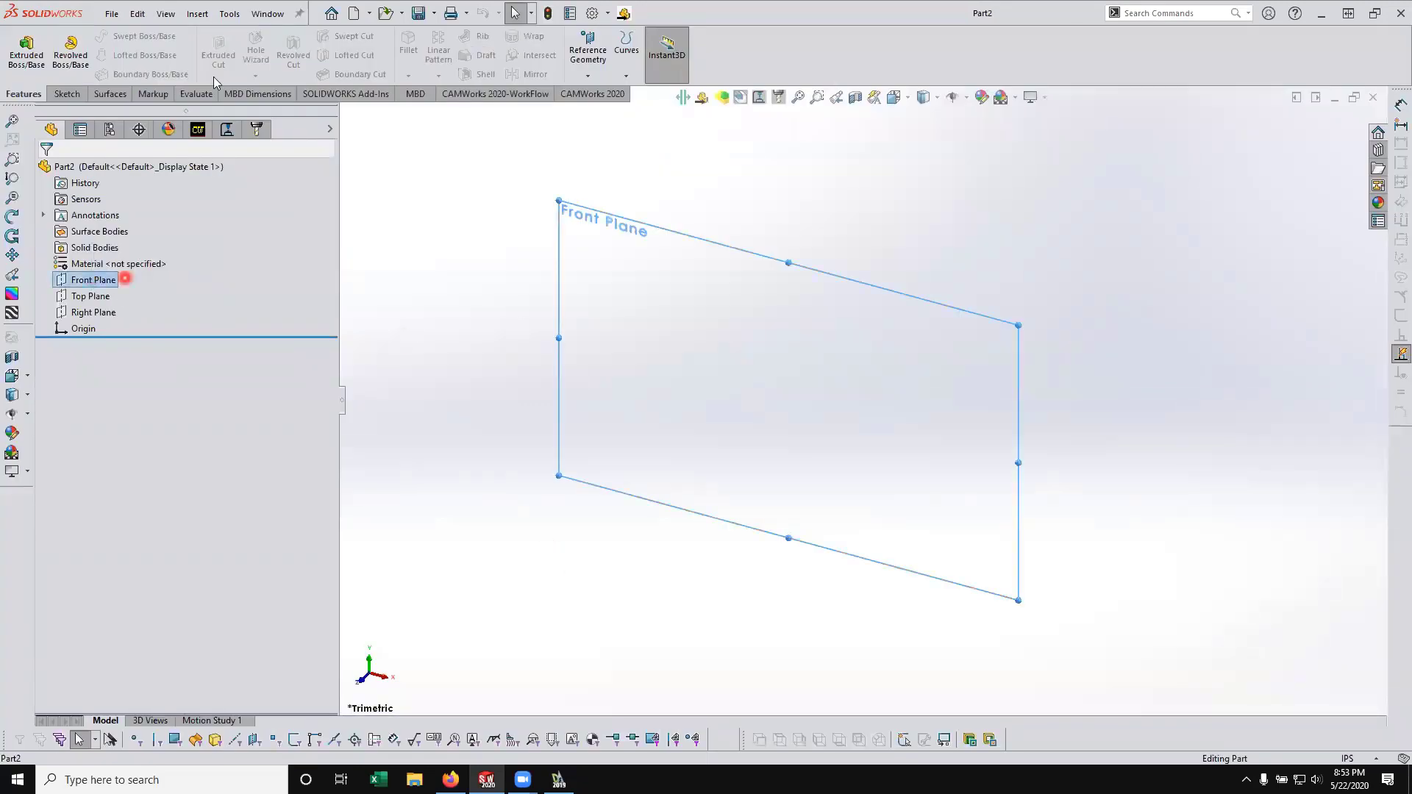
# Insert OSU.dwg as a 2D sketch with inch units and all layers
pyautogui.click(196, 14)
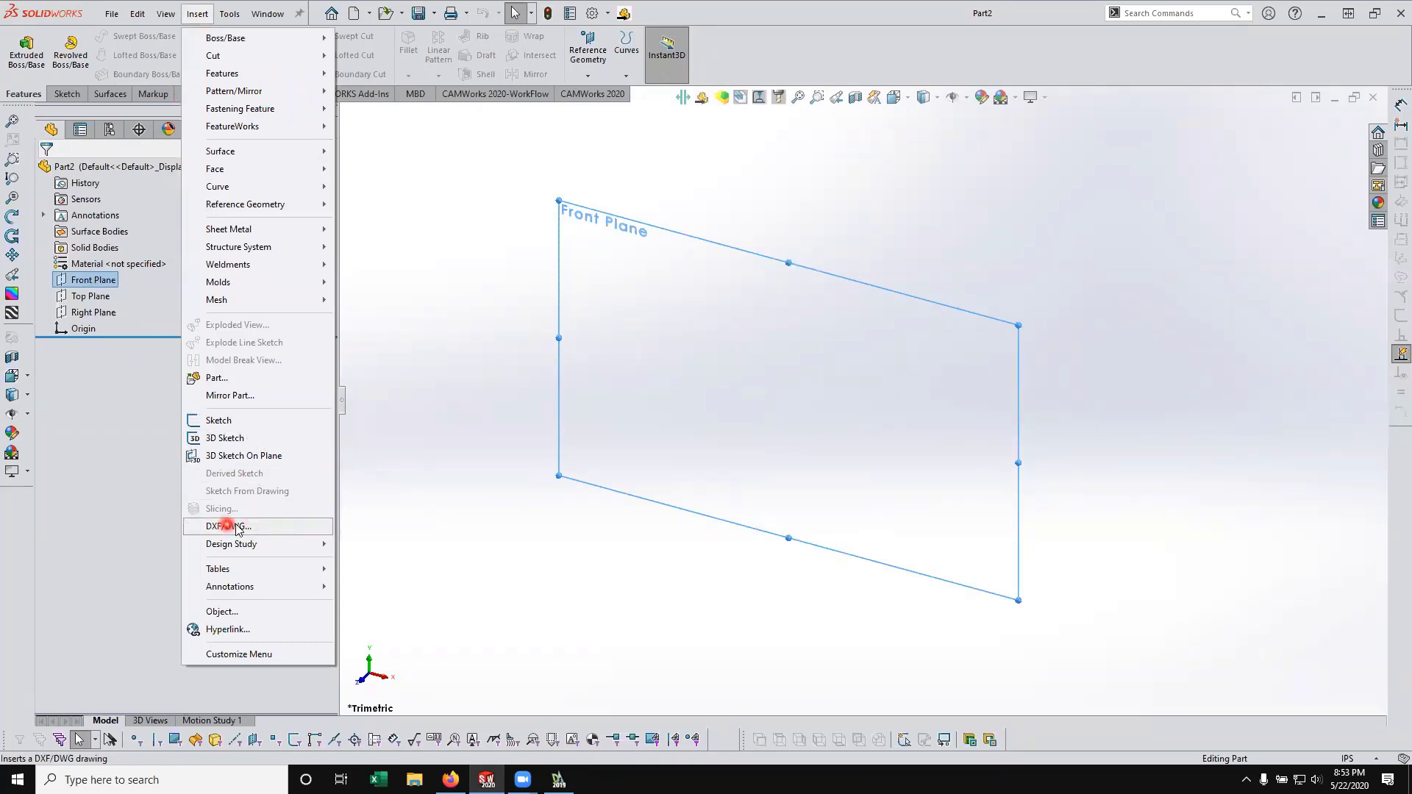
pyautogui.click(227, 525)
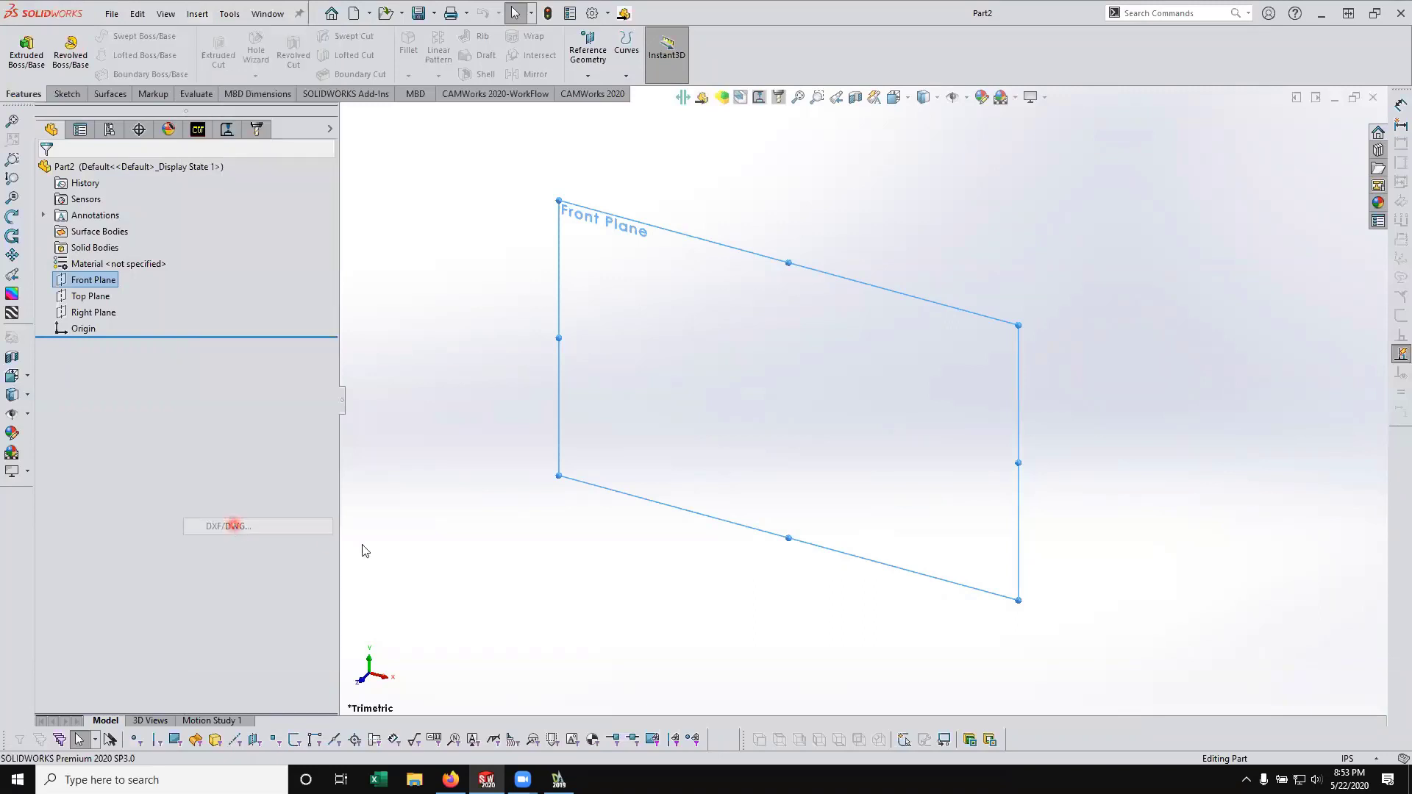
pyautogui.click(231, 527)
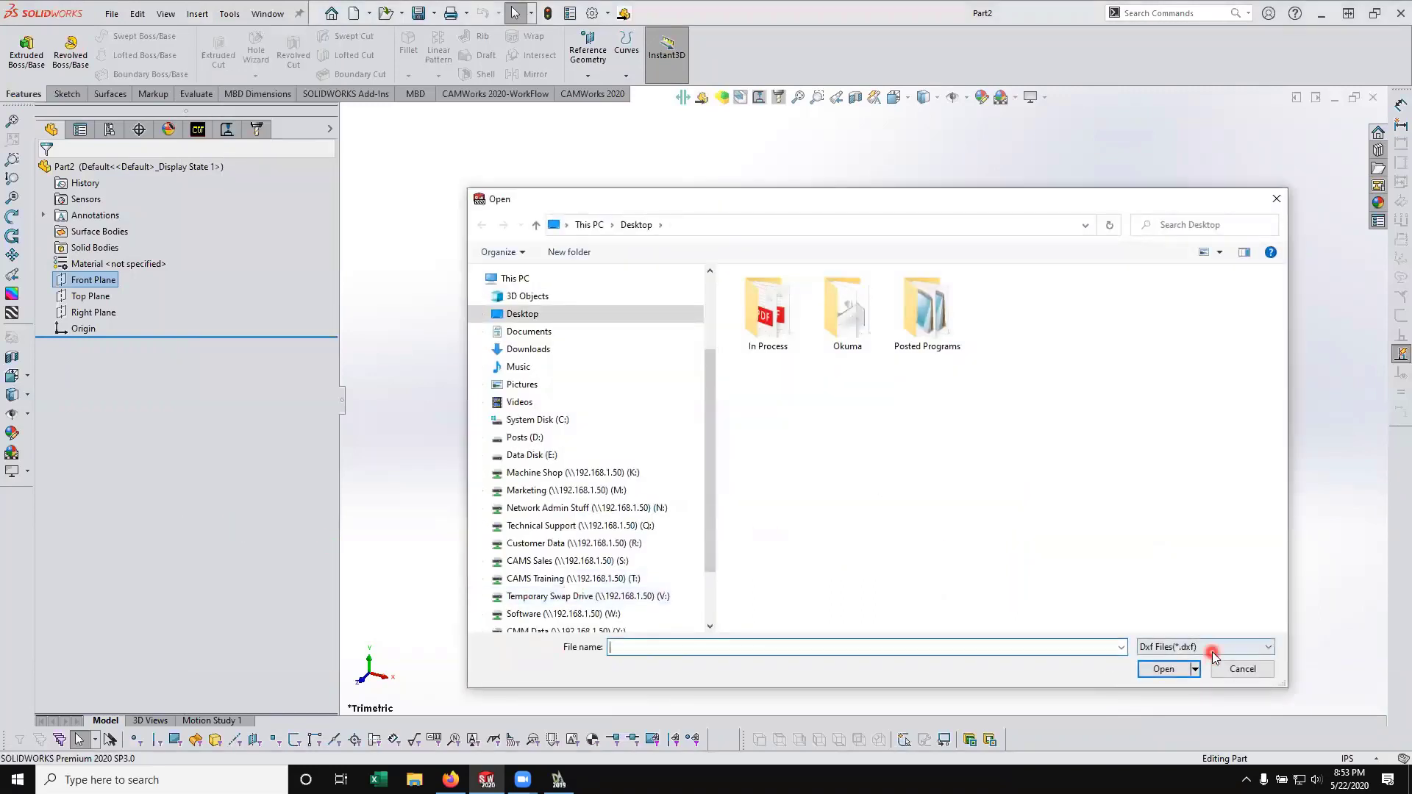
pyautogui.click(1213, 647)
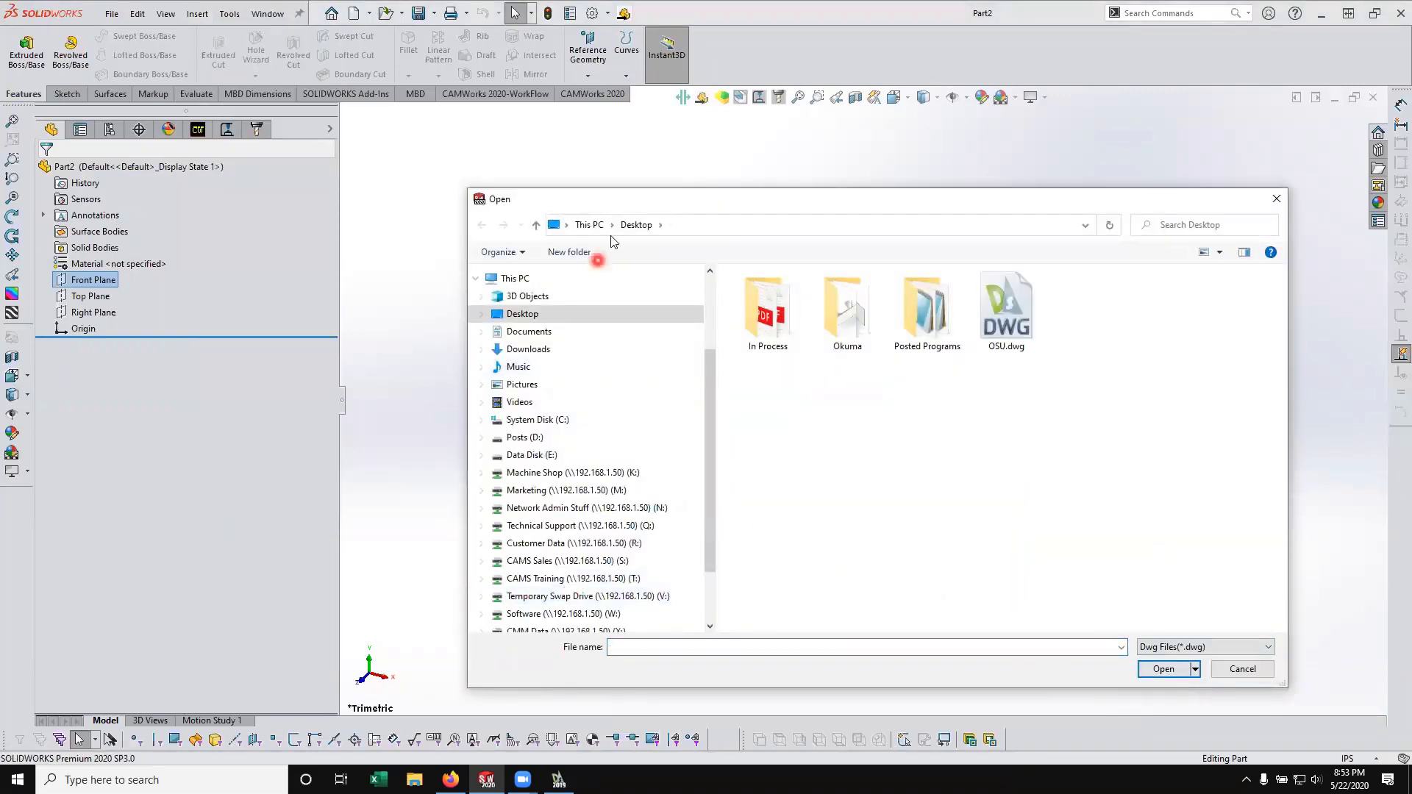
pyautogui.click(1006, 309)
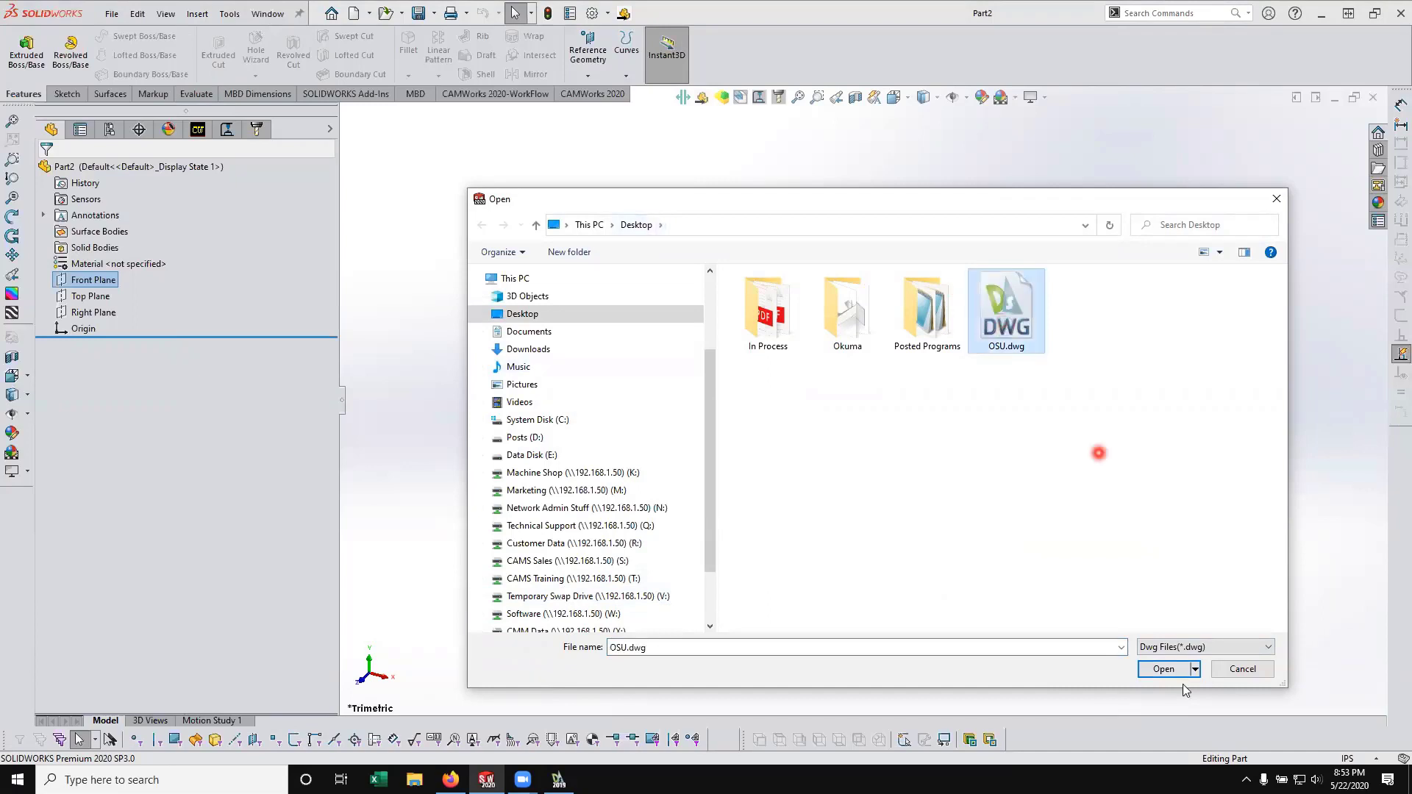
pyautogui.click(1161, 667)
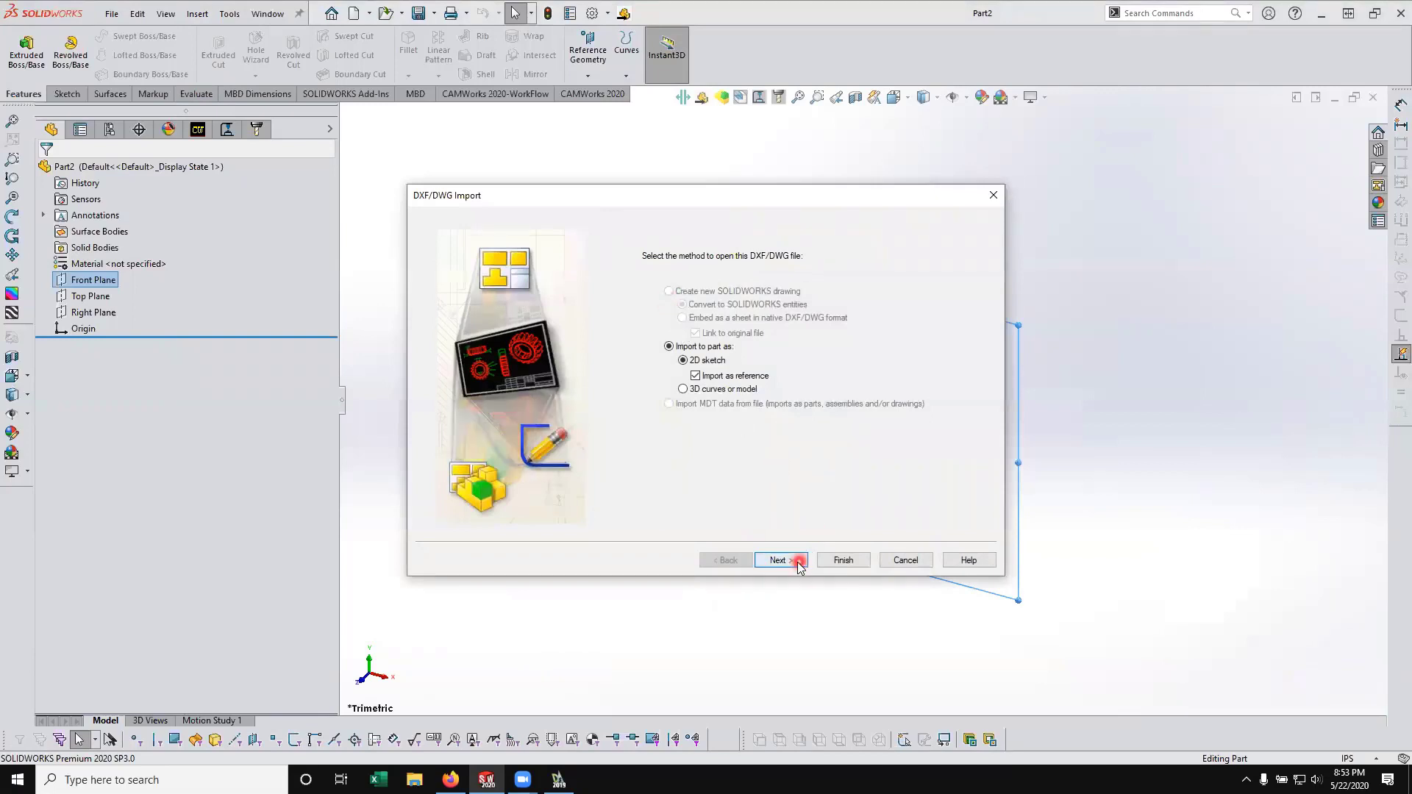
pyautogui.click(778, 559)
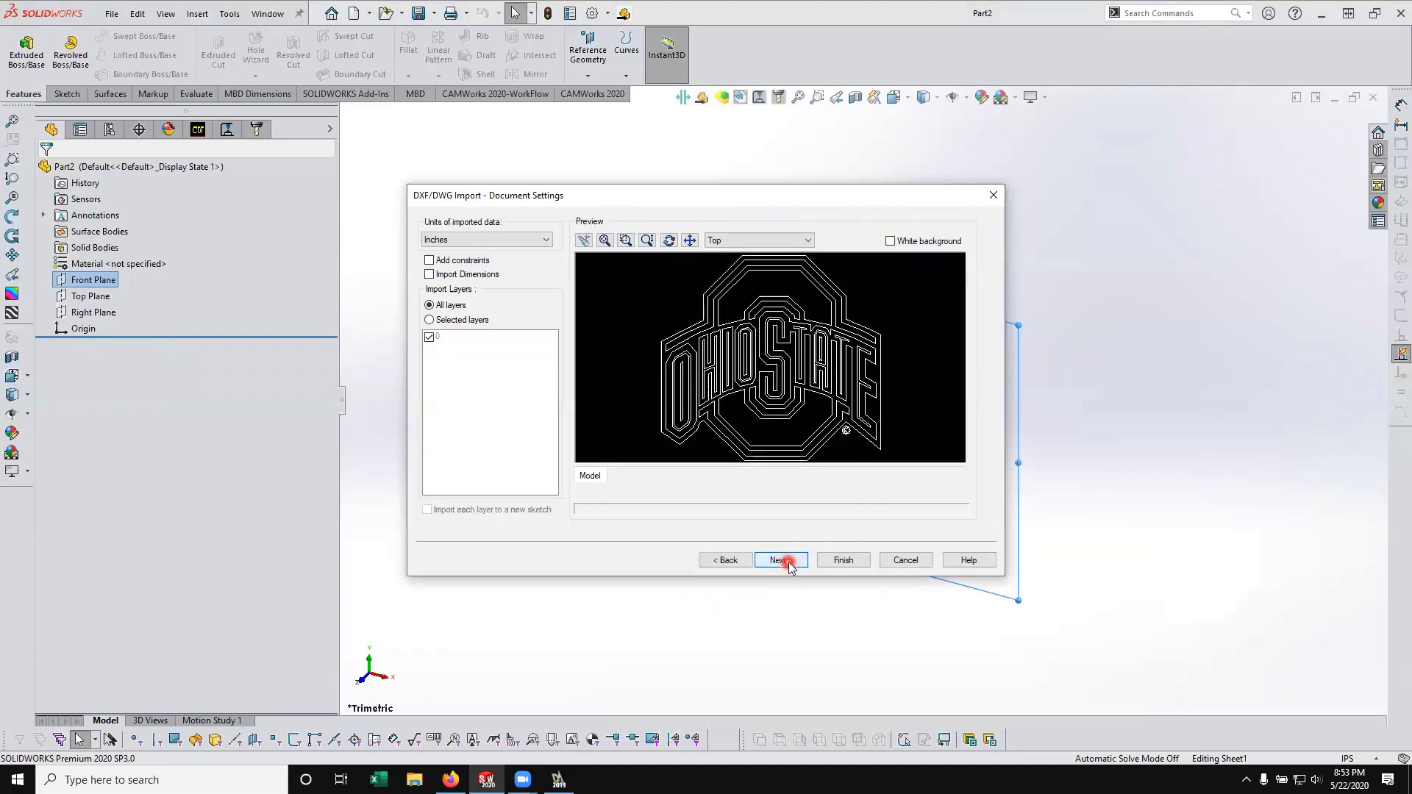
pyautogui.click(778, 559)
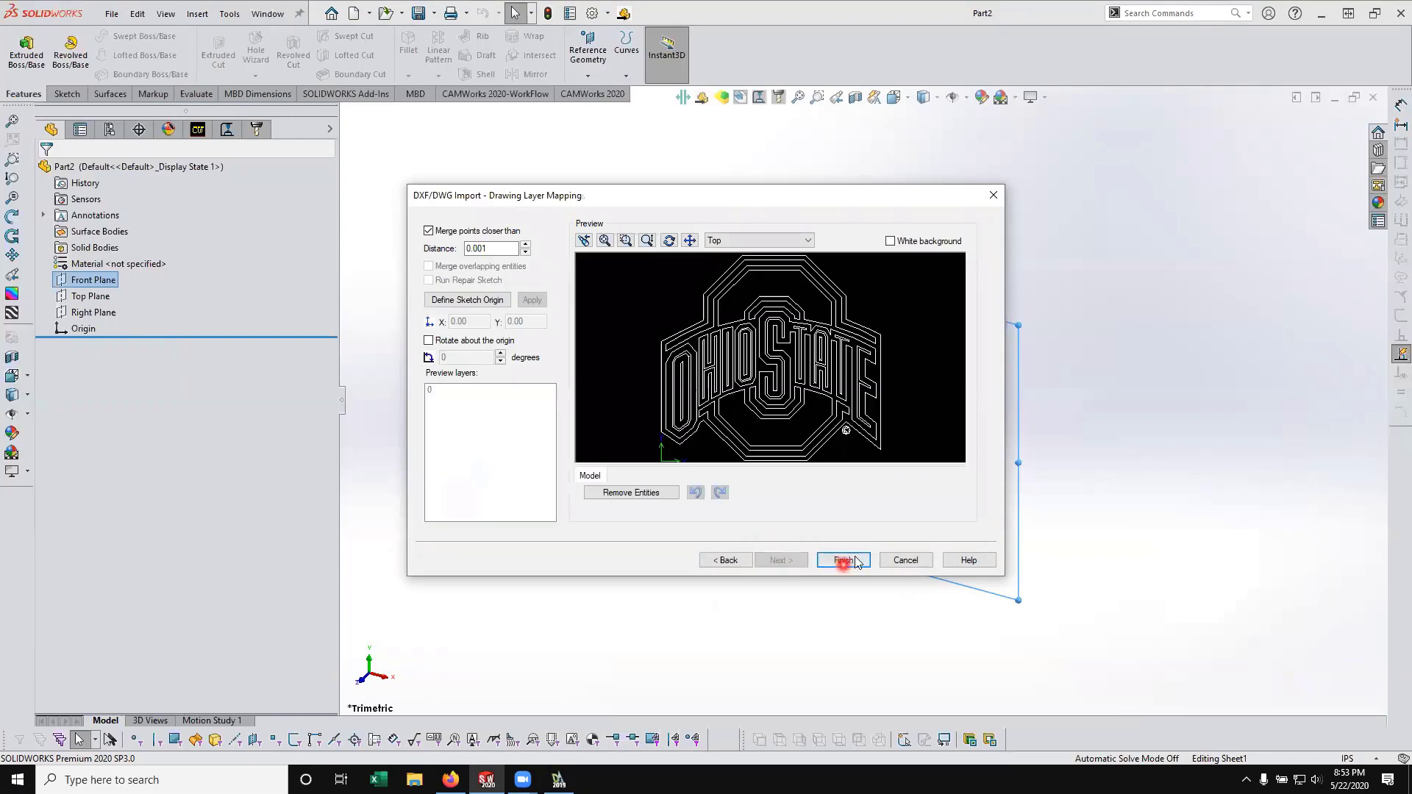
pyautogui.click(842, 559)
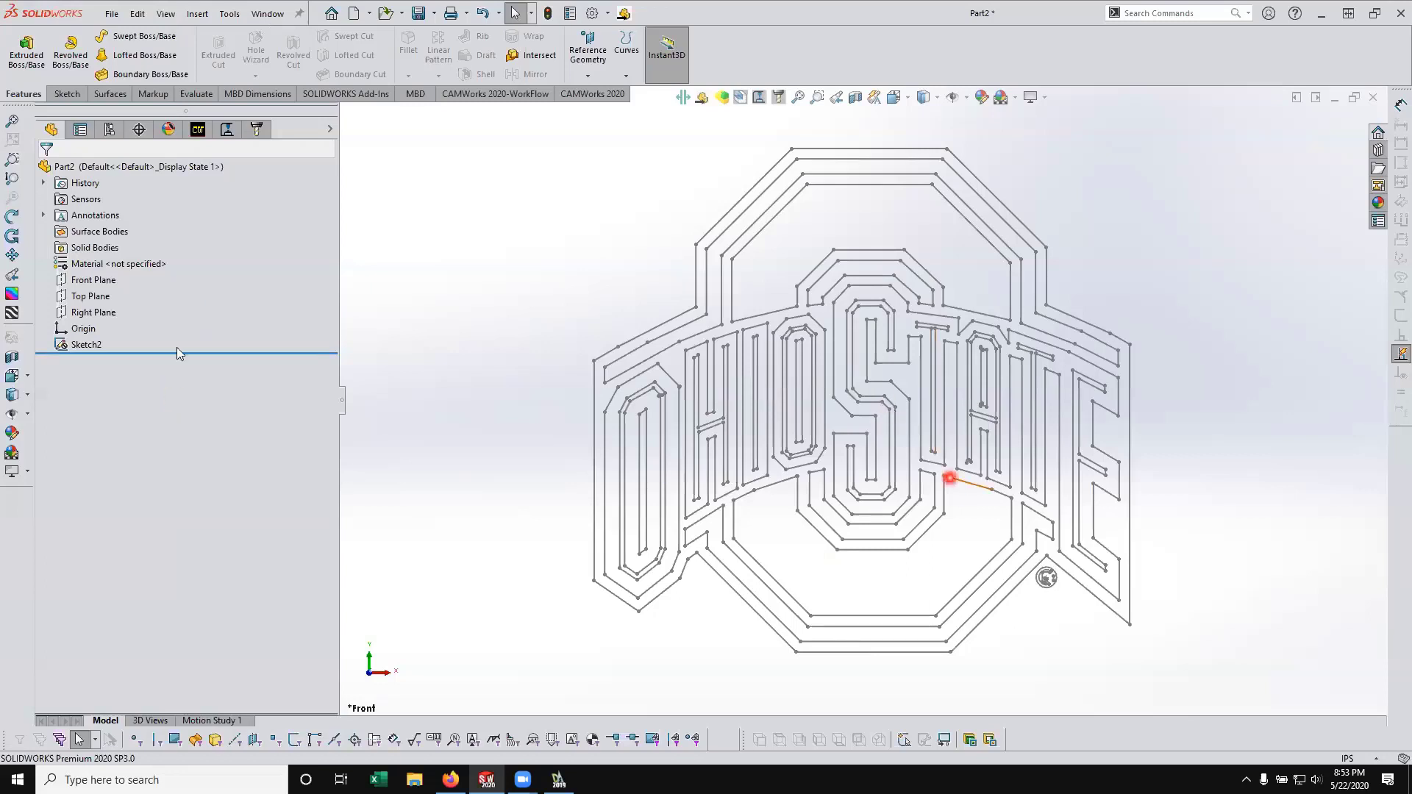
# Sketch a centre rectangle around the logo on the Front Plane and dimension one side to make it square
pyautogui.rightClick(93, 280)
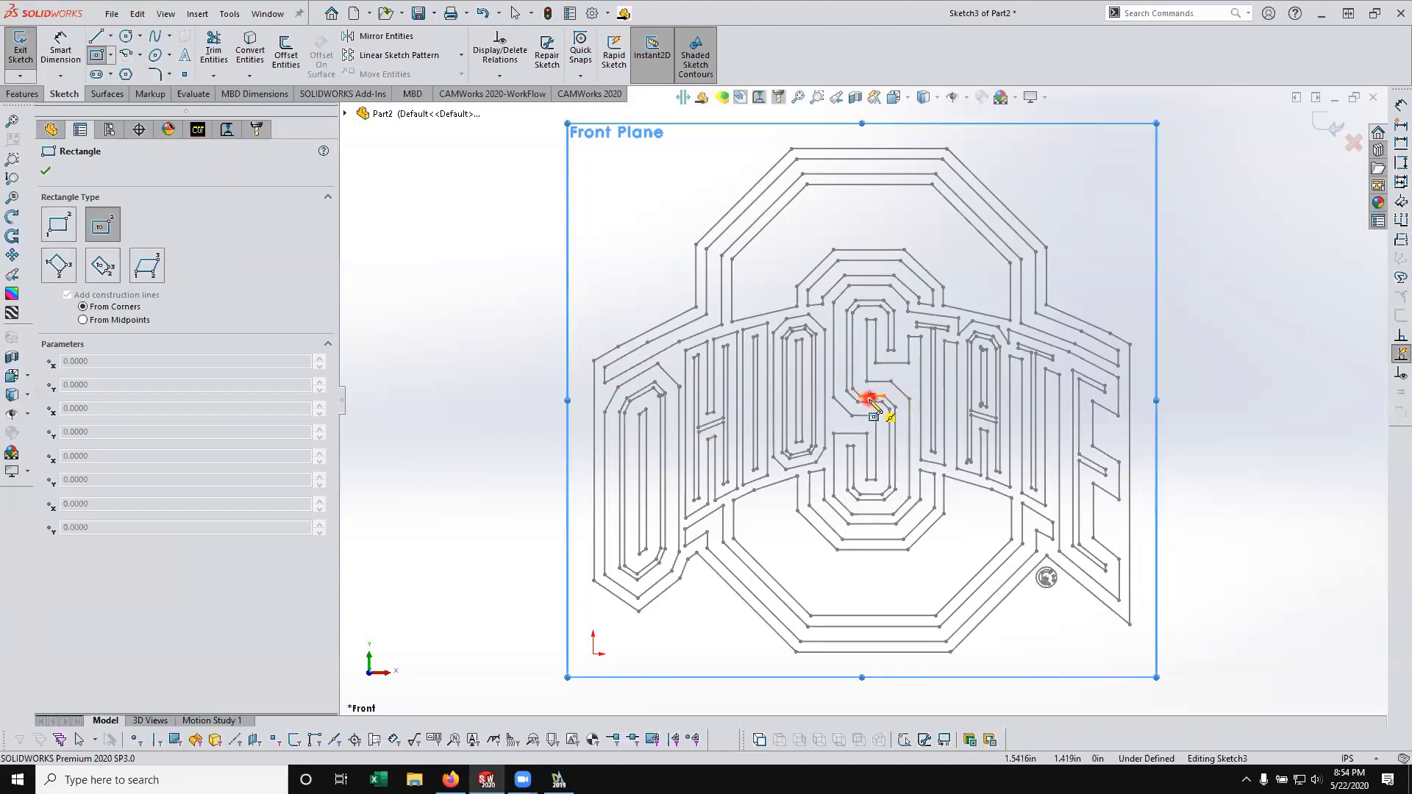
pyautogui.moveTo(872, 403); pyautogui.dragTo(1181, 677)
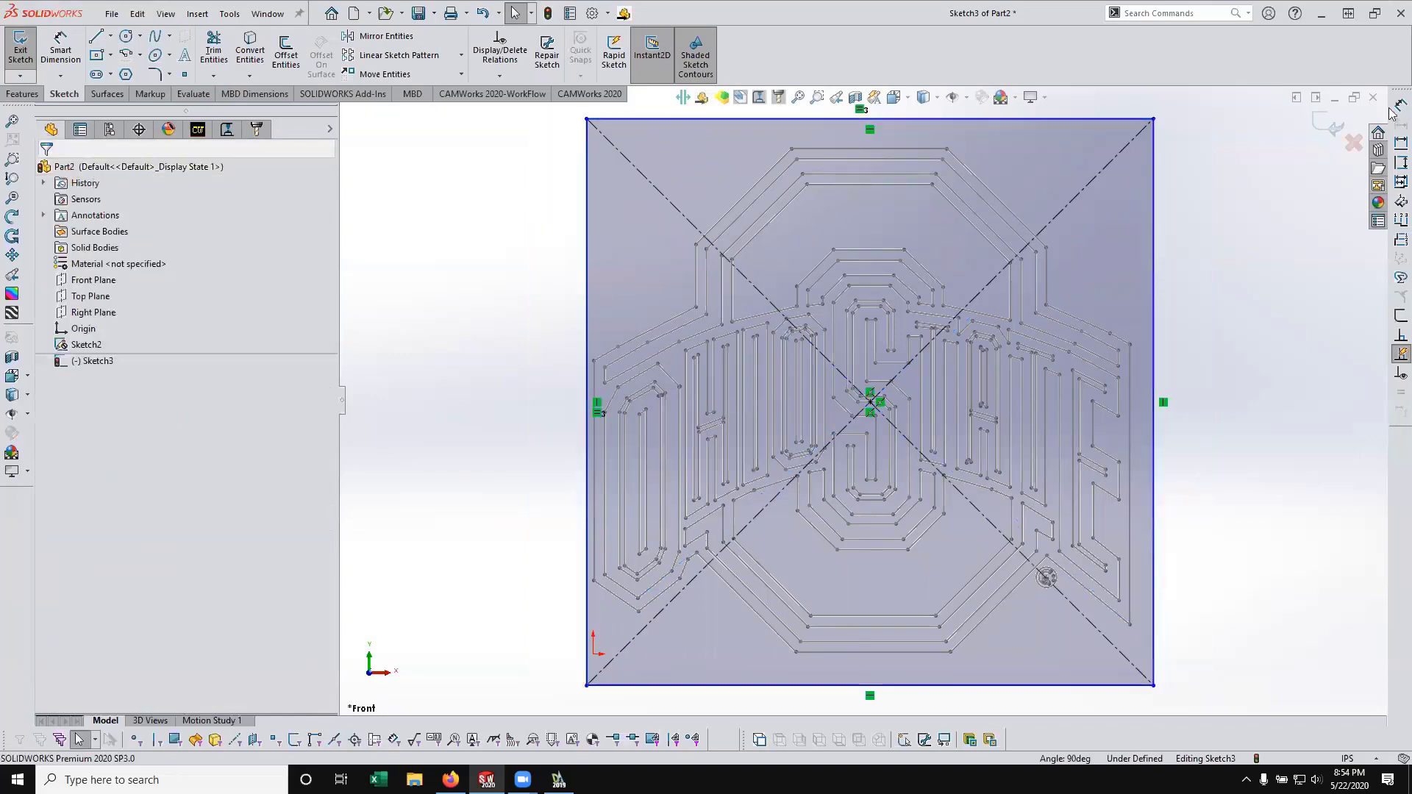
pyautogui.click(1254, 360)
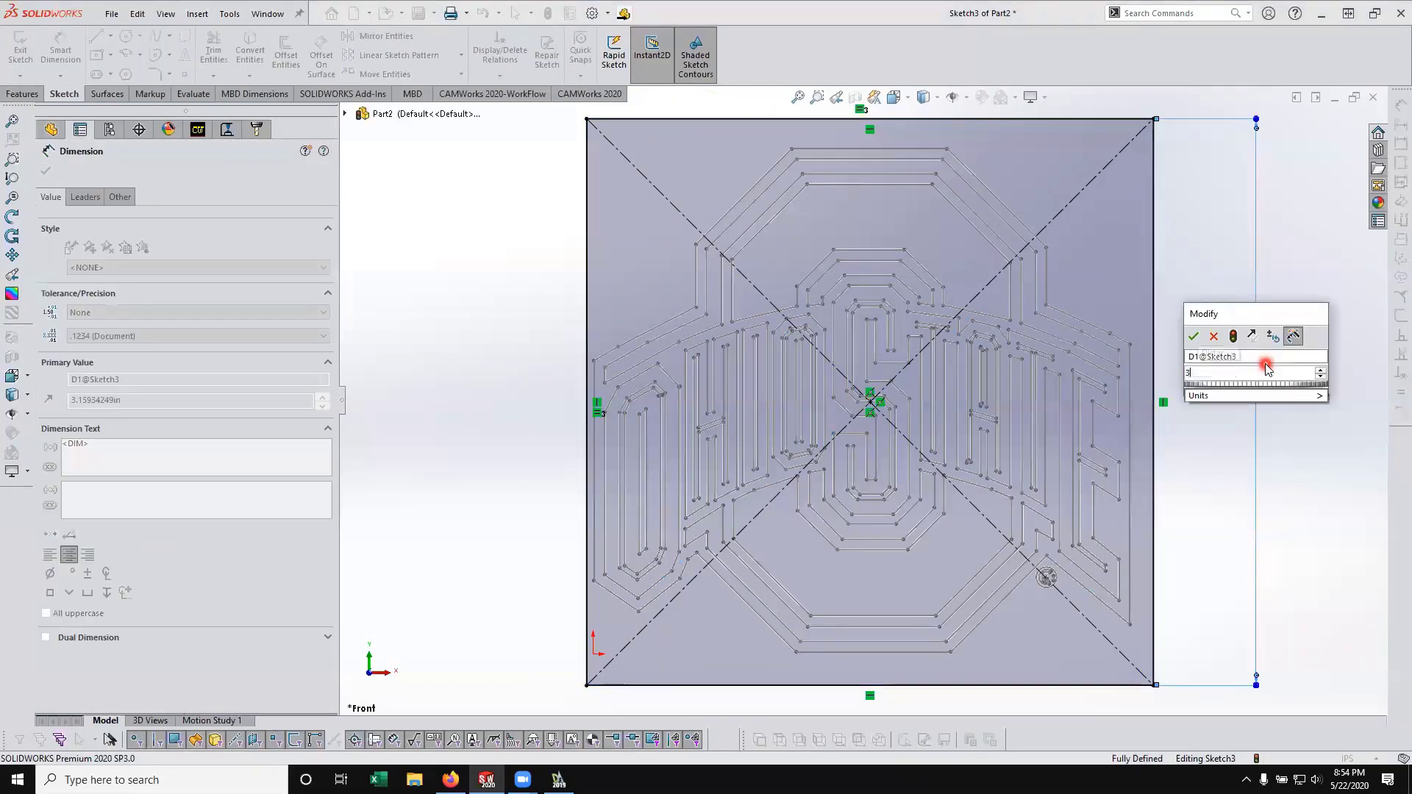
pyautogui.click(1193, 335)
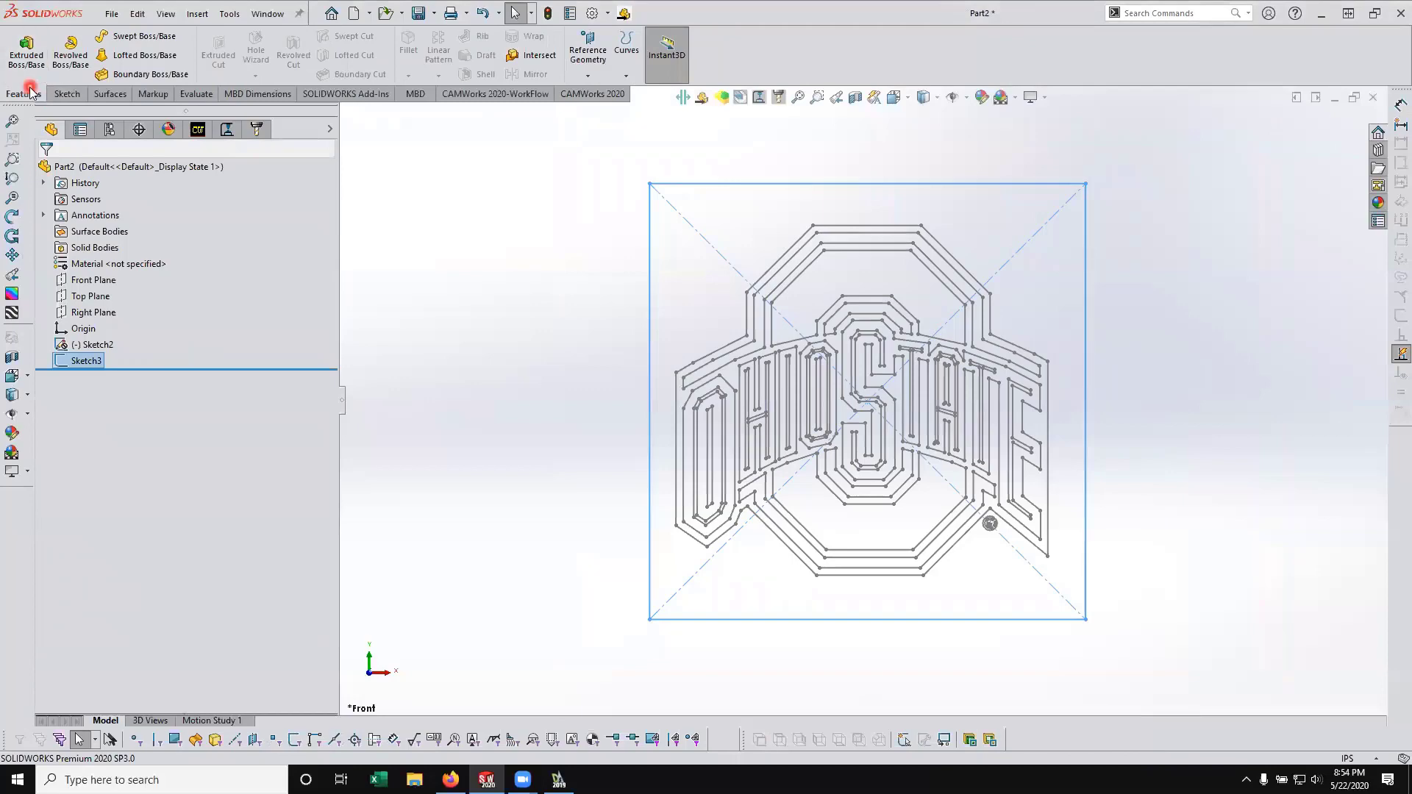
# Extrude the square 0.5 in in the reverse direction to form a block behind the logo
pyautogui.click(25, 53)
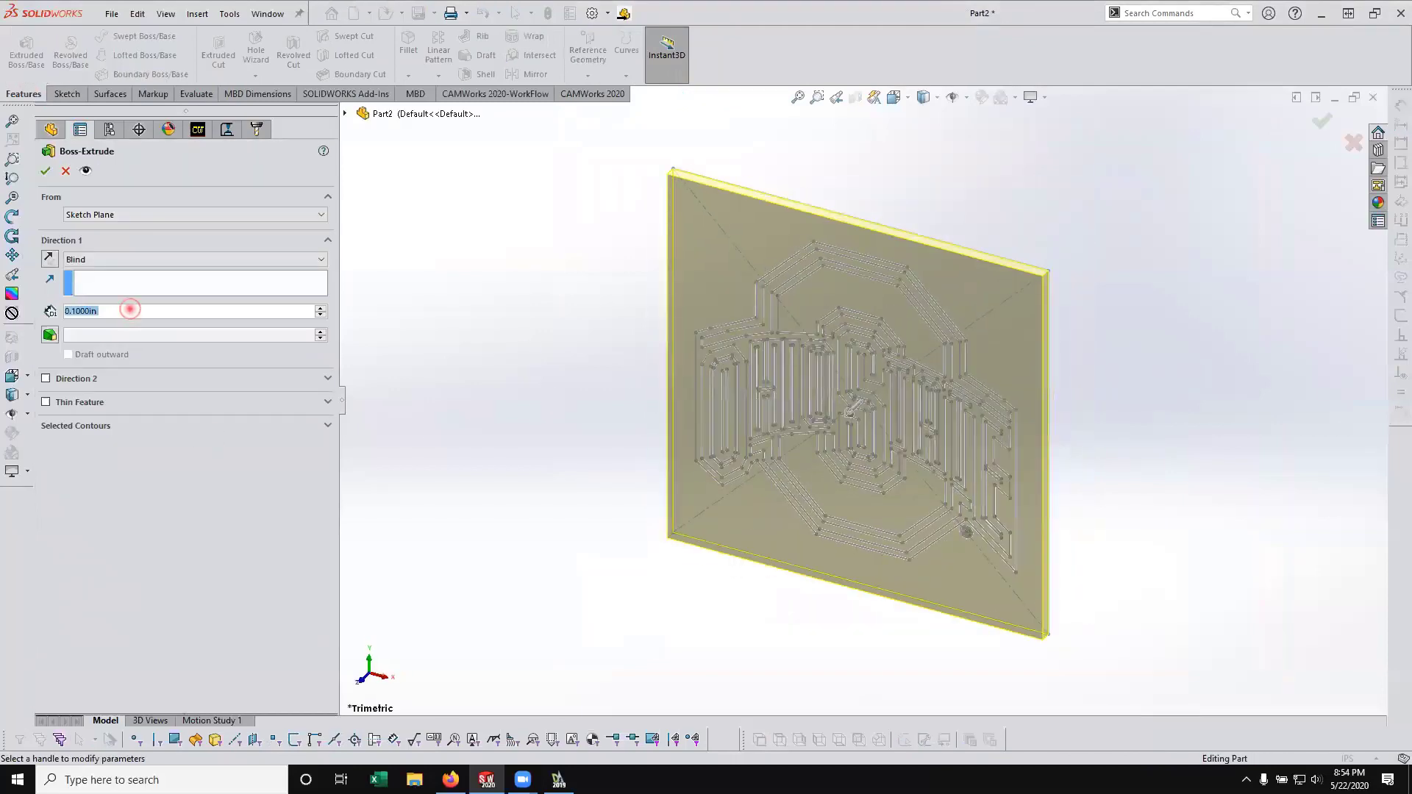
pyautogui.write('0.5000in')
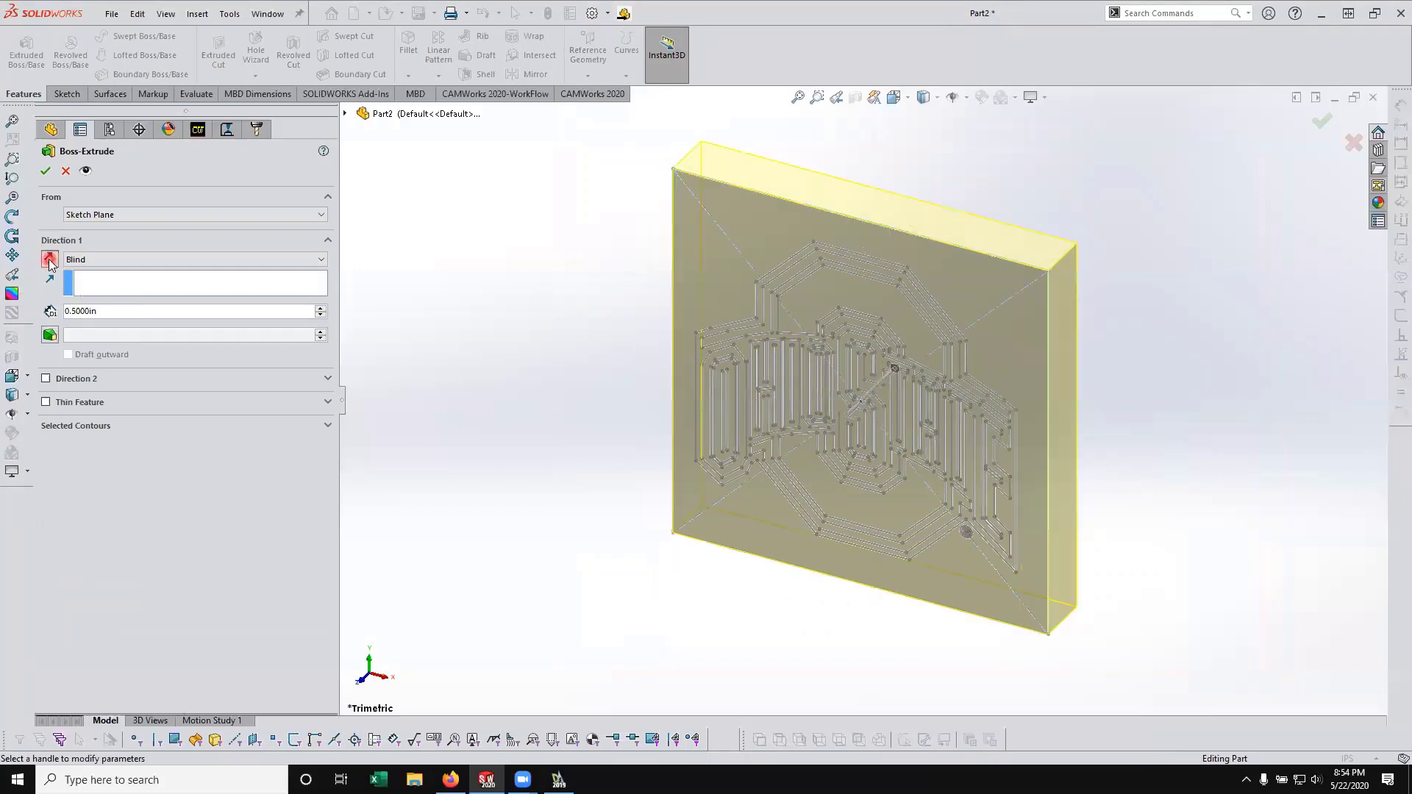
pyautogui.moveTo(873, 367); pyautogui.dragTo(831, 204)
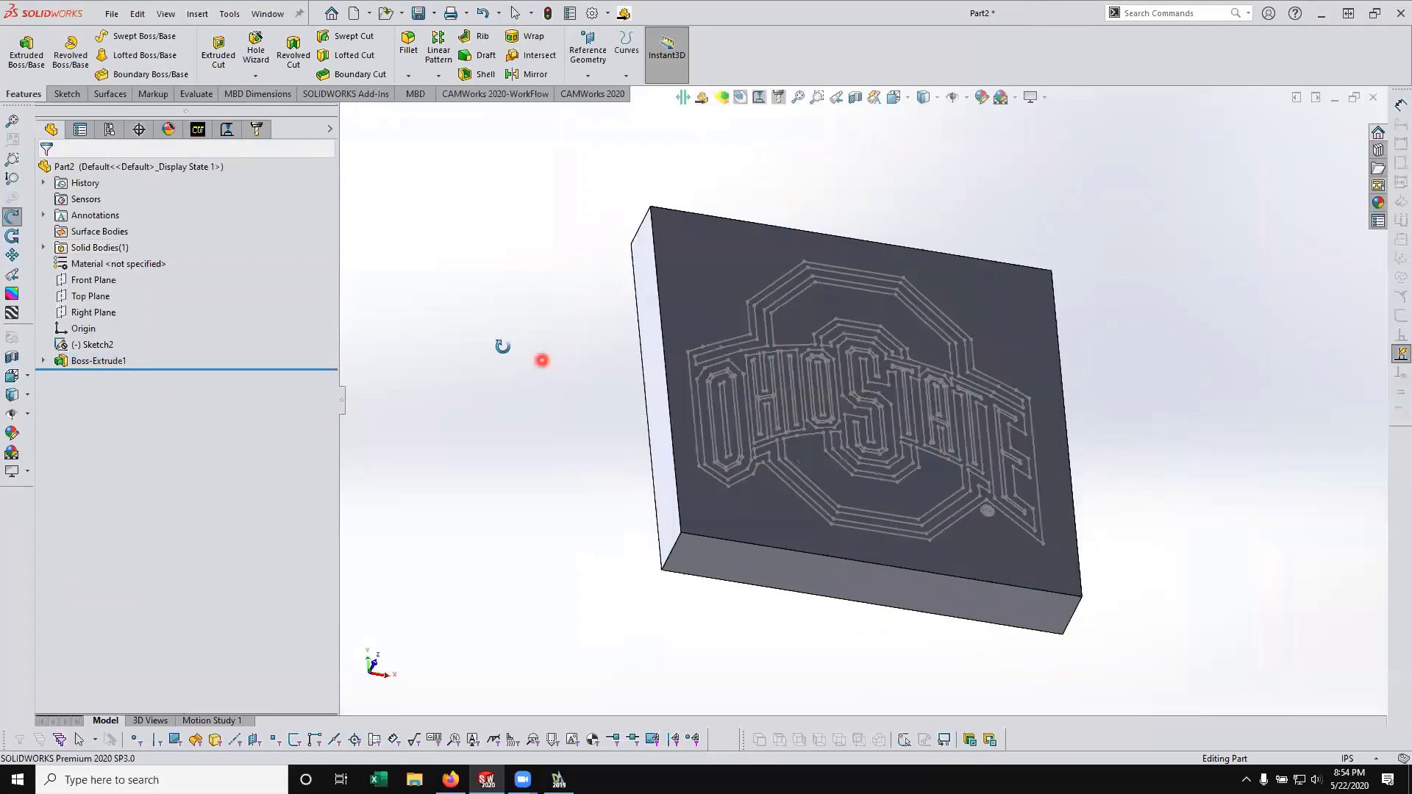
# Set the part material to oak and hide the logo sketch
pyautogui.rightClick(118, 263)
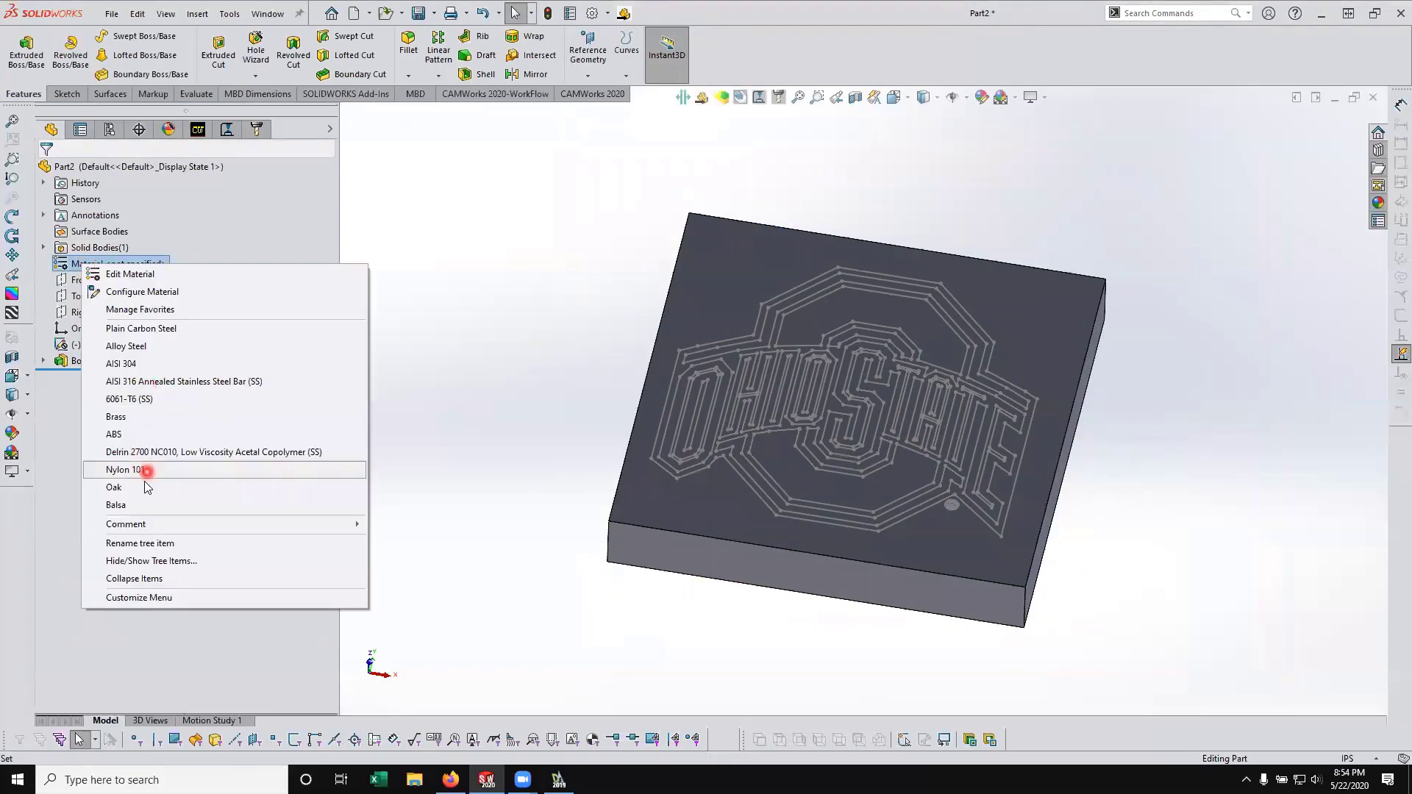
pyautogui.click(113, 487)
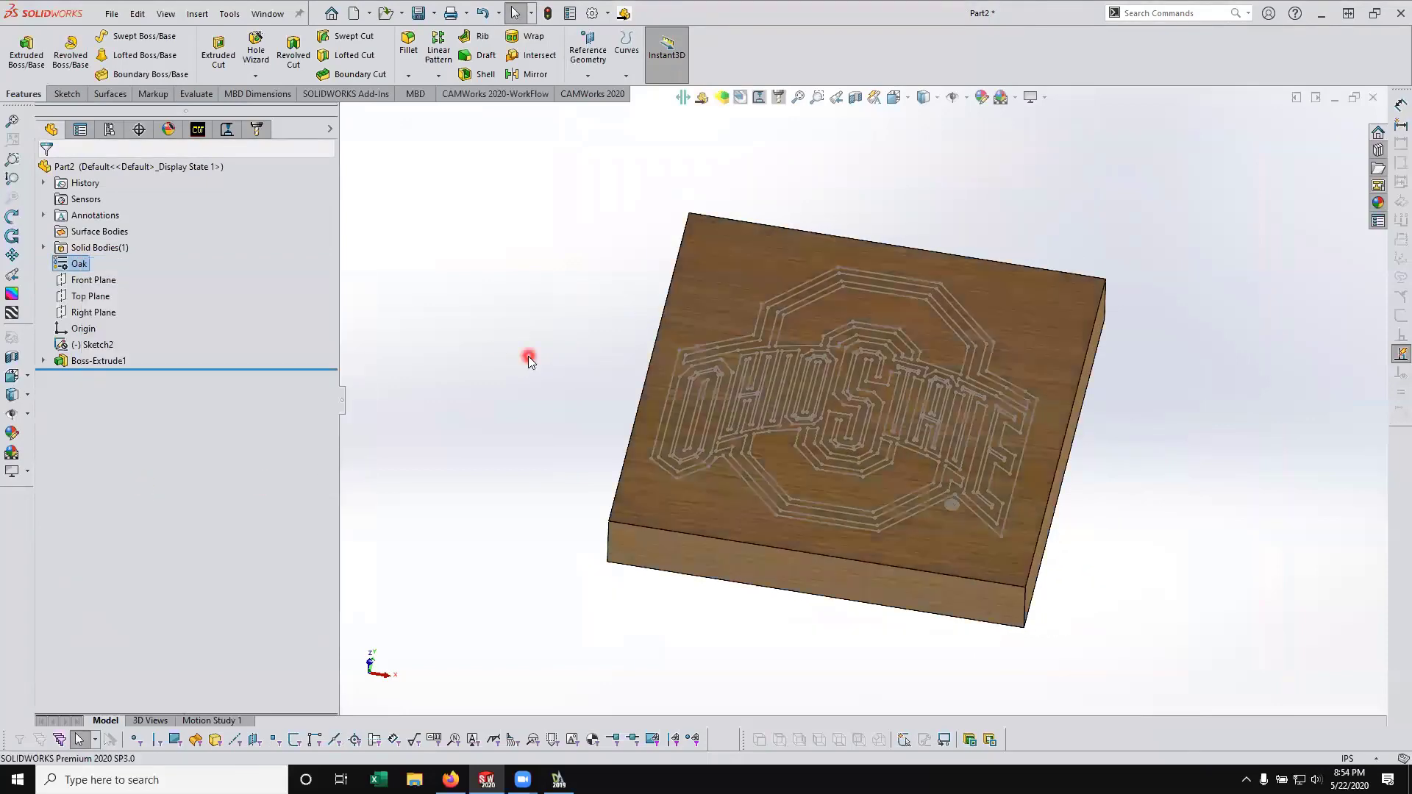
pyautogui.moveTo(529, 360); pyautogui.dragTo(659, 307)
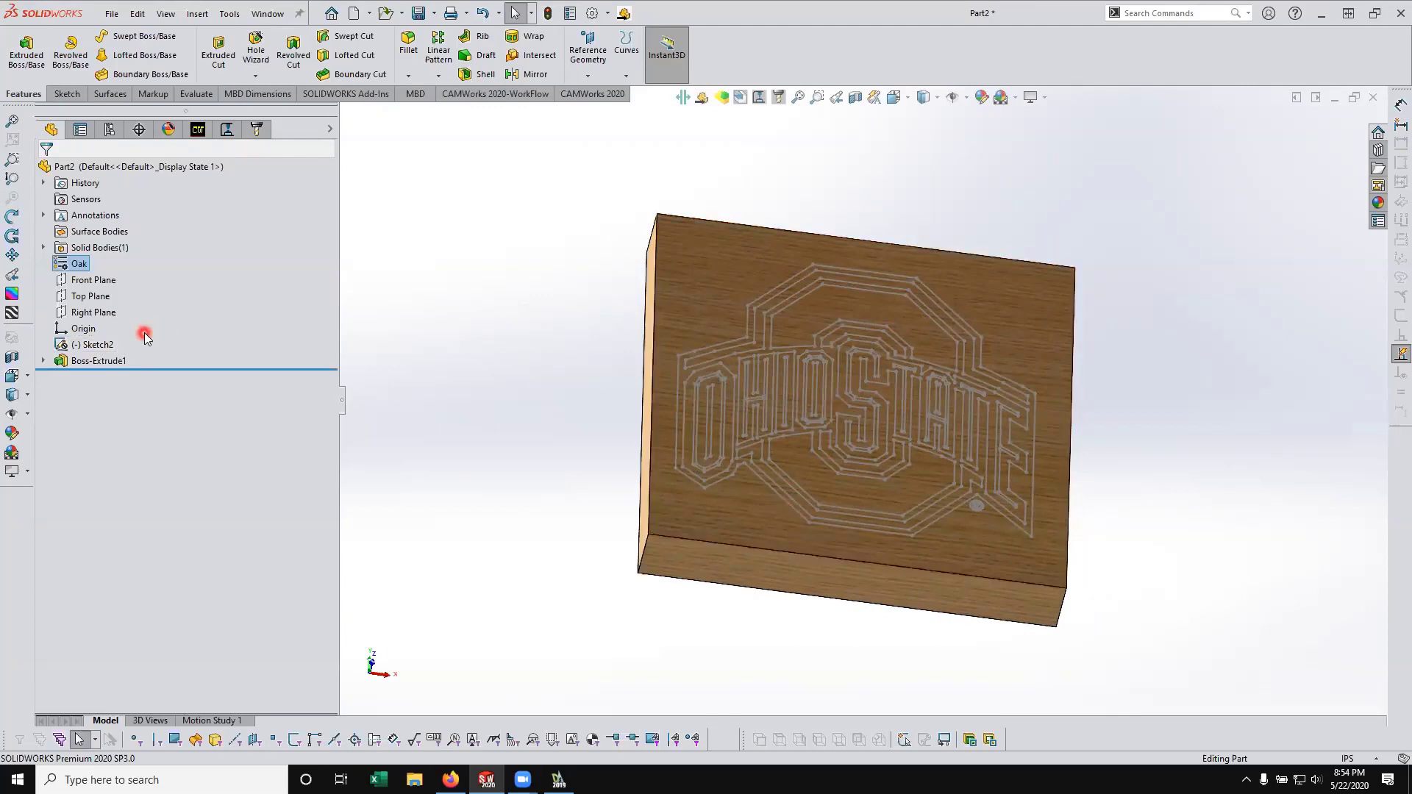
pyautogui.rightClick(97, 344)
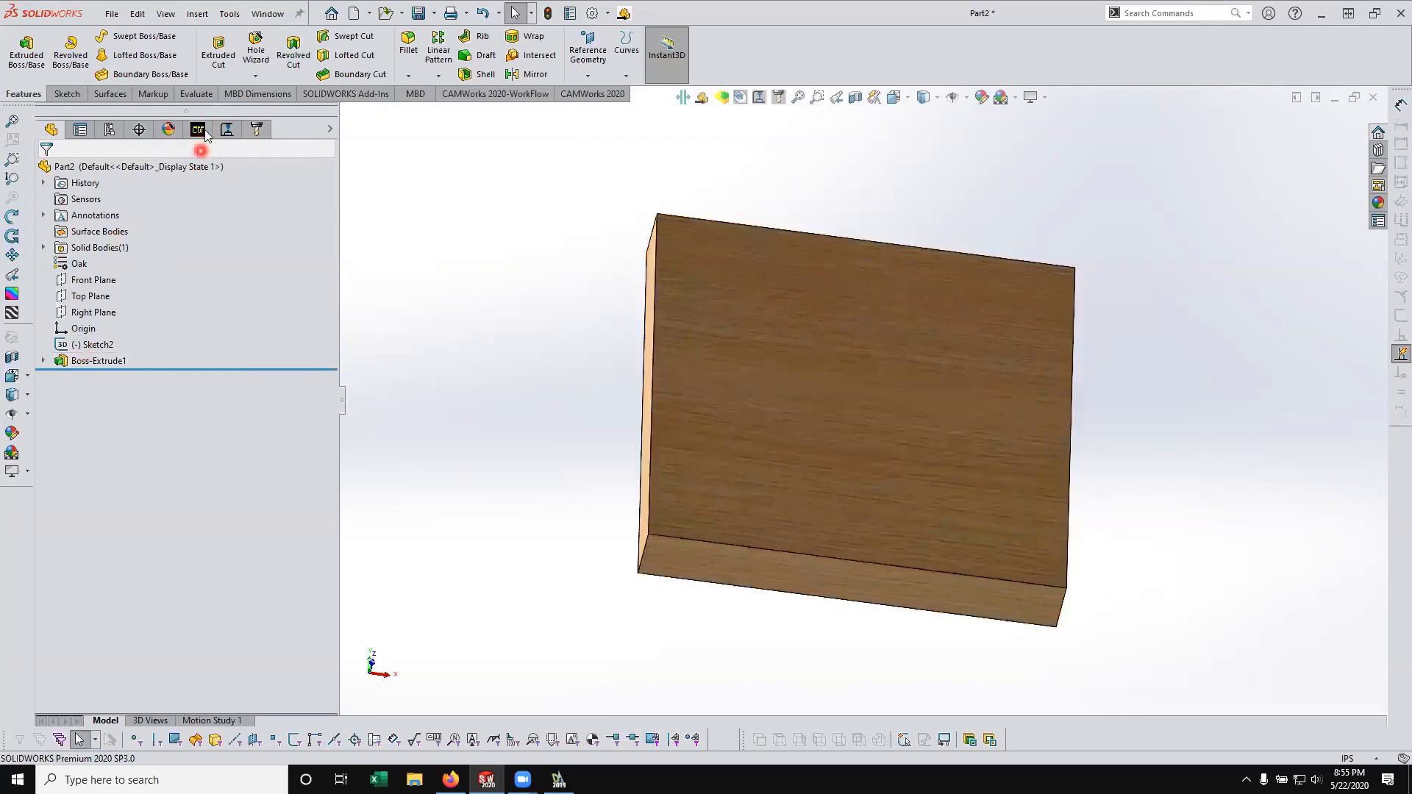
pyautogui.click(197, 130)
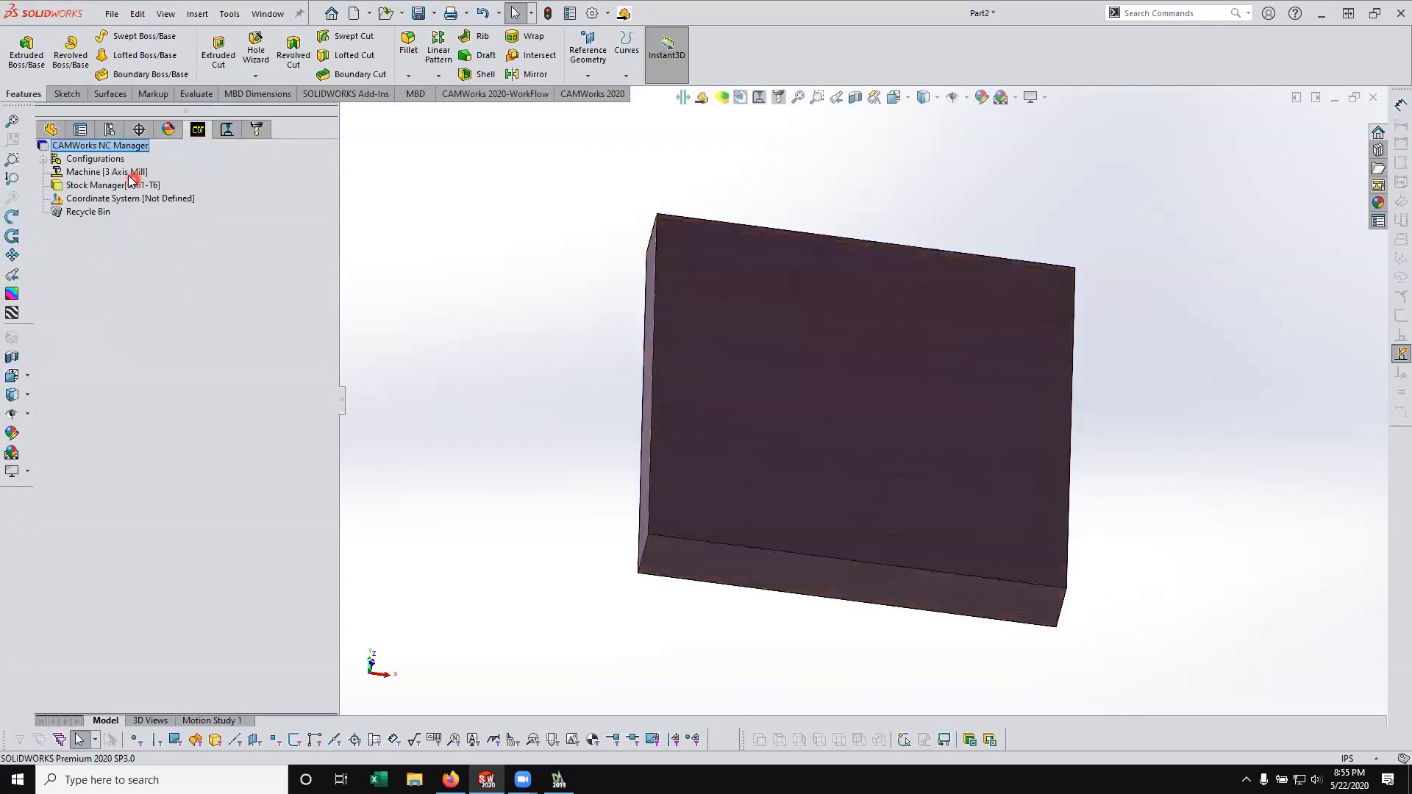
pyautogui.click(199, 129)
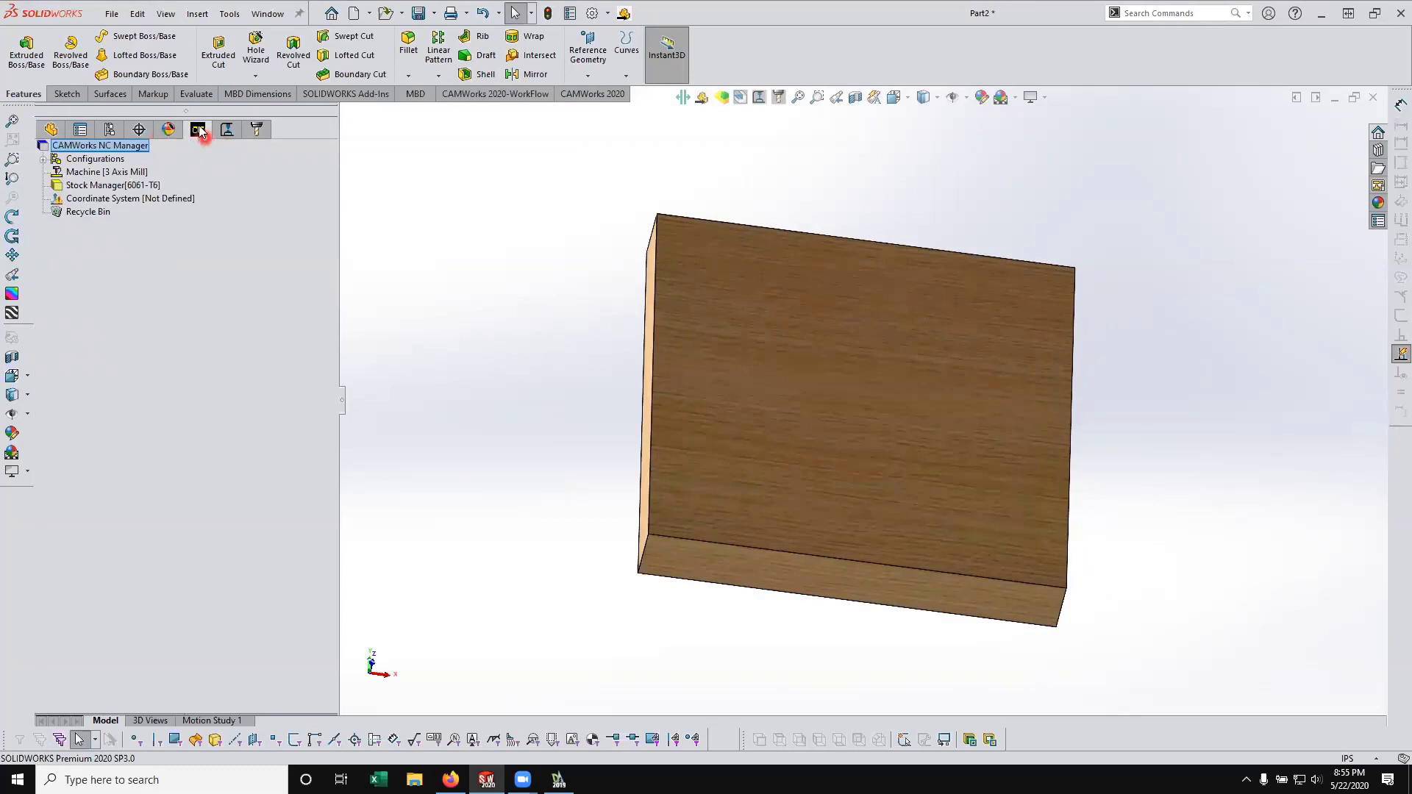
pyautogui.click(106, 171)
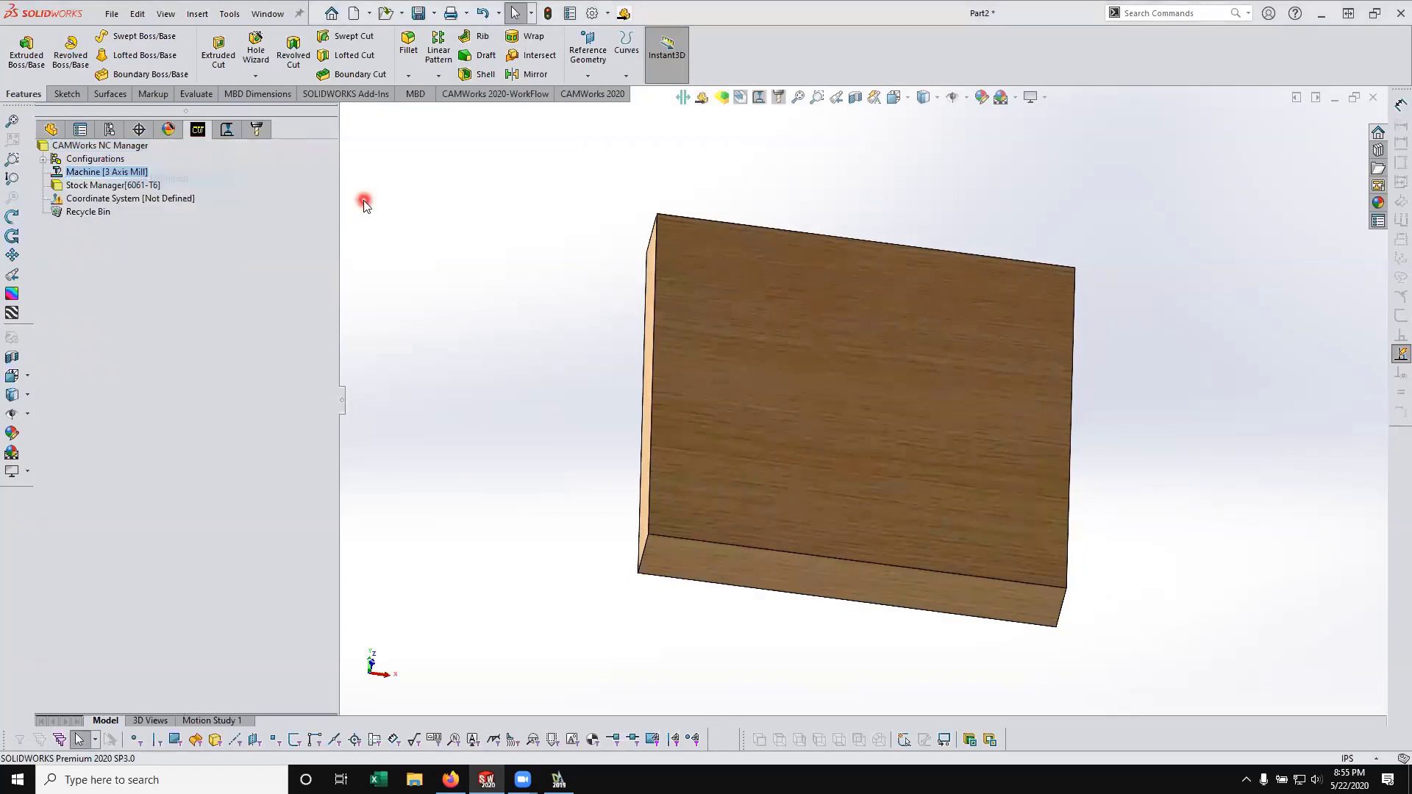
pyautogui.doubleClick(106, 170)
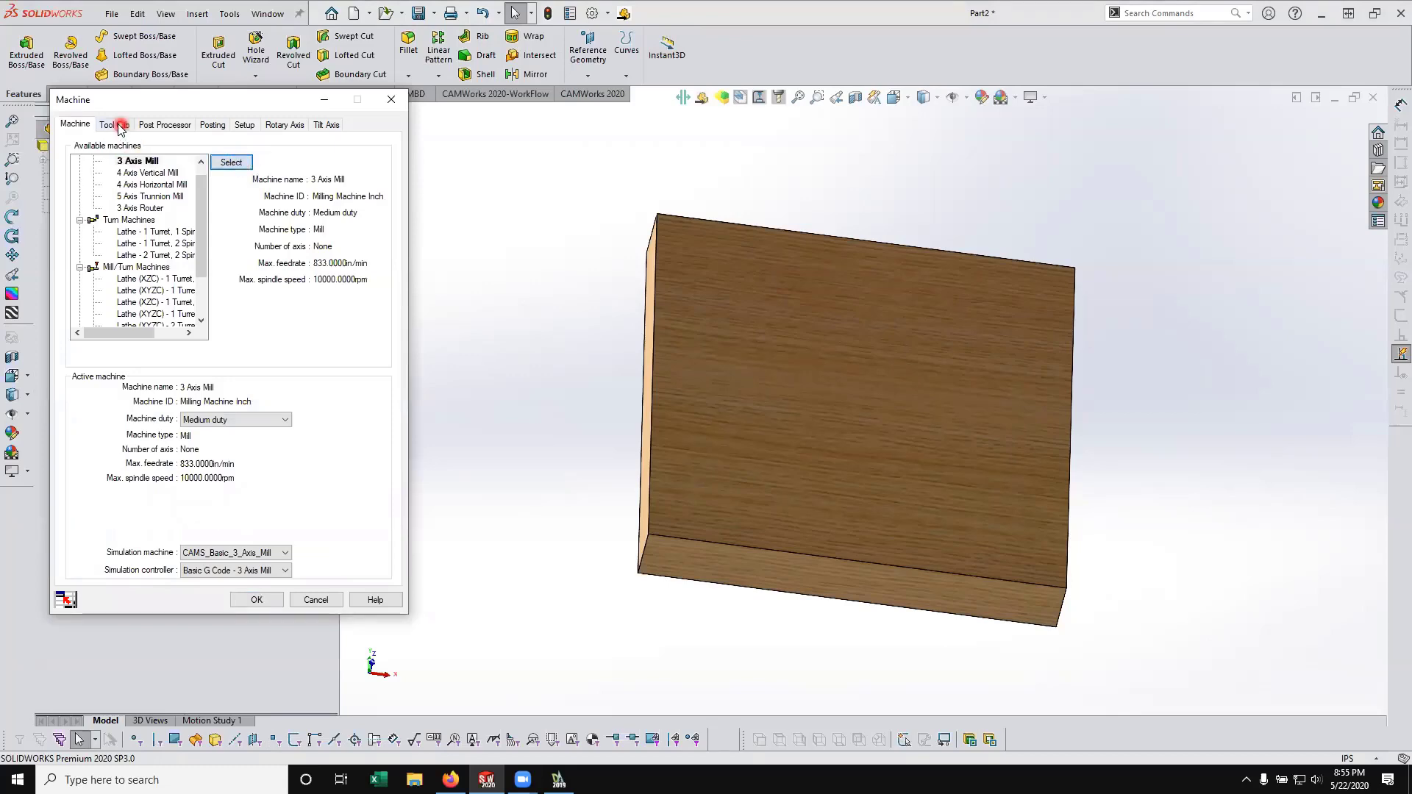
pyautogui.click(115, 123)
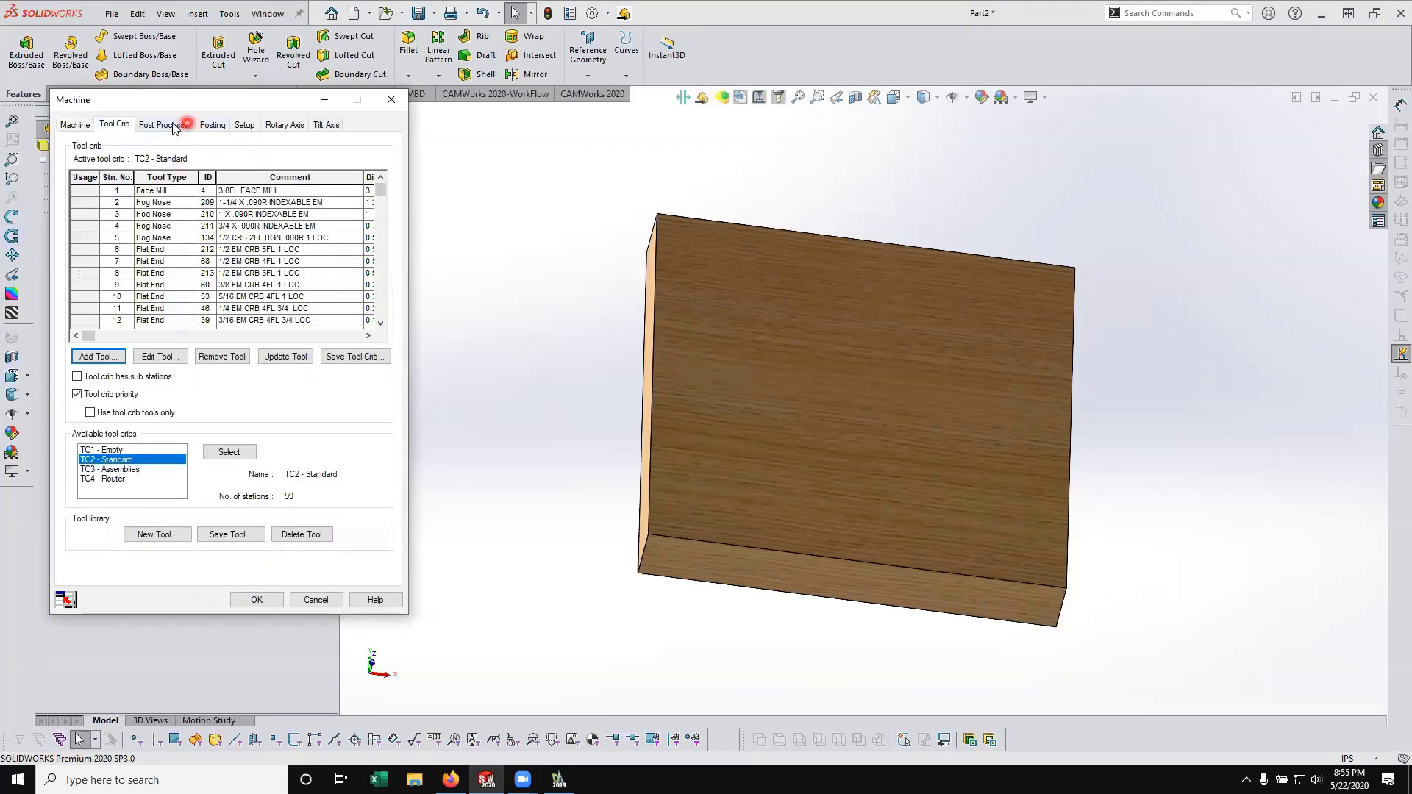
pyautogui.click(163, 123)
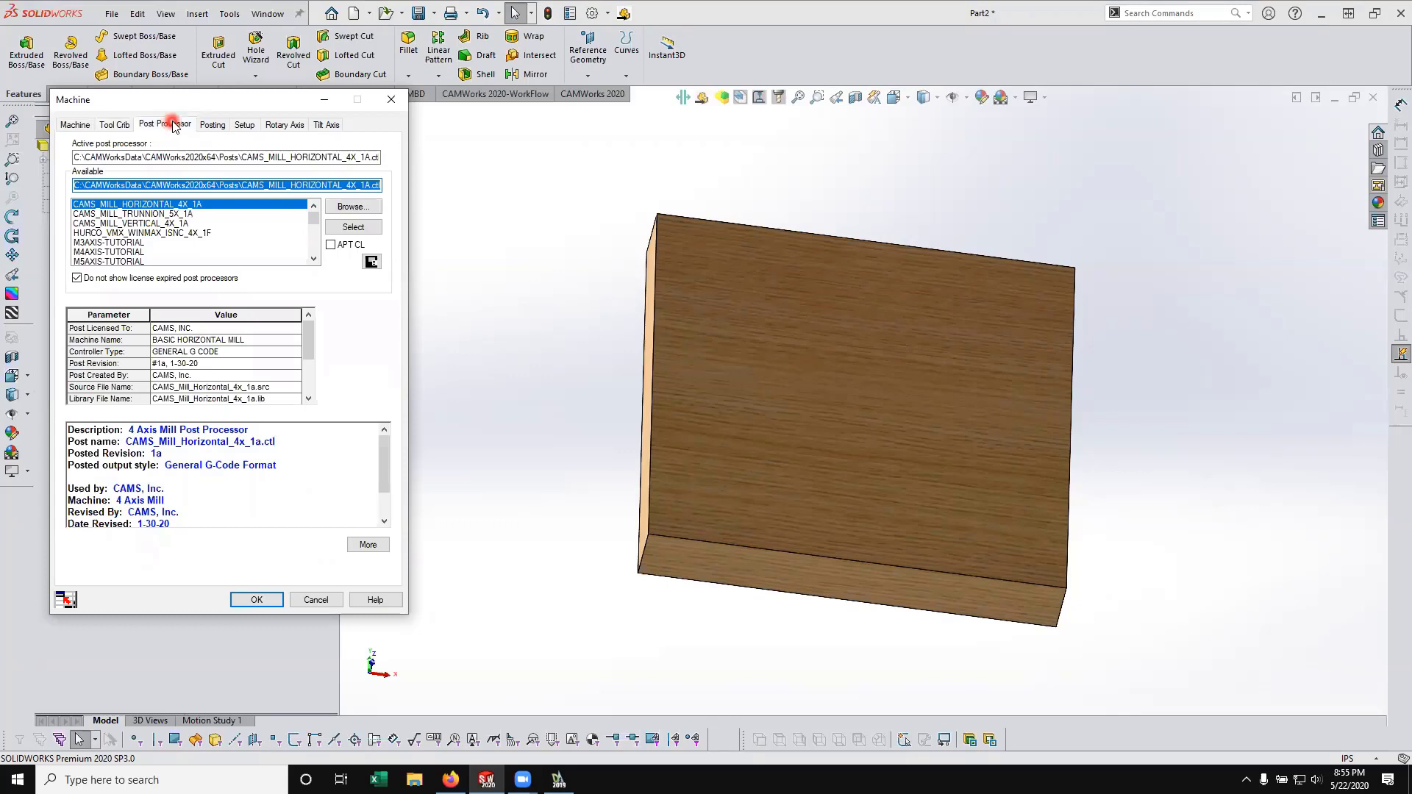
pyautogui.click(256, 600)
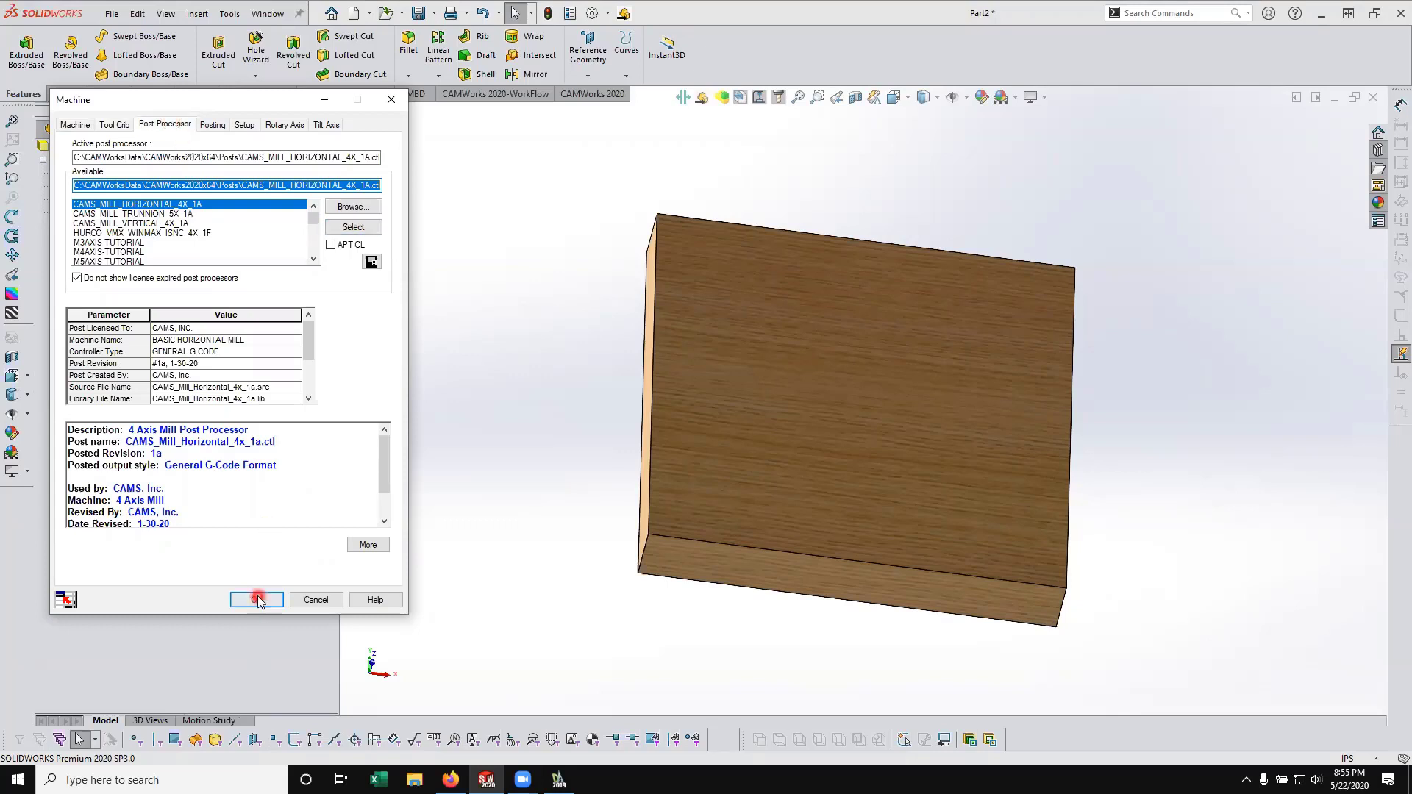
pyautogui.click(256, 599)
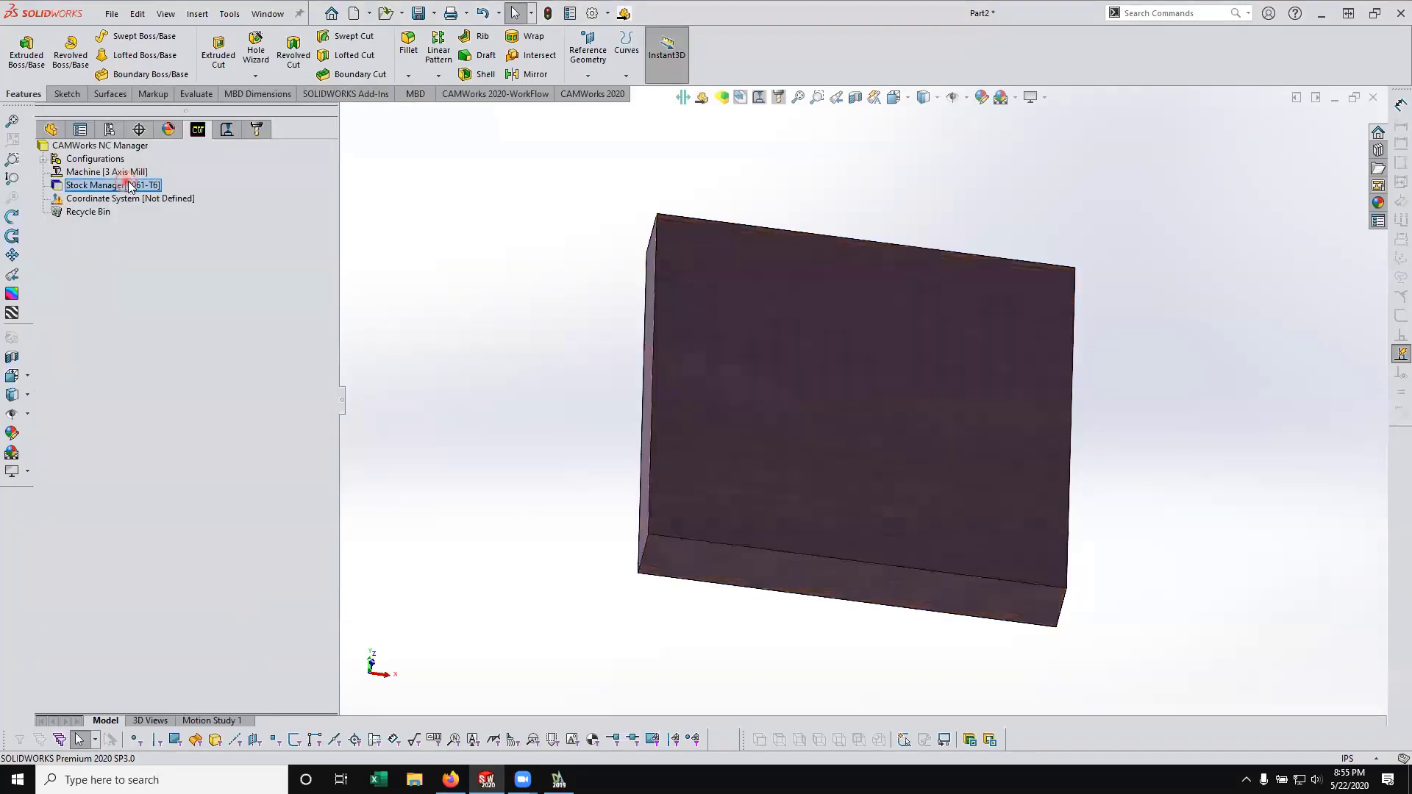
# Choose OAK as the stock material in the CAMWorks Stock Manager
pyautogui.doubleClick(90, 186)
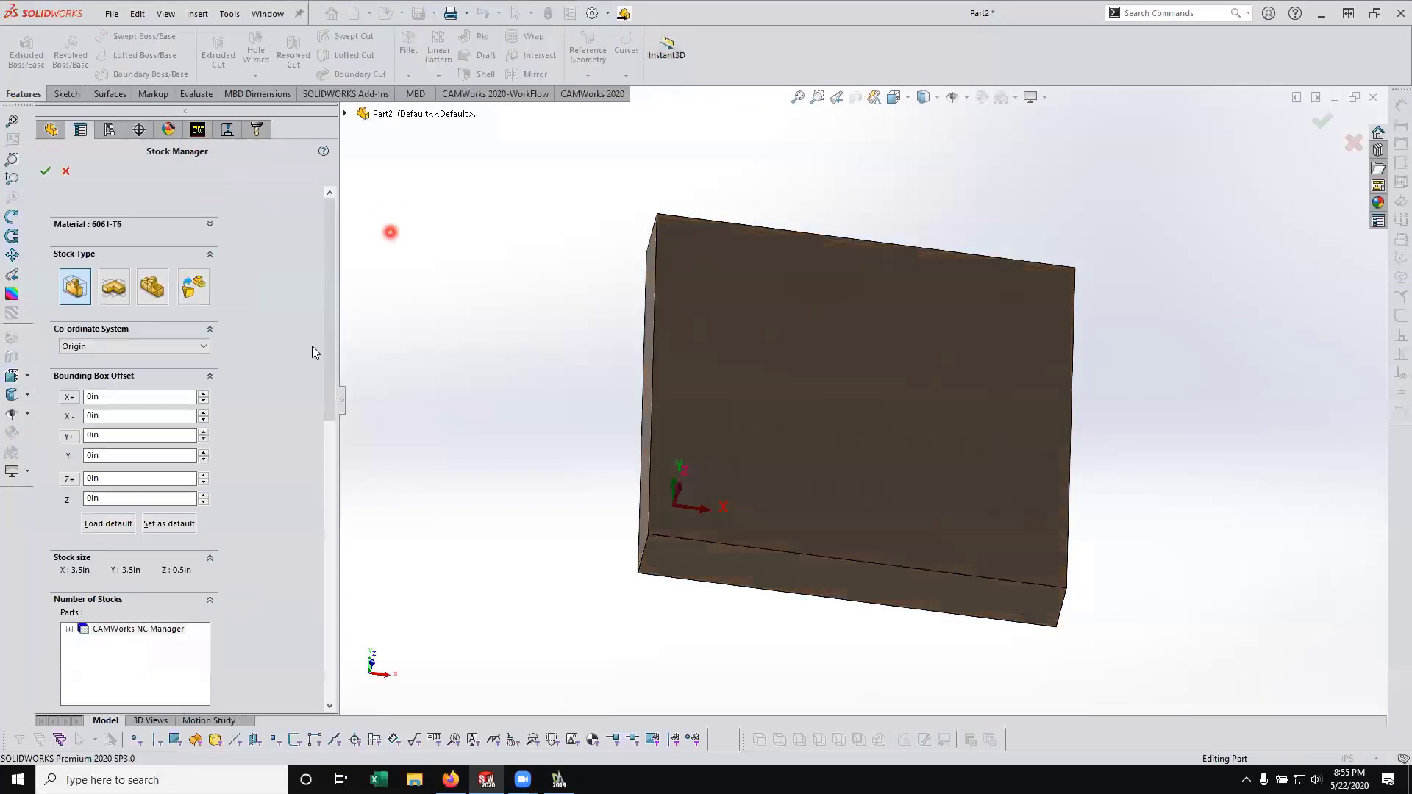
pyautogui.moveTo(75, 286)
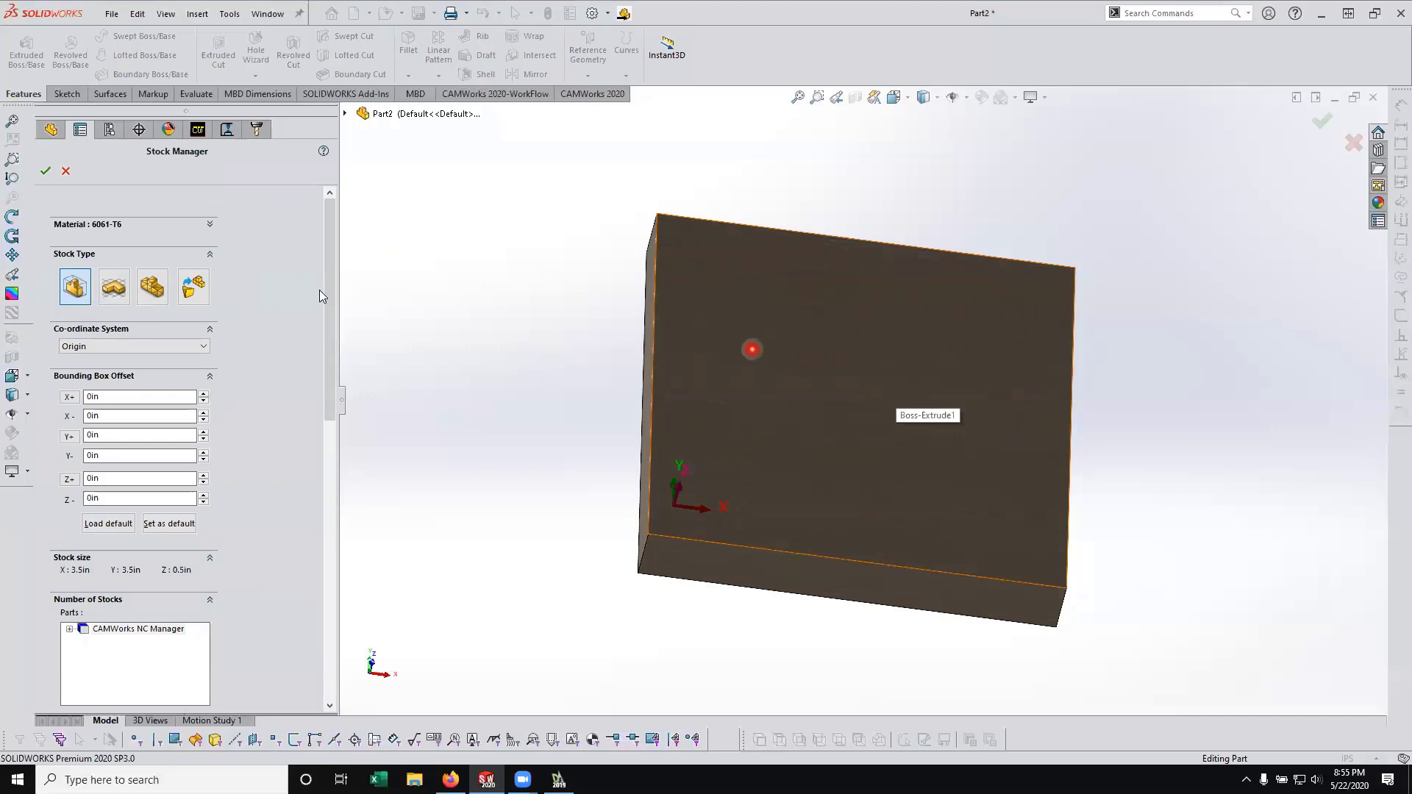
pyautogui.click(210, 224)
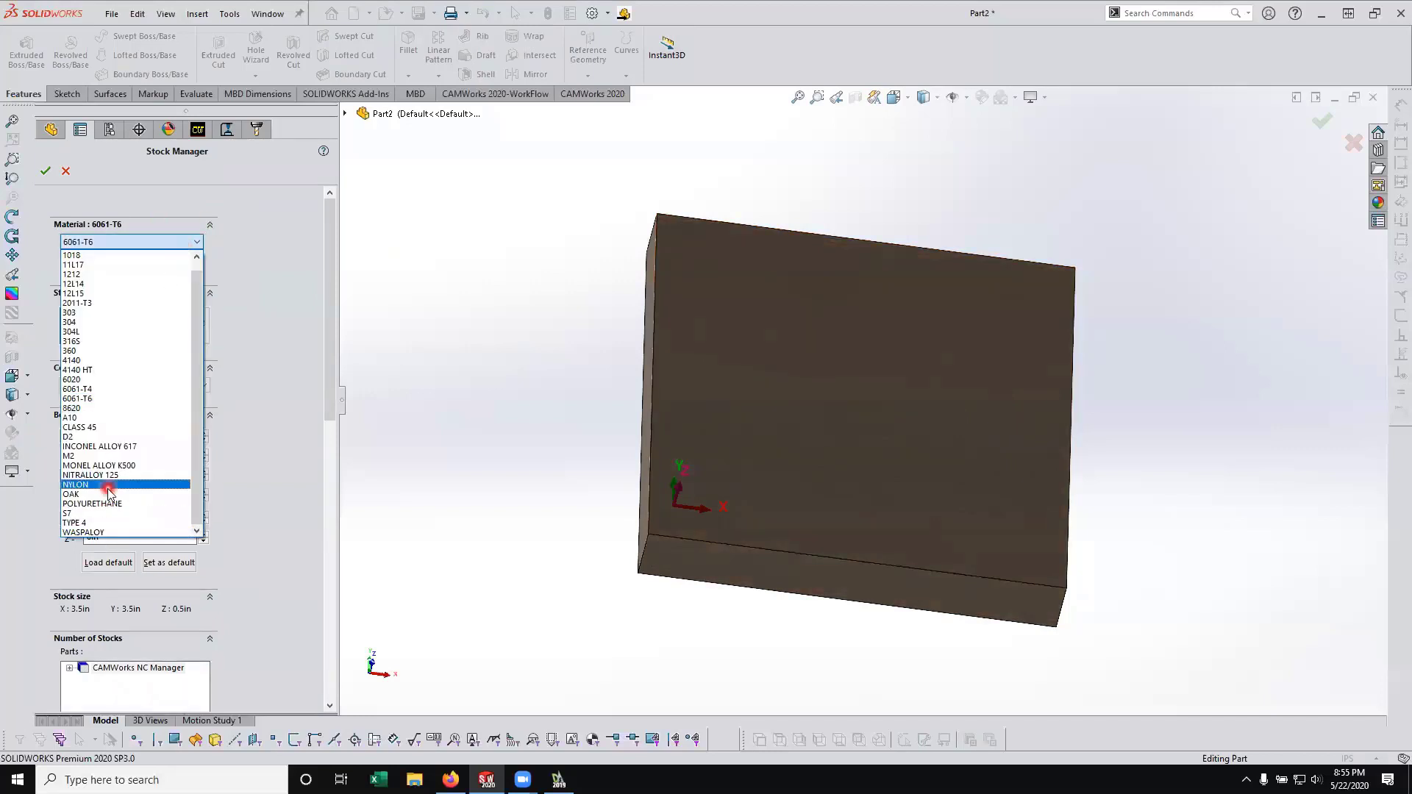
pyautogui.click(75, 484)
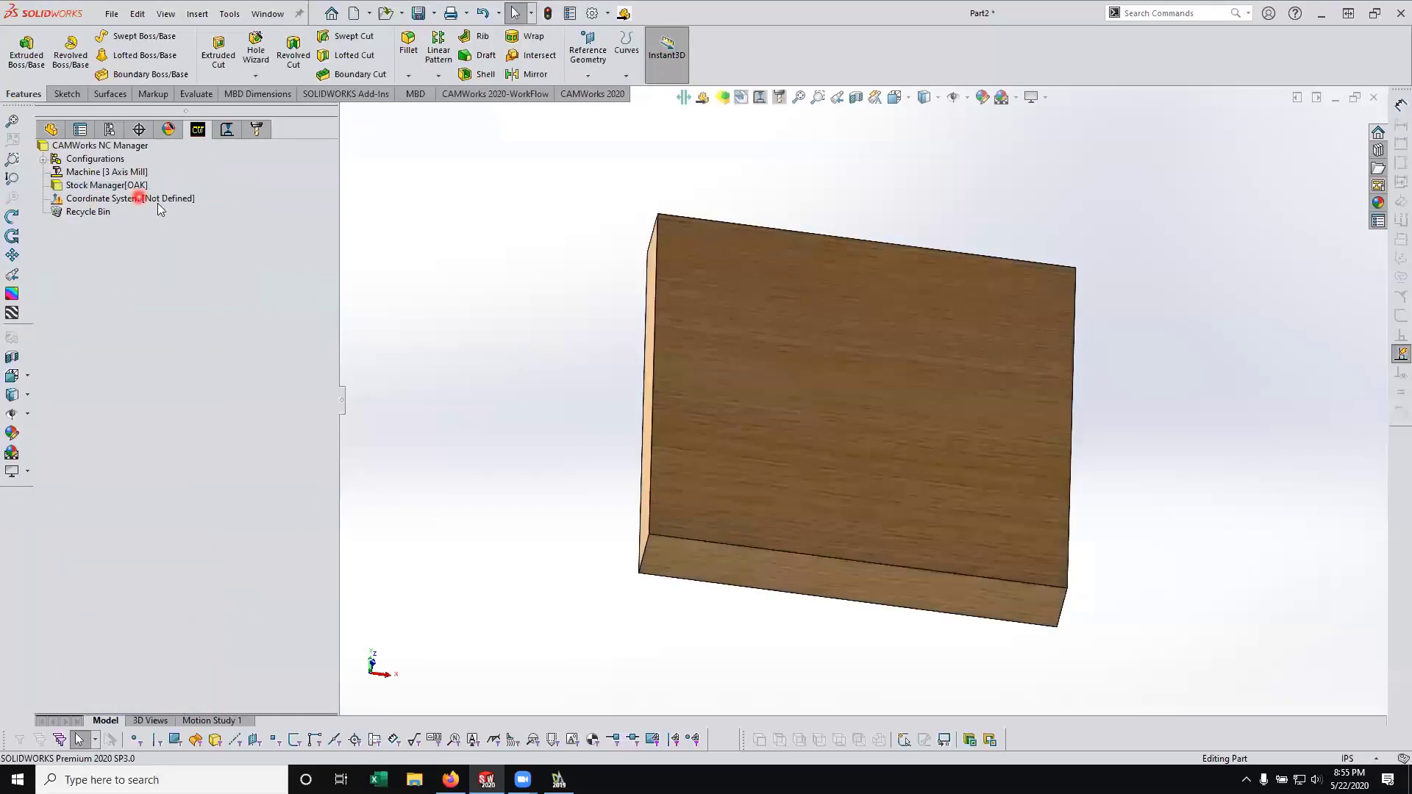
# Place the origin at a part bounding-box vertex, X along the bottom edge, Y along the left edge reversed
pyautogui.click(128, 199)
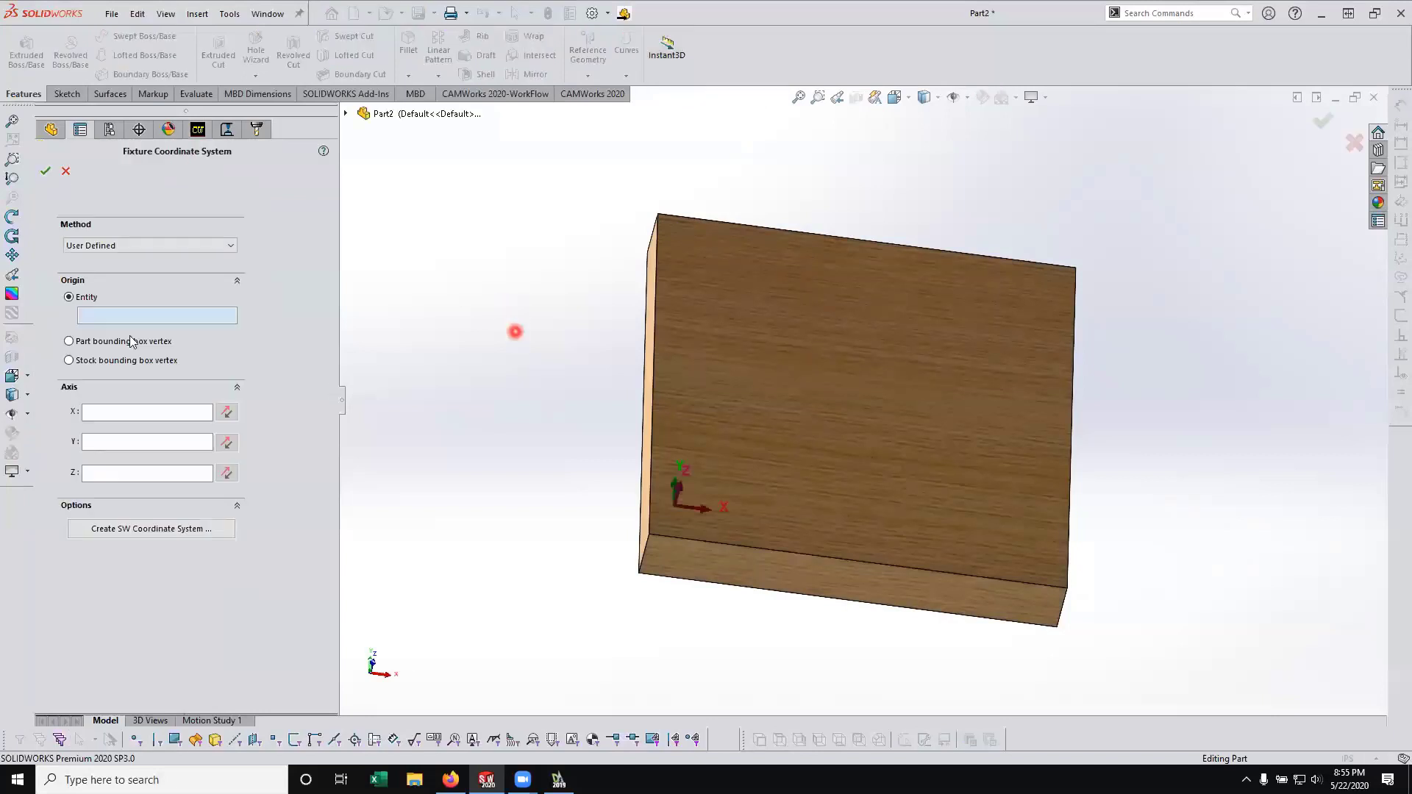
pyautogui.click(70, 341)
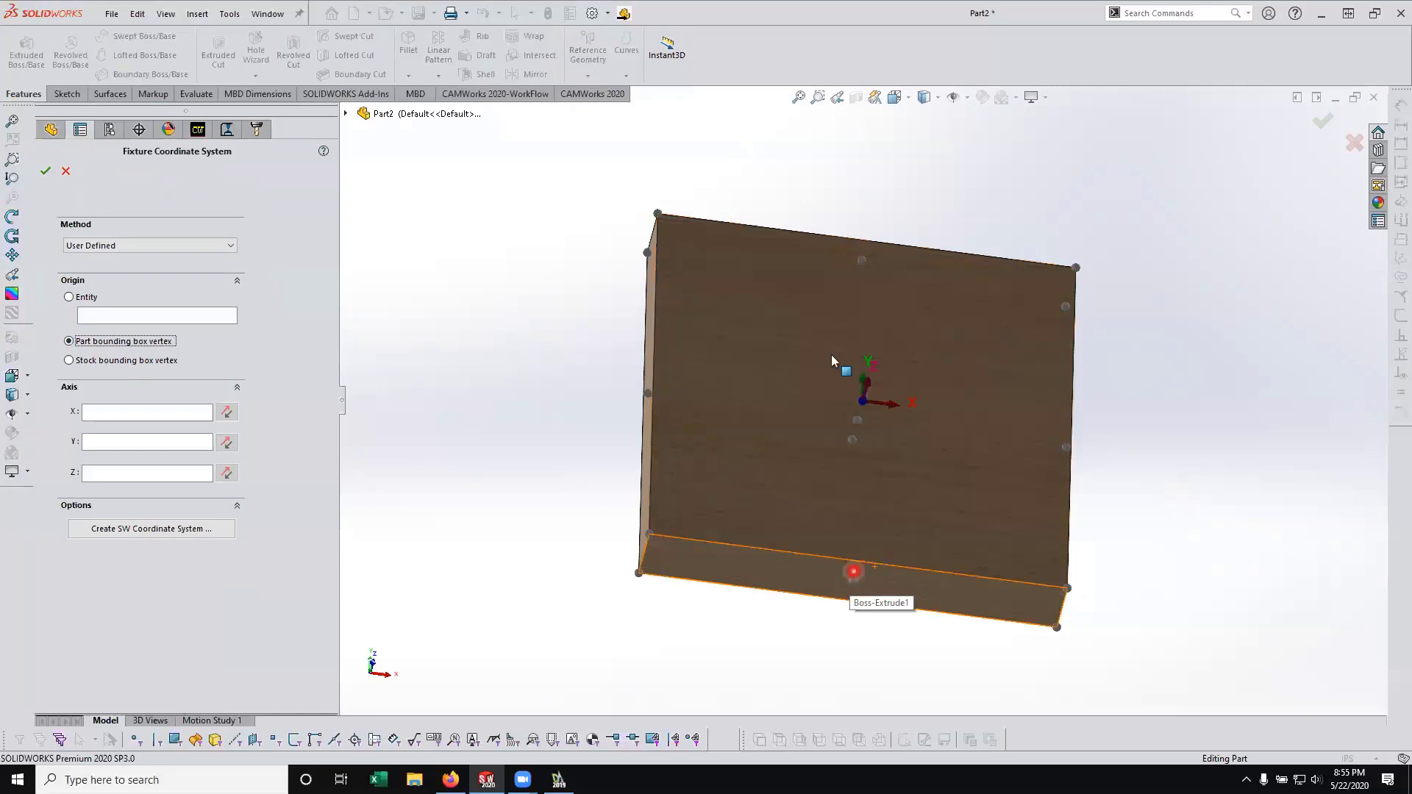
pyautogui.click(851, 556)
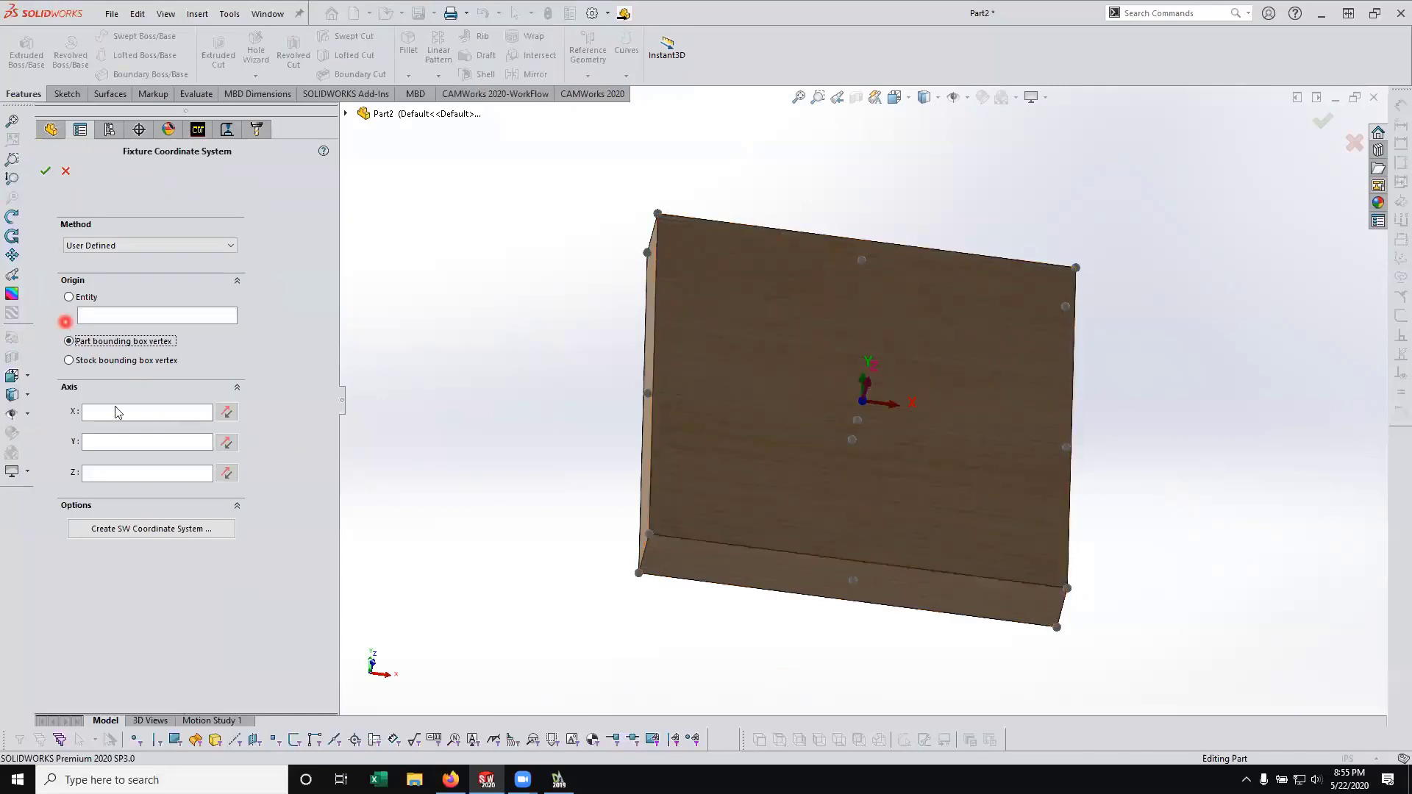
pyautogui.click(766, 552)
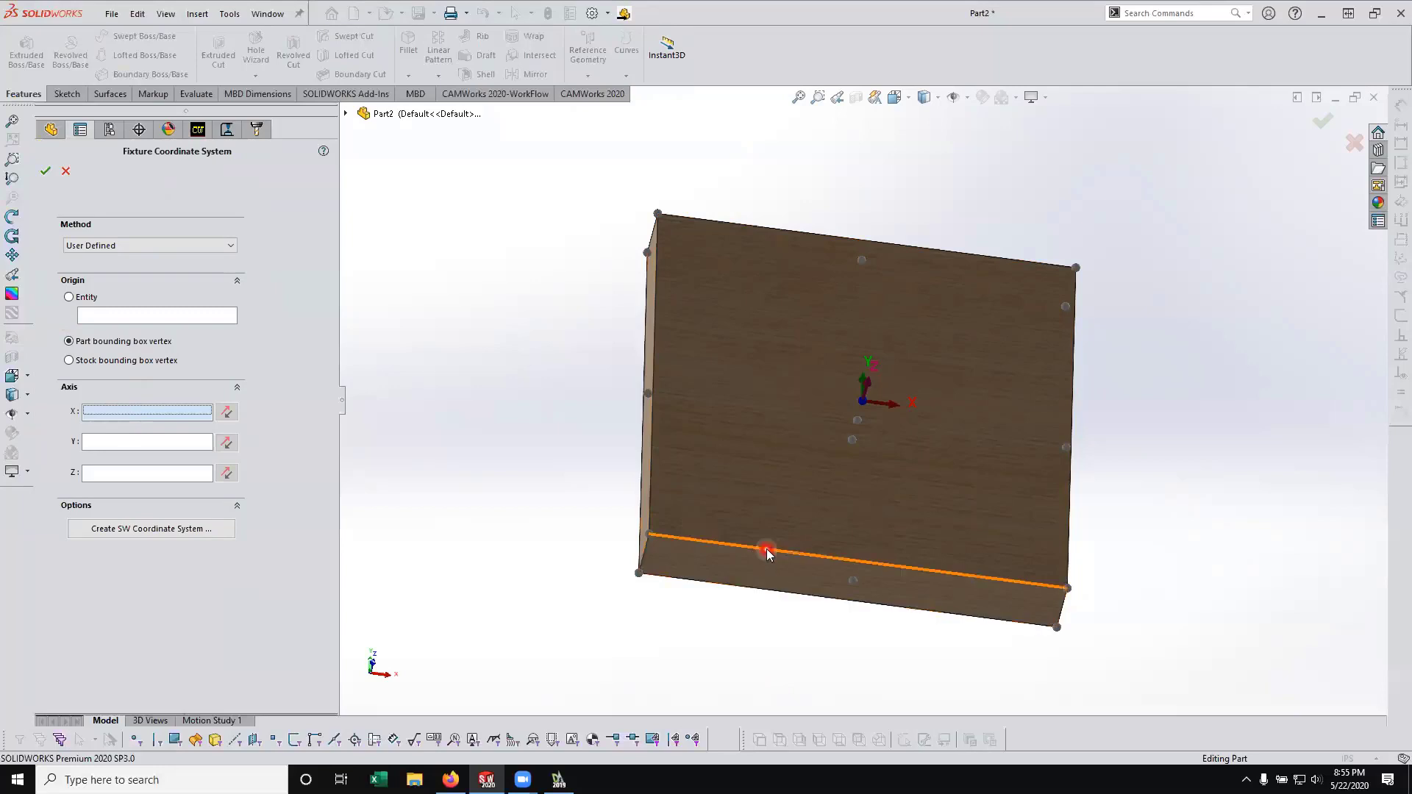
pyautogui.click(768, 551)
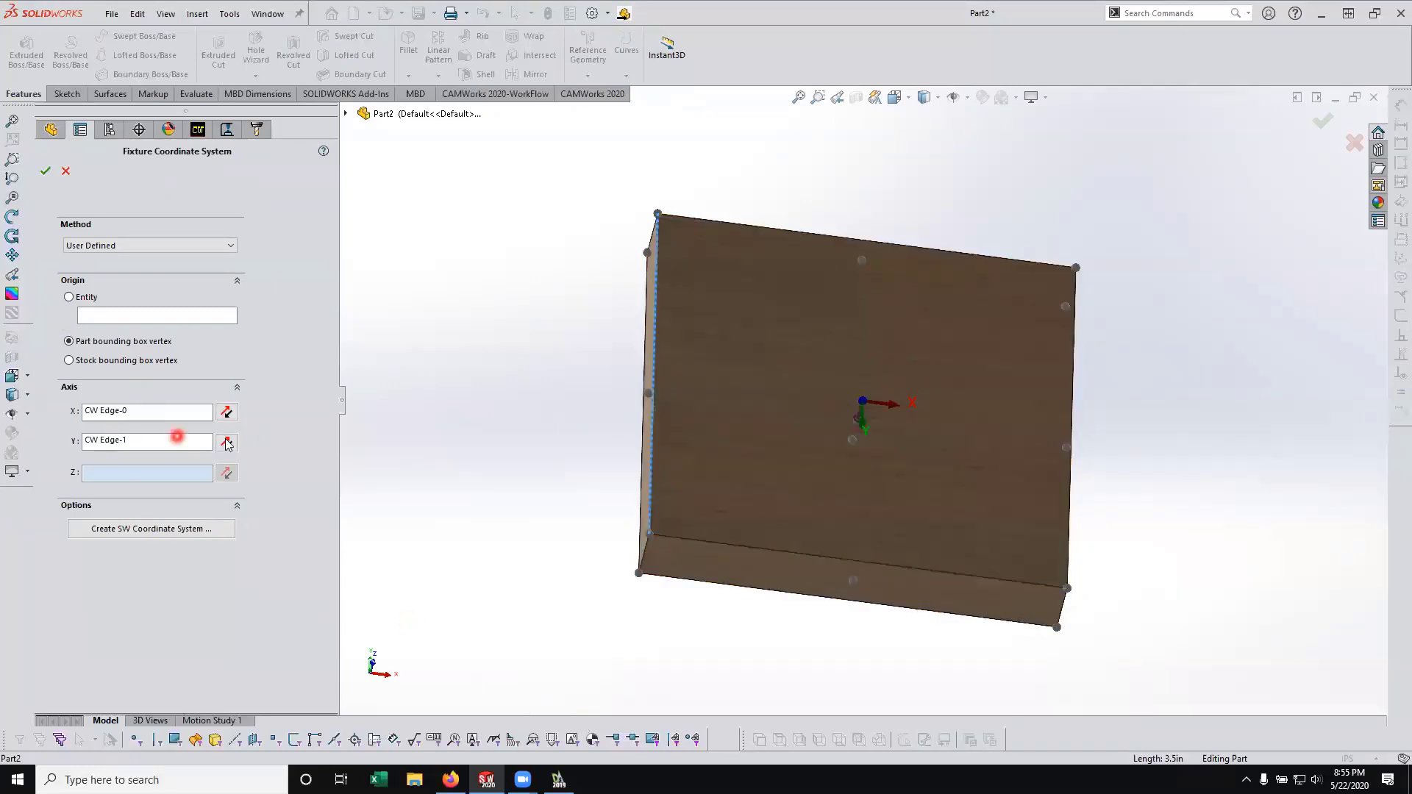
pyautogui.click(227, 443)
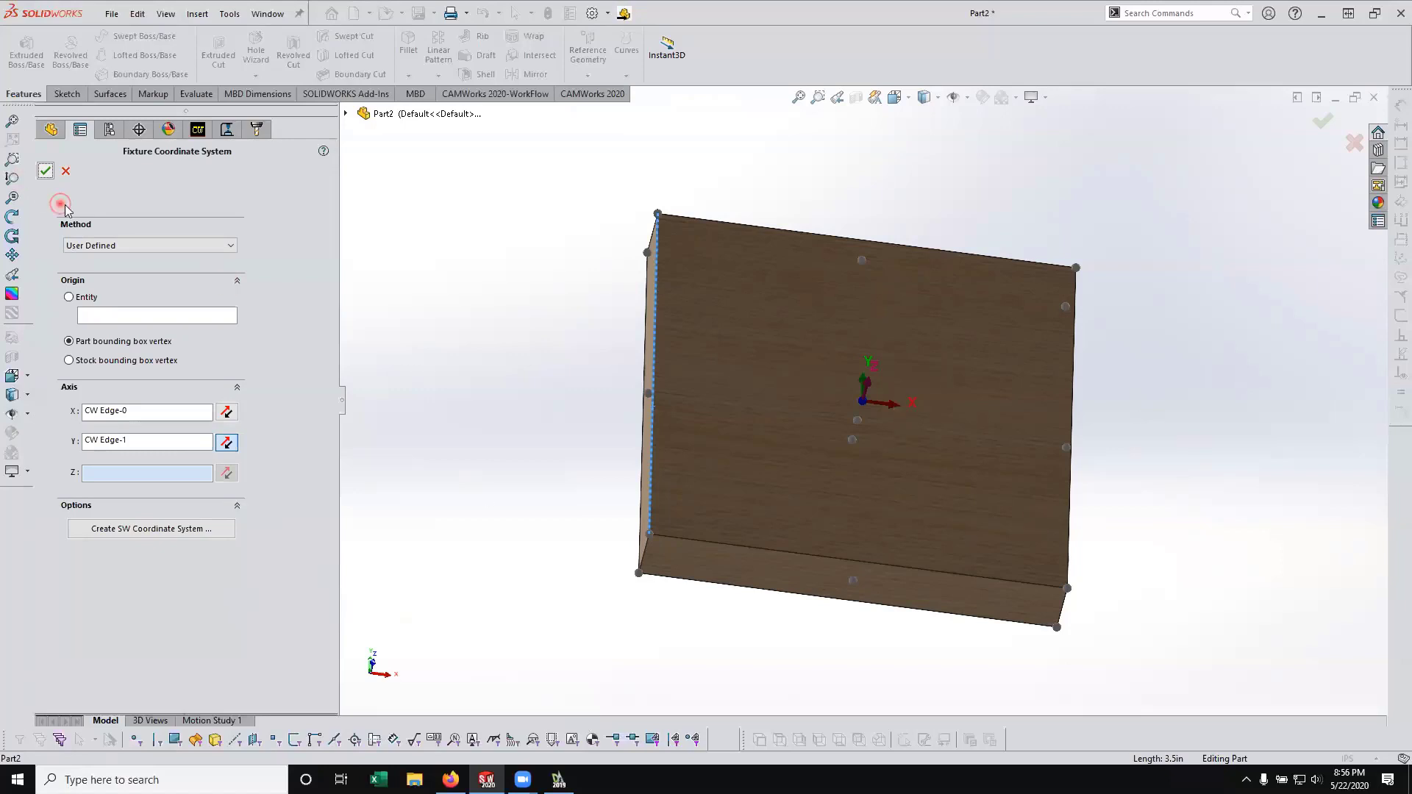
pyautogui.click(46, 171)
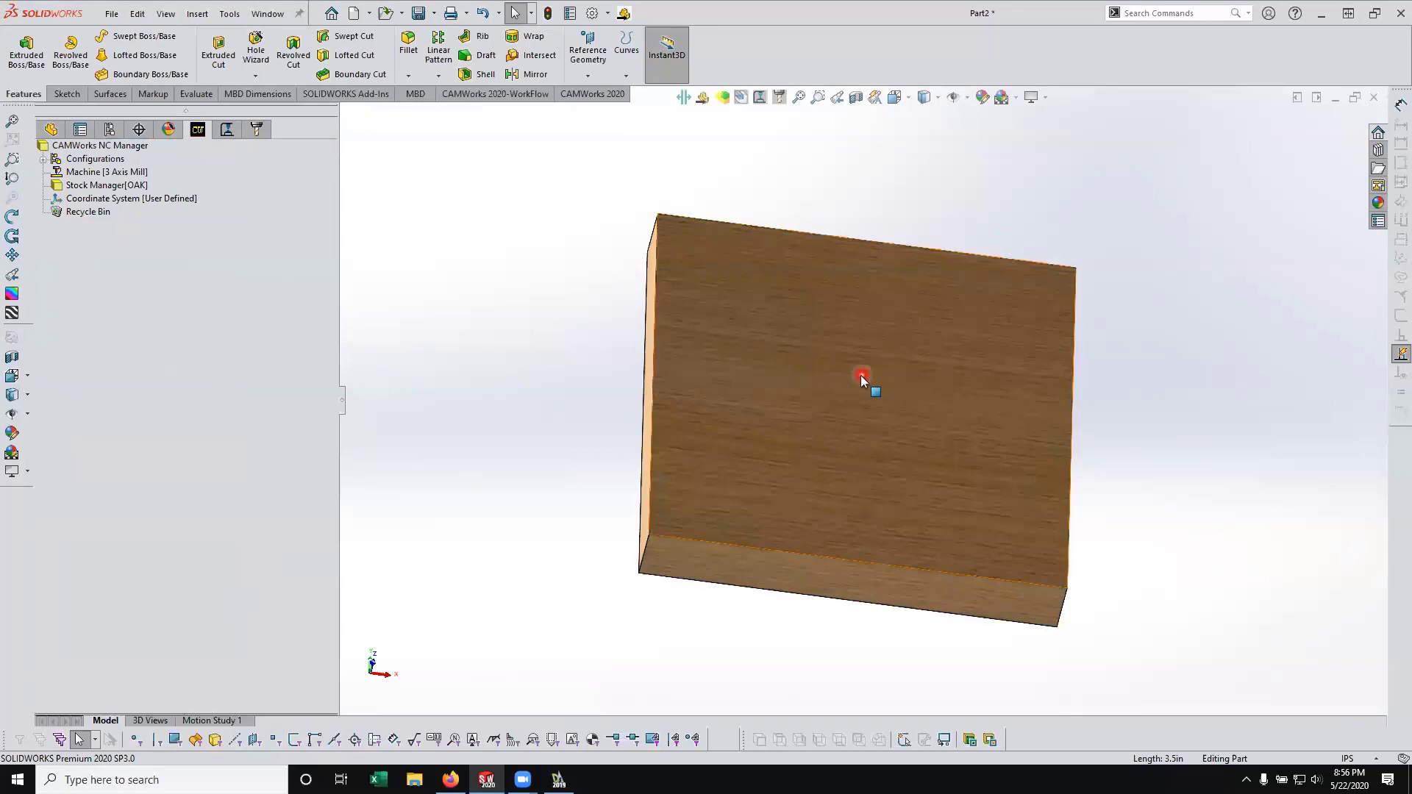
# Create a Mill Part Setup from the Stock Manager on the block's front face (-Z)
pyautogui.rightClick(106, 186)
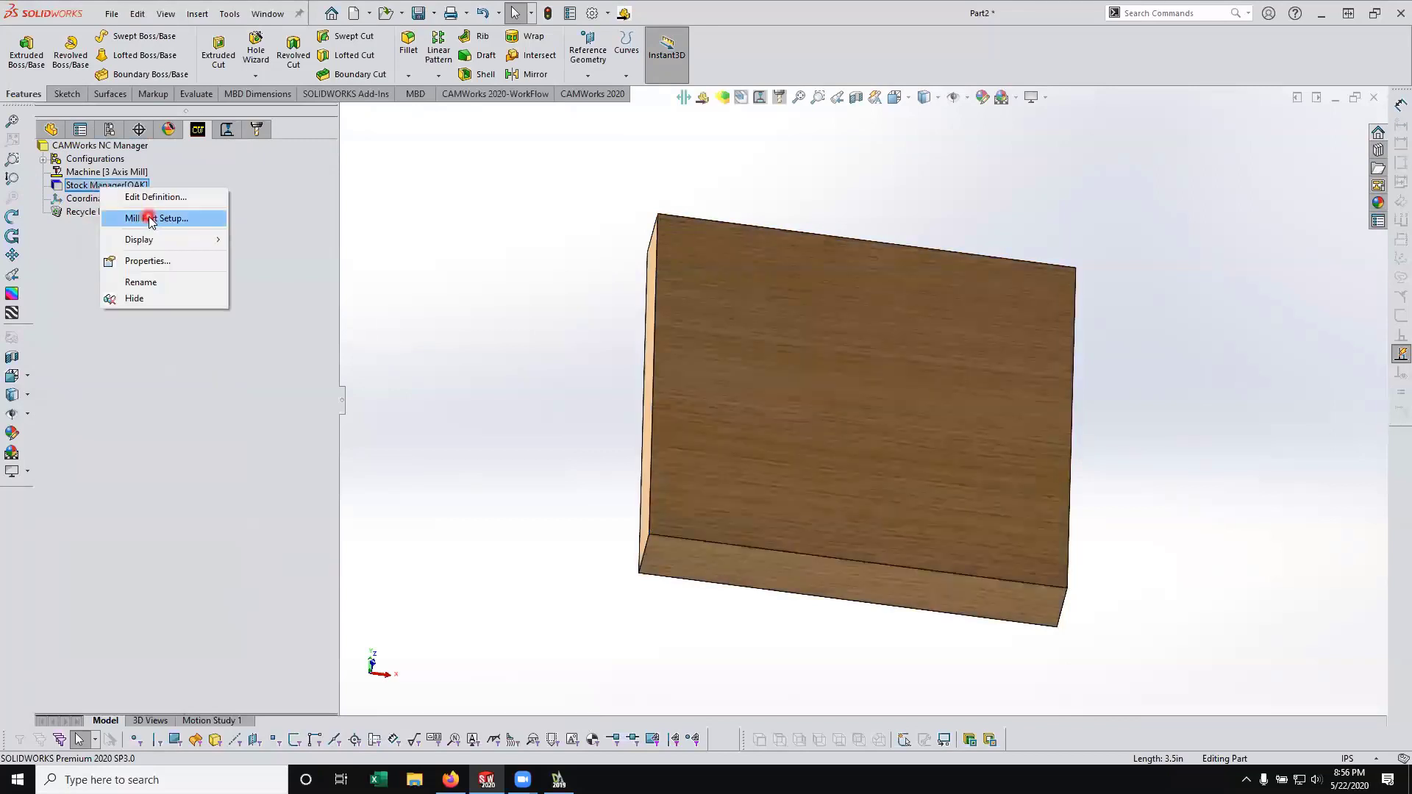
pyautogui.click(156, 218)
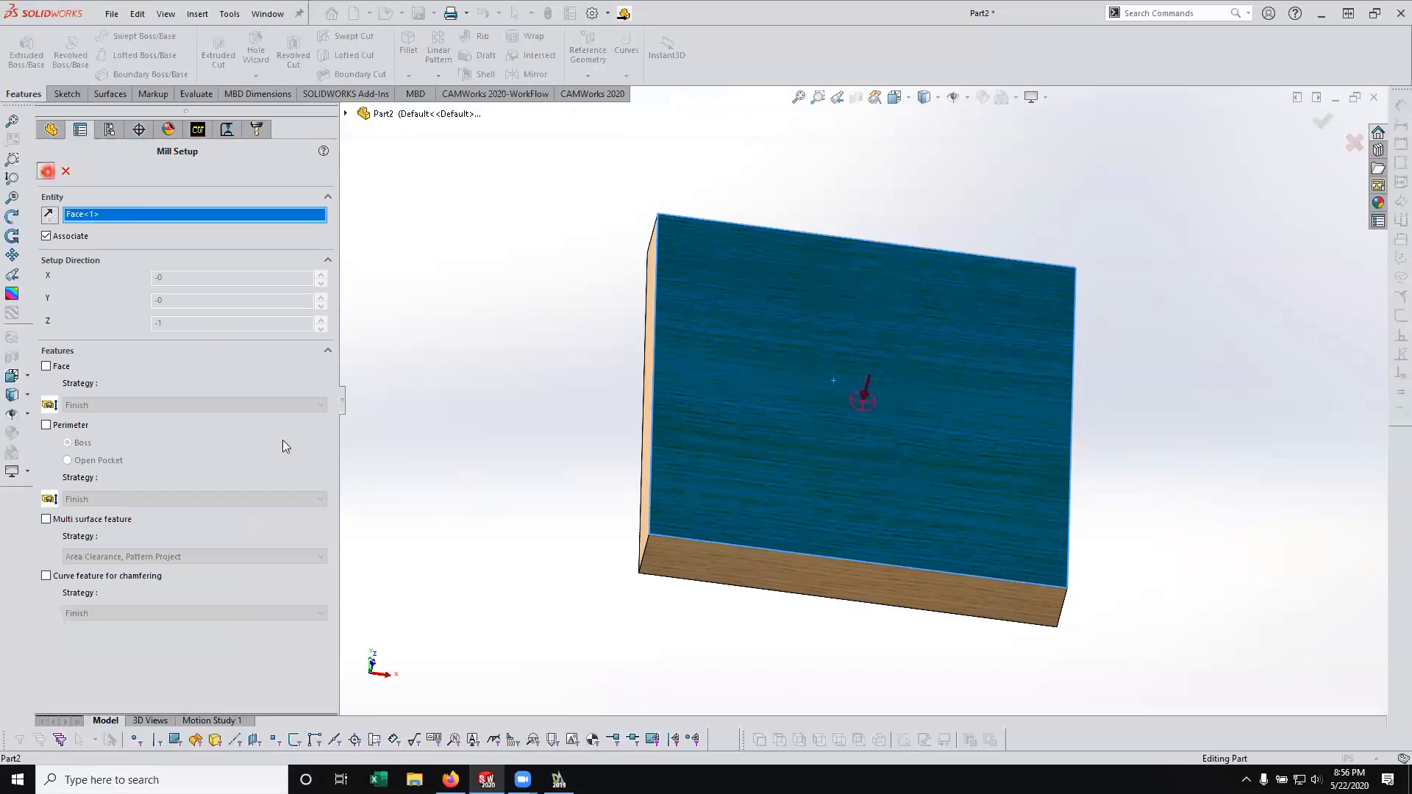
pyautogui.rightClick(90, 210)
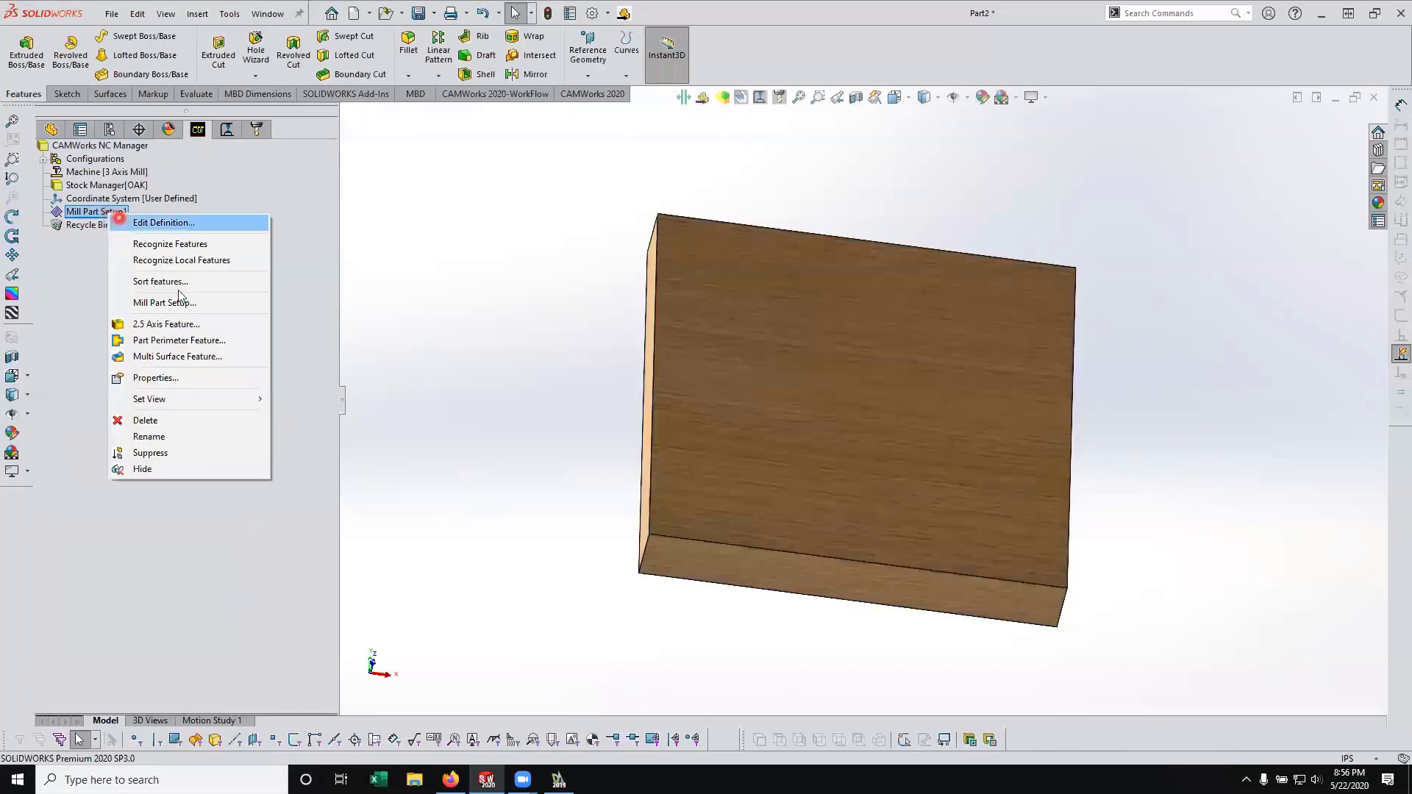
# Add a 2.5 axis Engrave feature using Sketch2 as its profile and proceed to depth settings
pyautogui.click(166, 324)
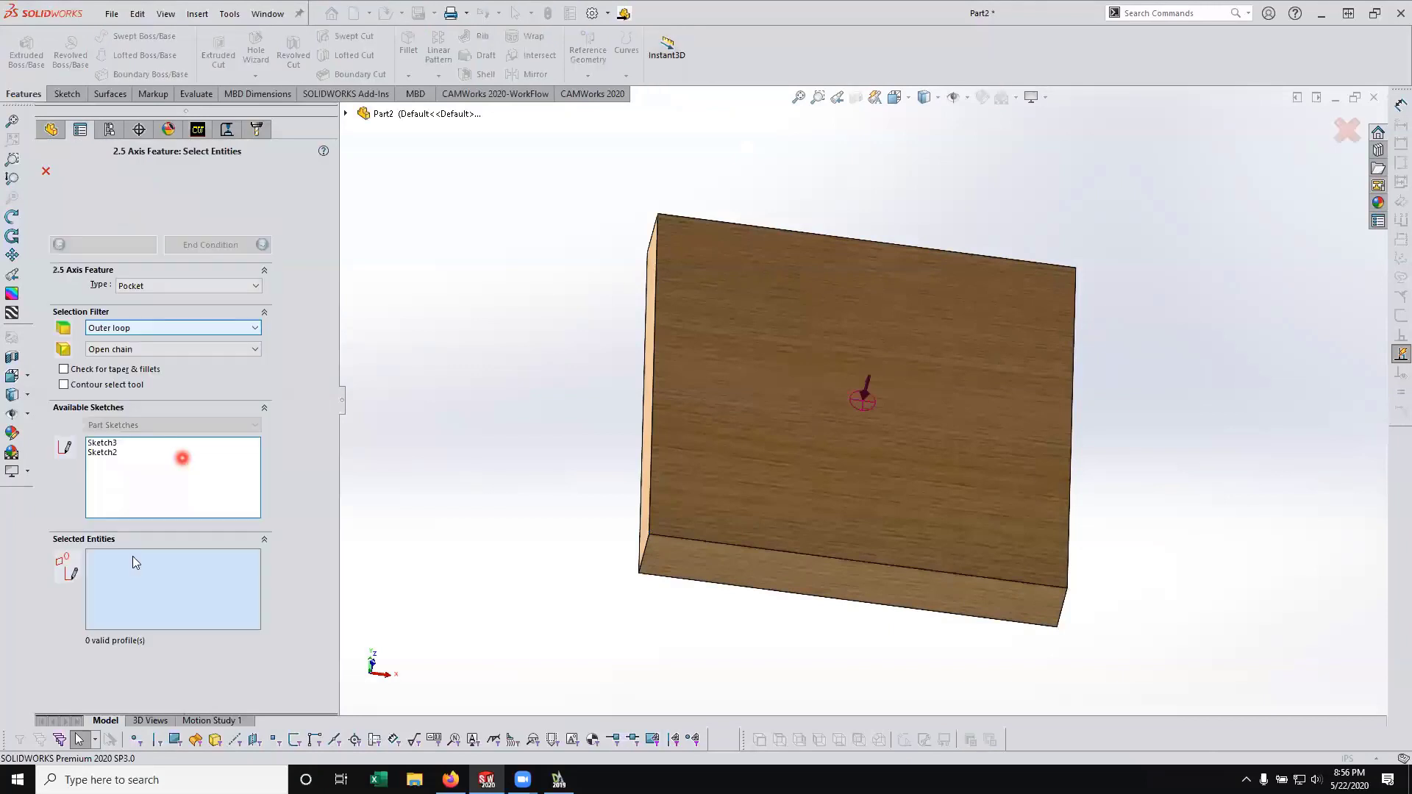
pyautogui.click(187, 285)
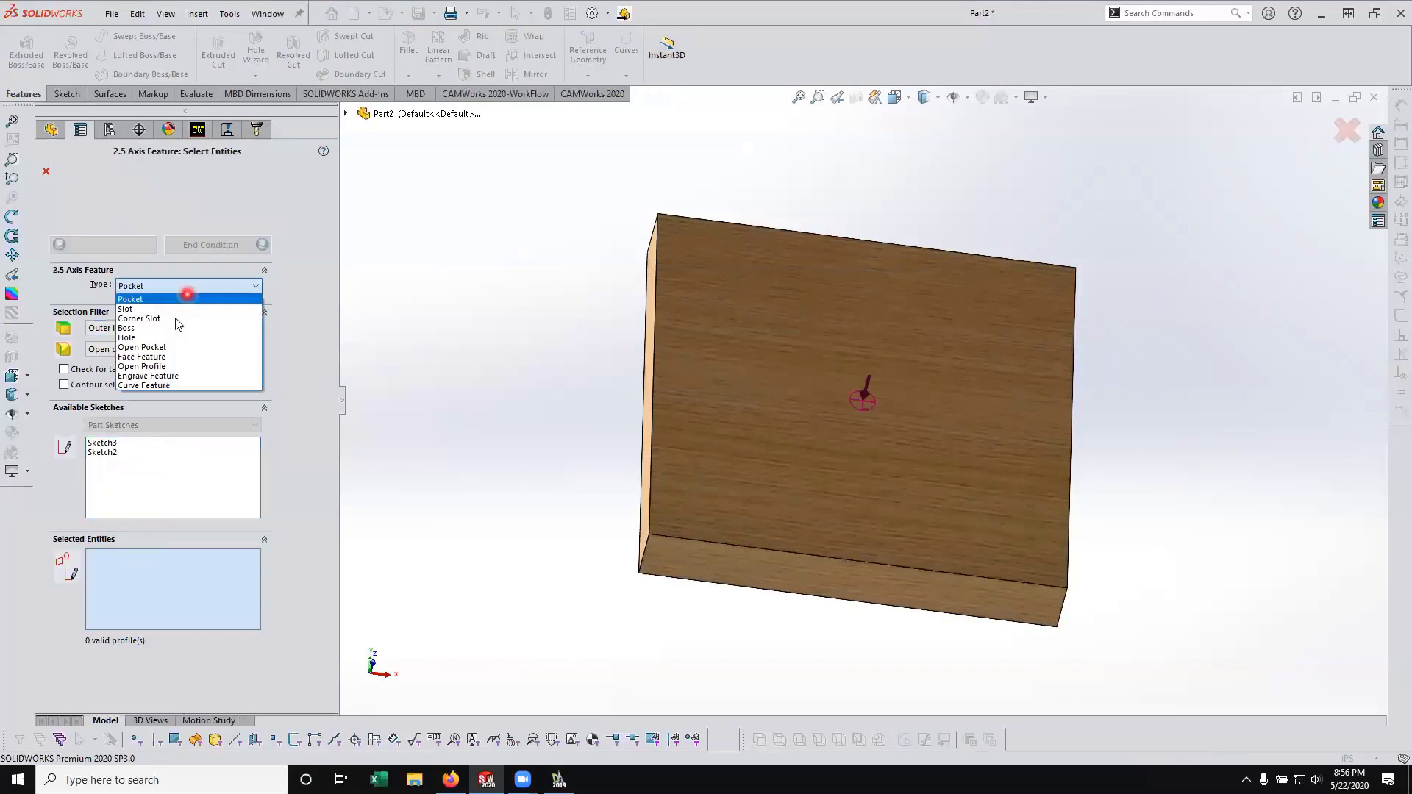
pyautogui.click(147, 375)
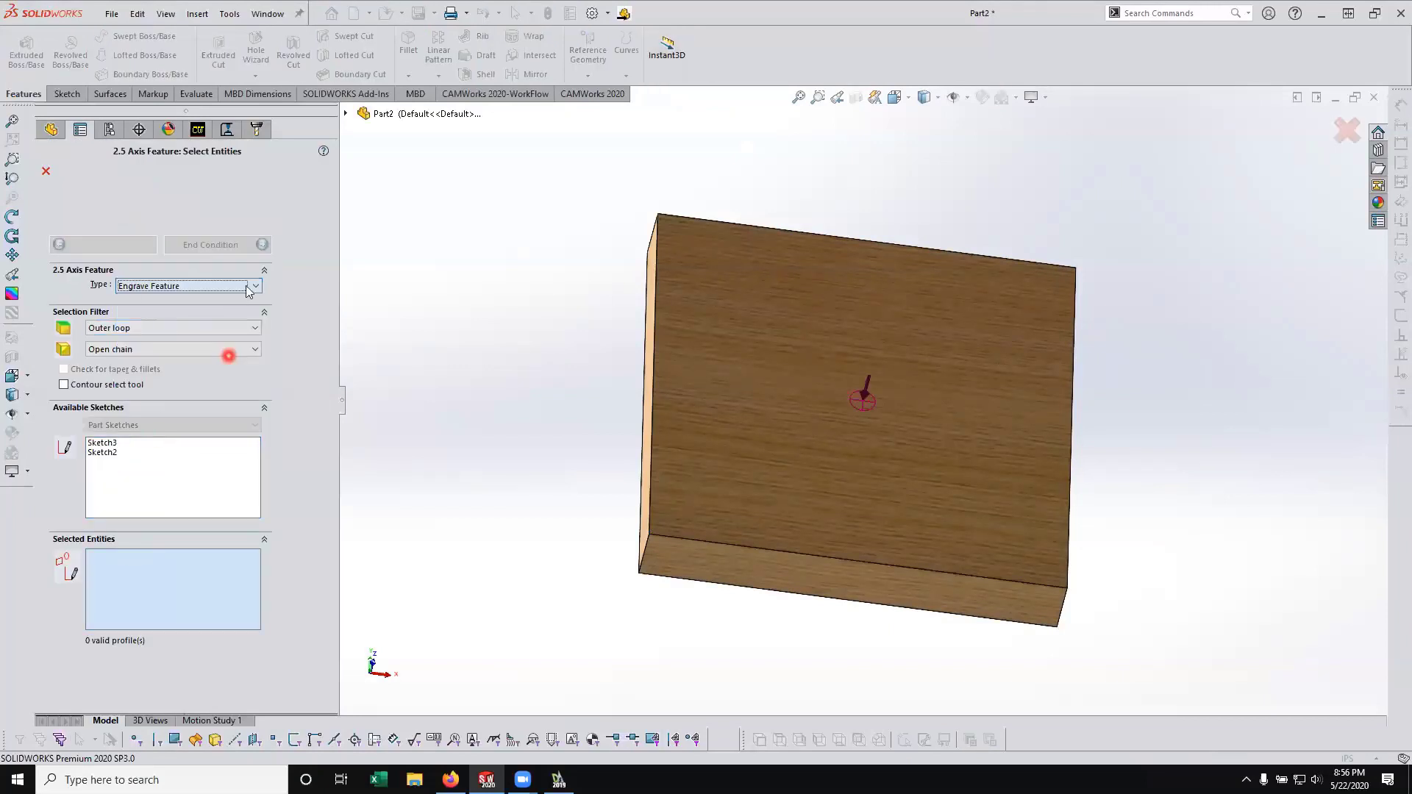
pyautogui.click(117, 452)
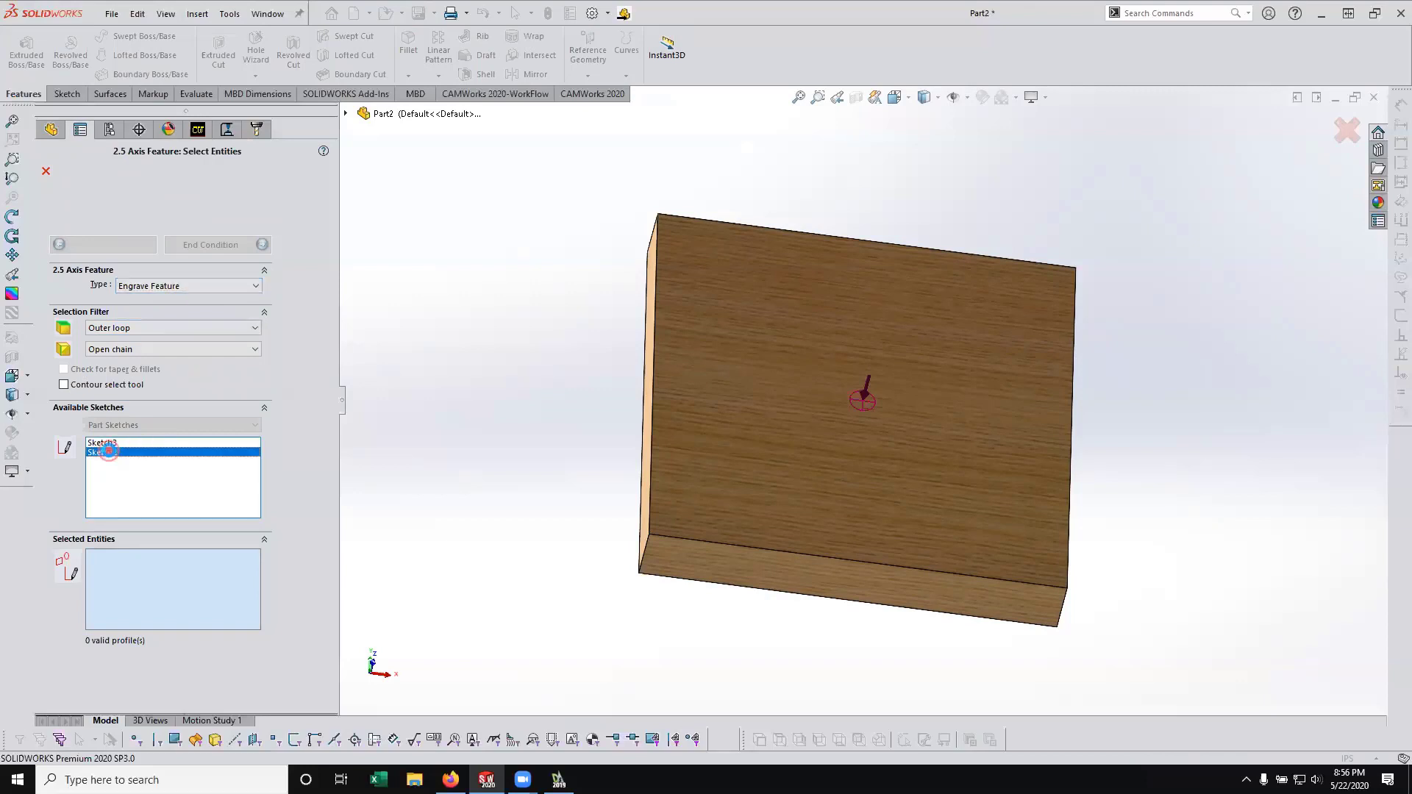
pyautogui.click(99, 452)
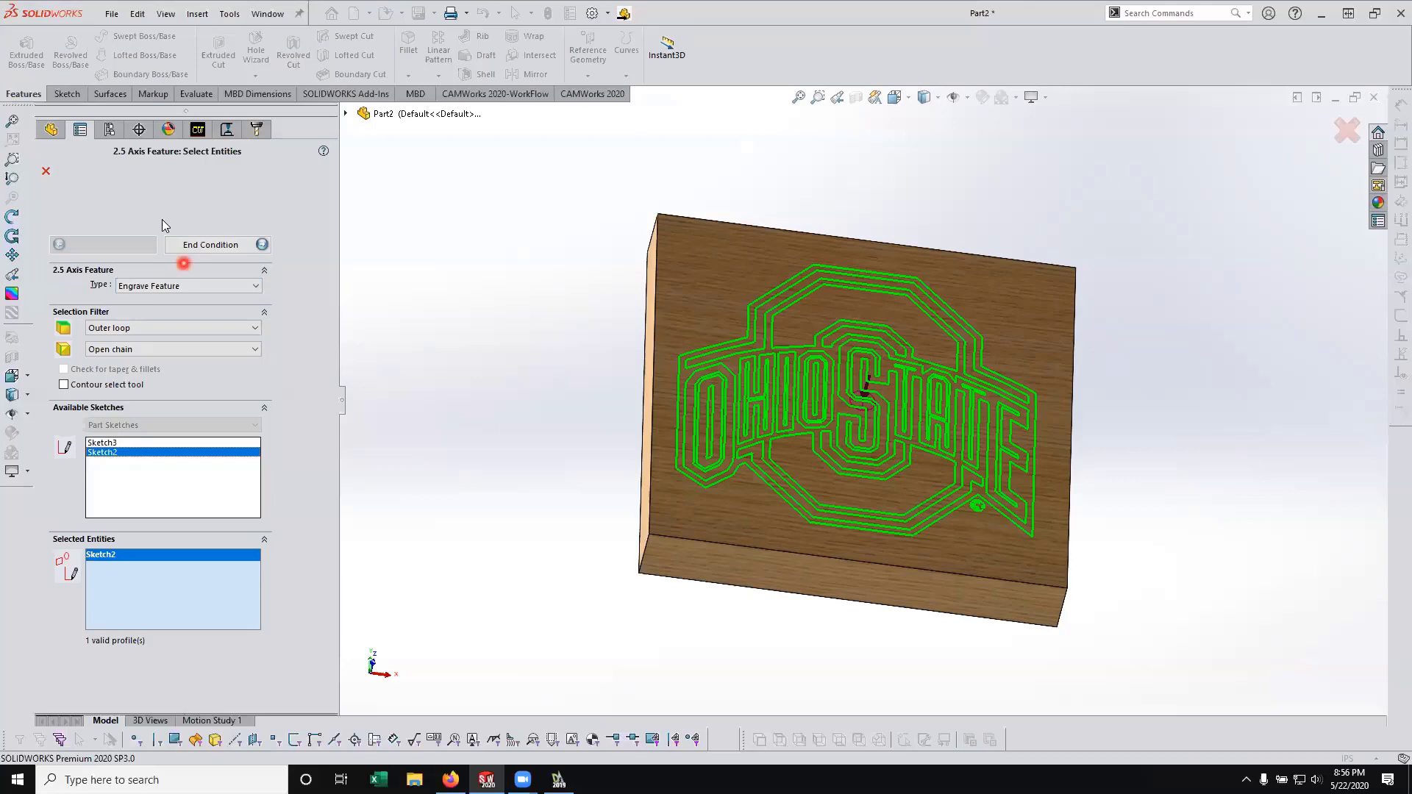
pyautogui.click(208, 244)
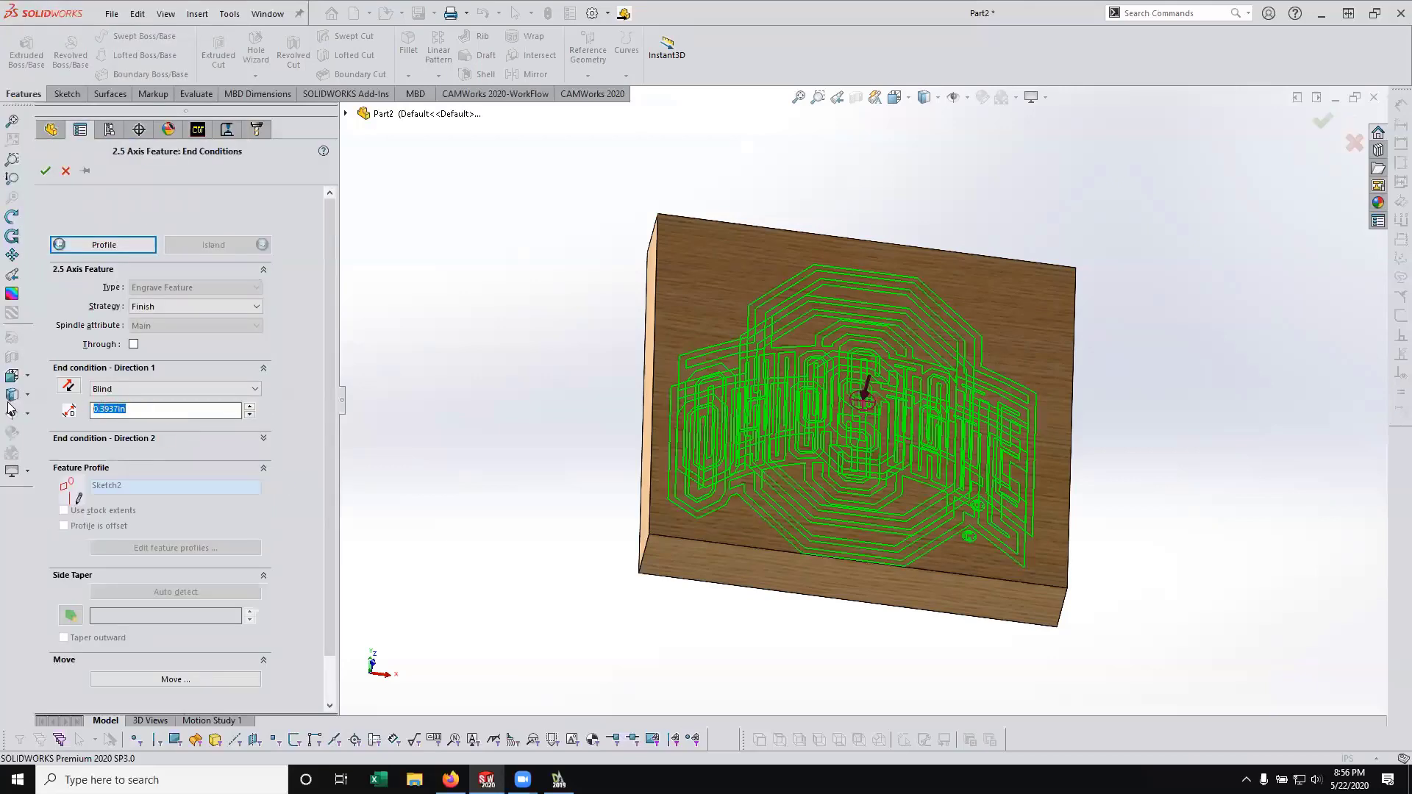
pyautogui.moveTo(10, 403)
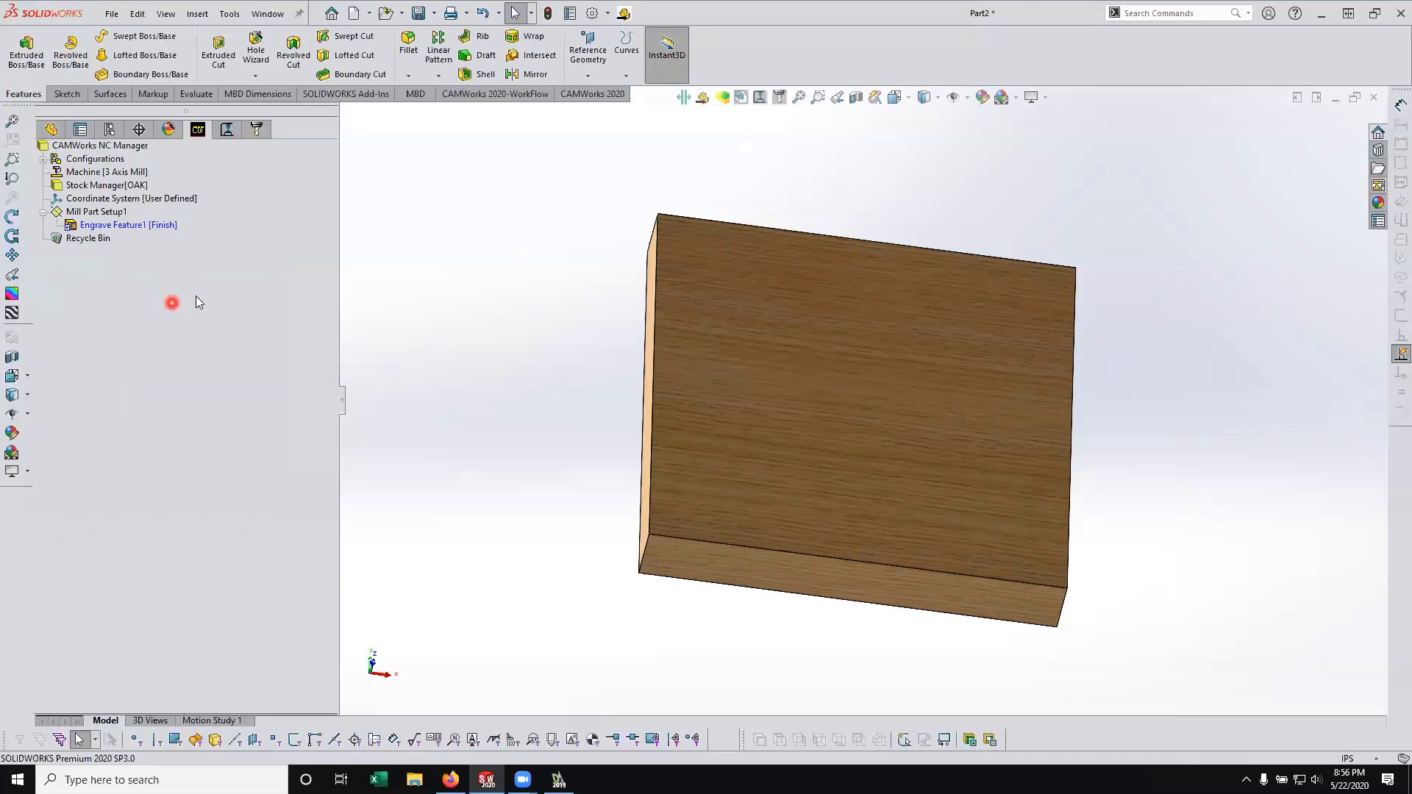
# Generate the operation plan and edit the definition of Contour Mill1
pyautogui.click(128, 224)
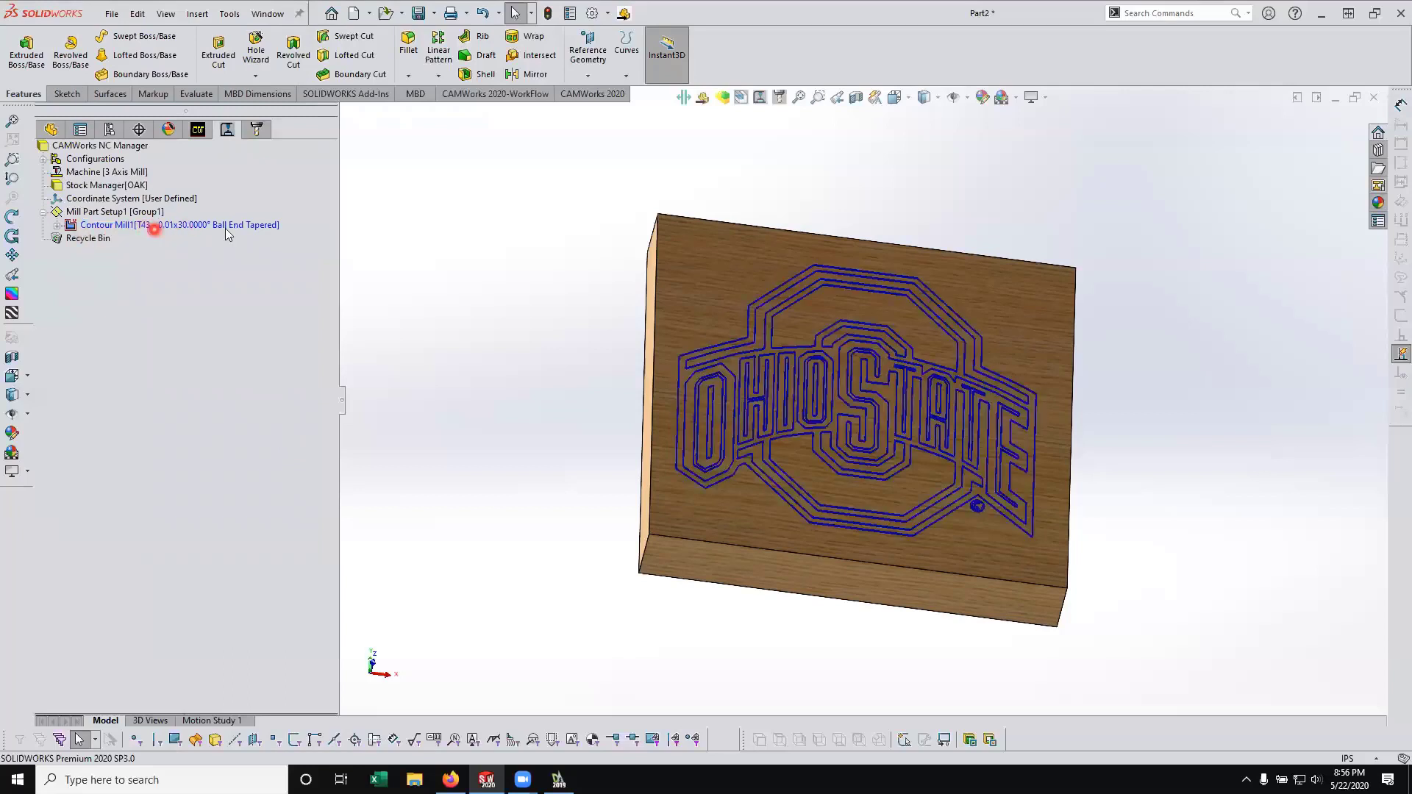
pyautogui.rightClick(166, 224)
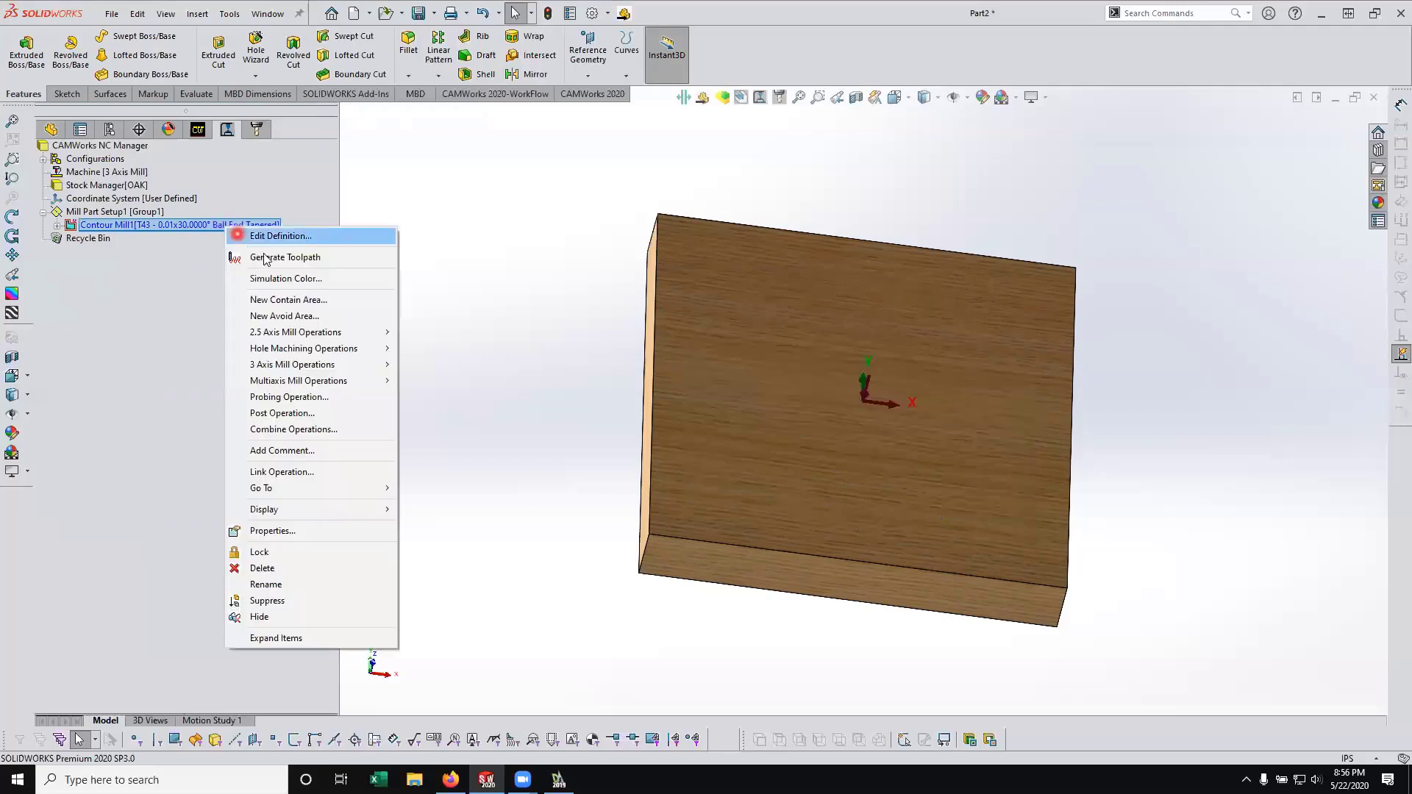
pyautogui.click(324, 309)
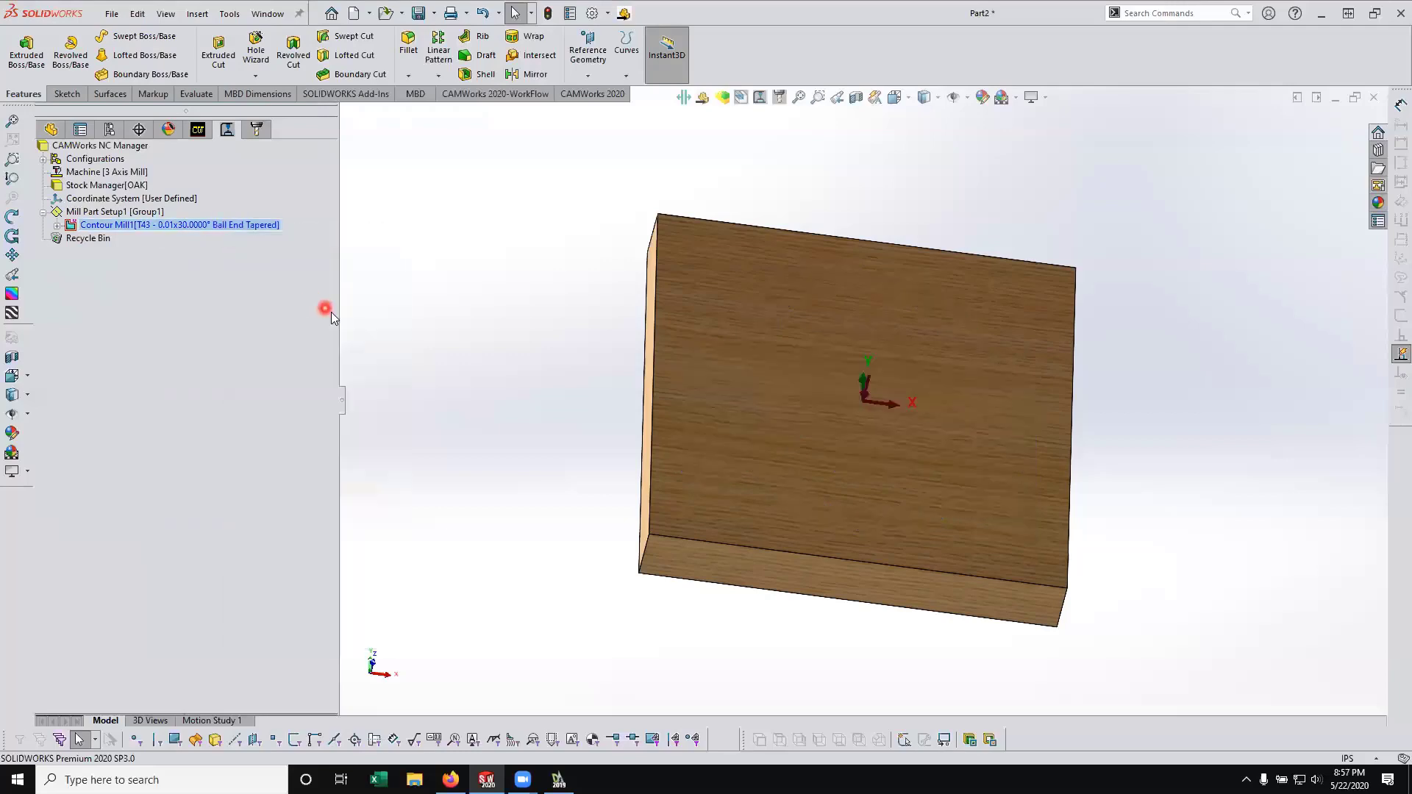
pyautogui.doubleClick(178, 224)
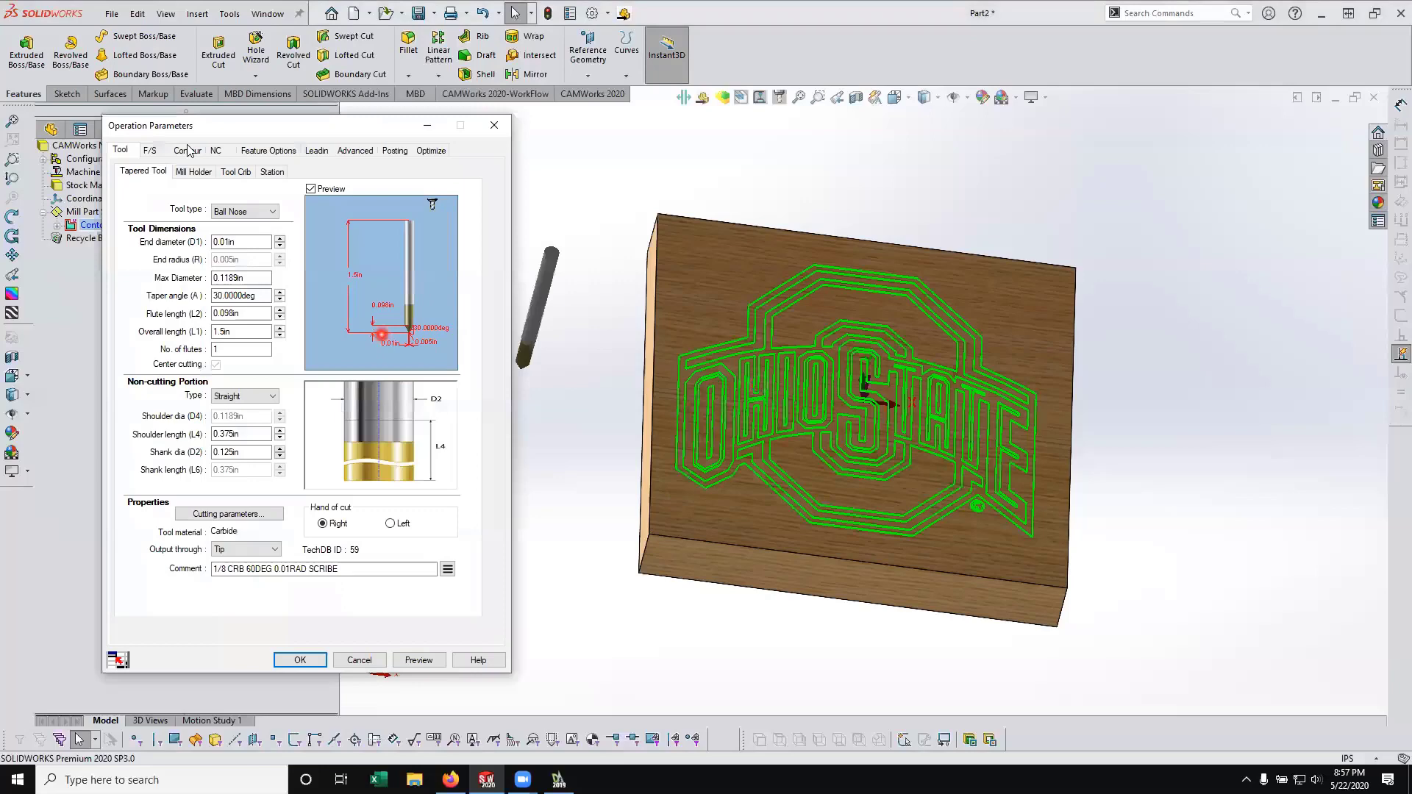
# Review Contour Mill1's F/S and Feature Options settings and close the parameters
pyautogui.click(150, 150)
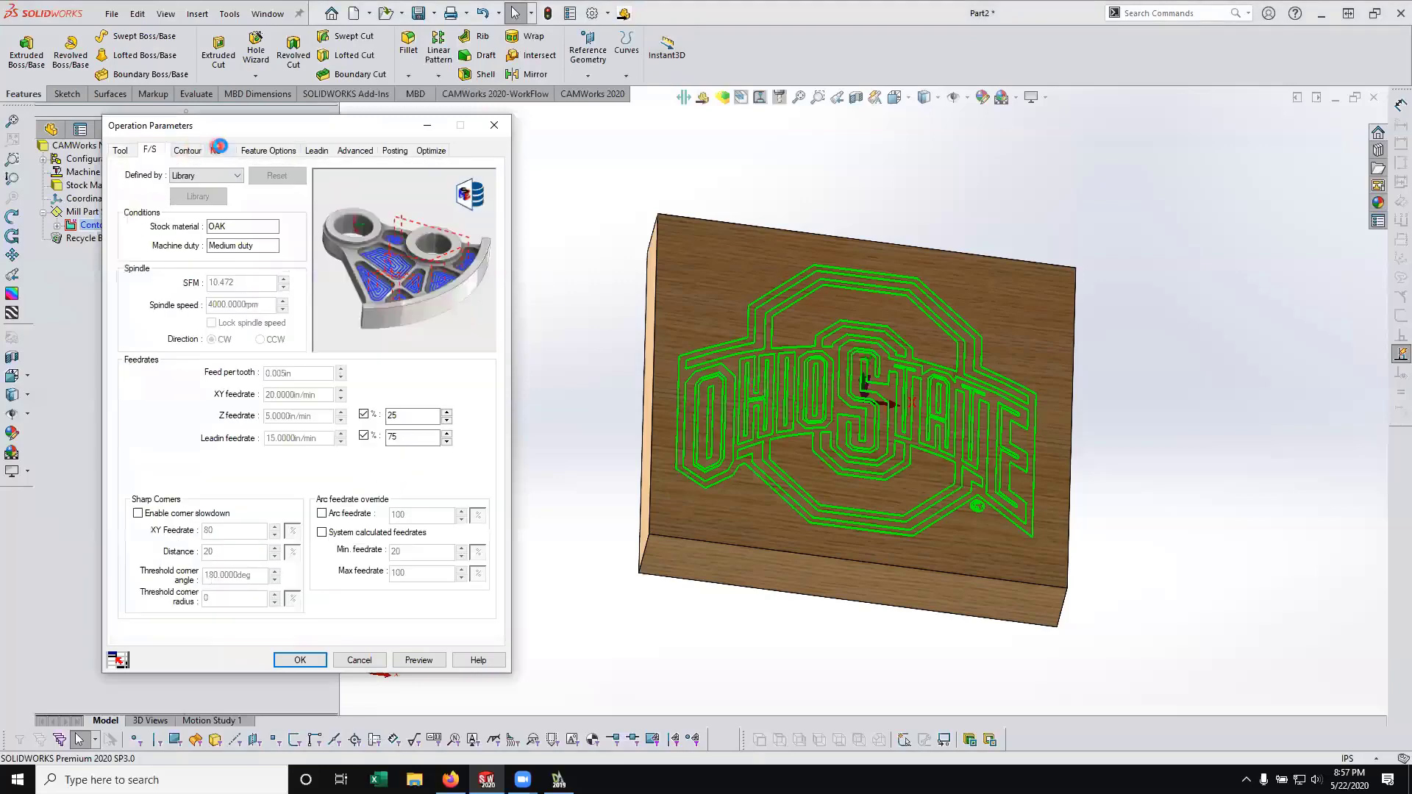
pyautogui.click(268, 150)
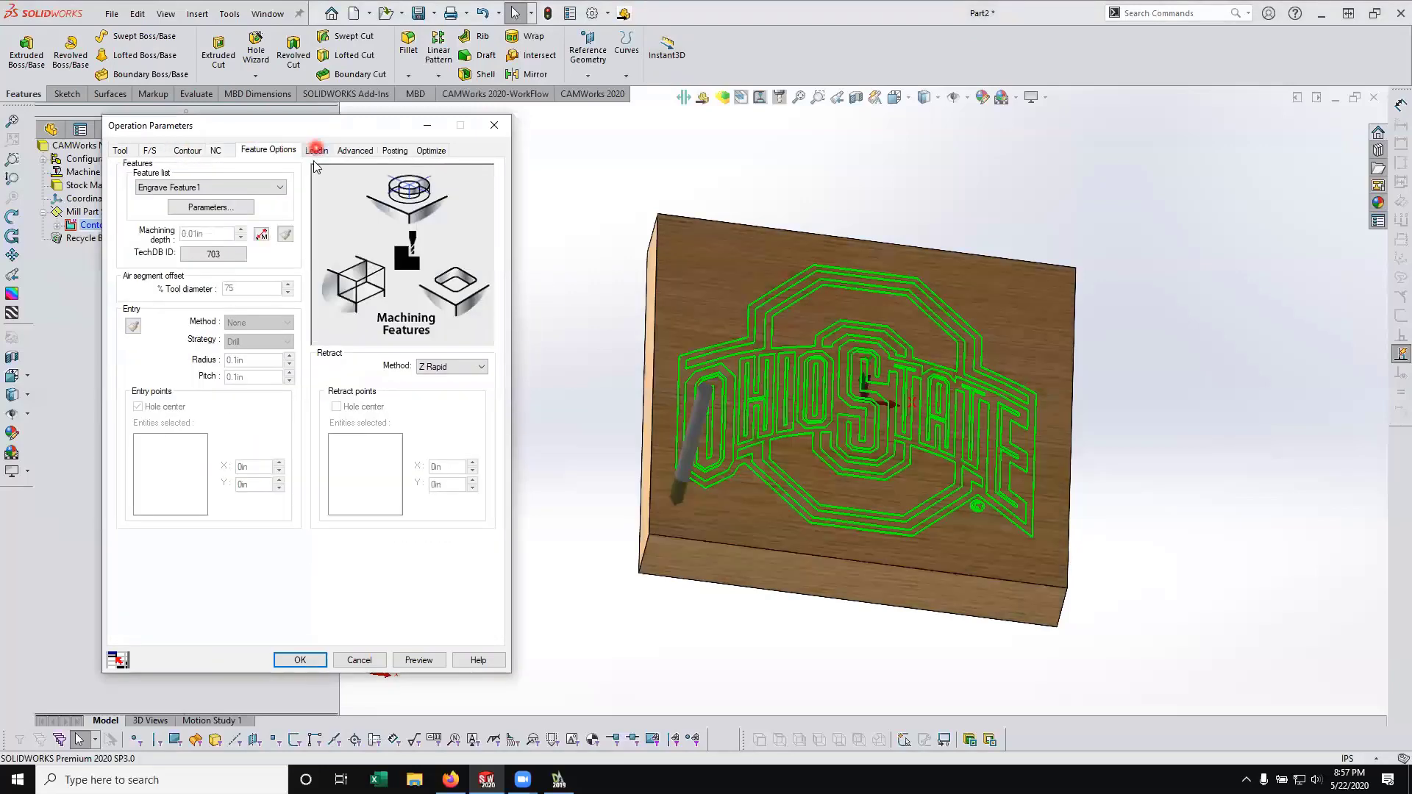
pyautogui.click(316, 150)
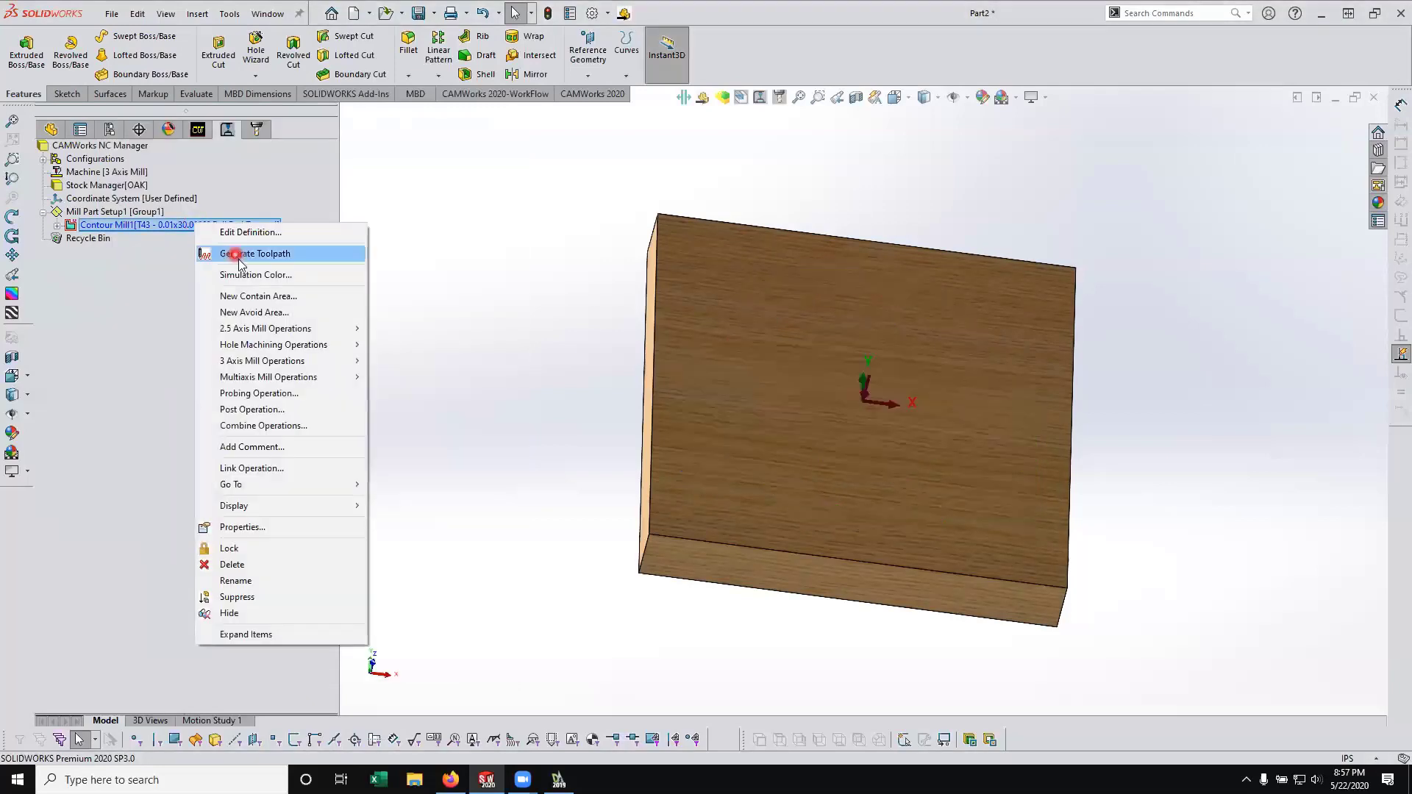
# Generate the Contour Mill1 toolpath and hide Engrave Feature1 to view the logo path on the block
pyautogui.click(255, 253)
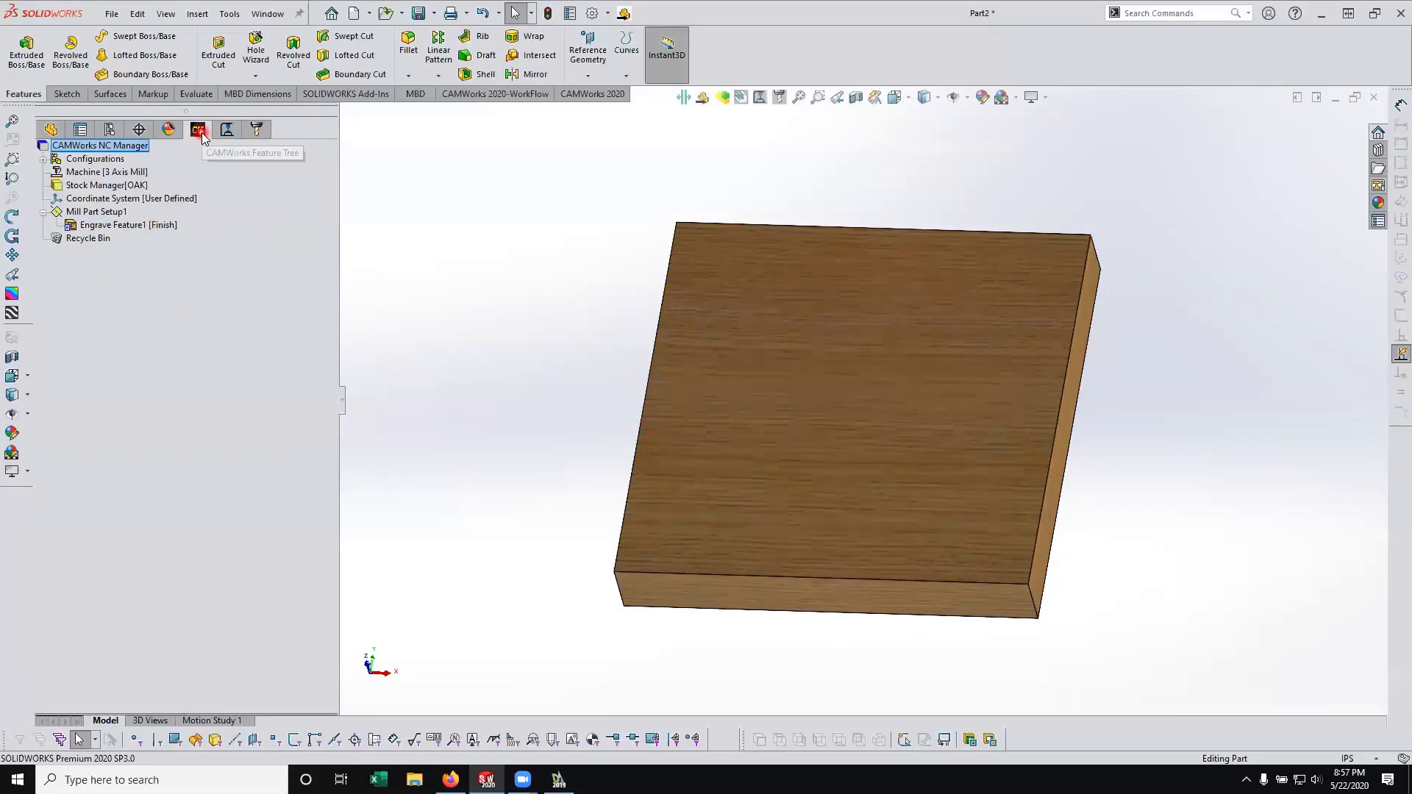
pyautogui.click(126, 223)
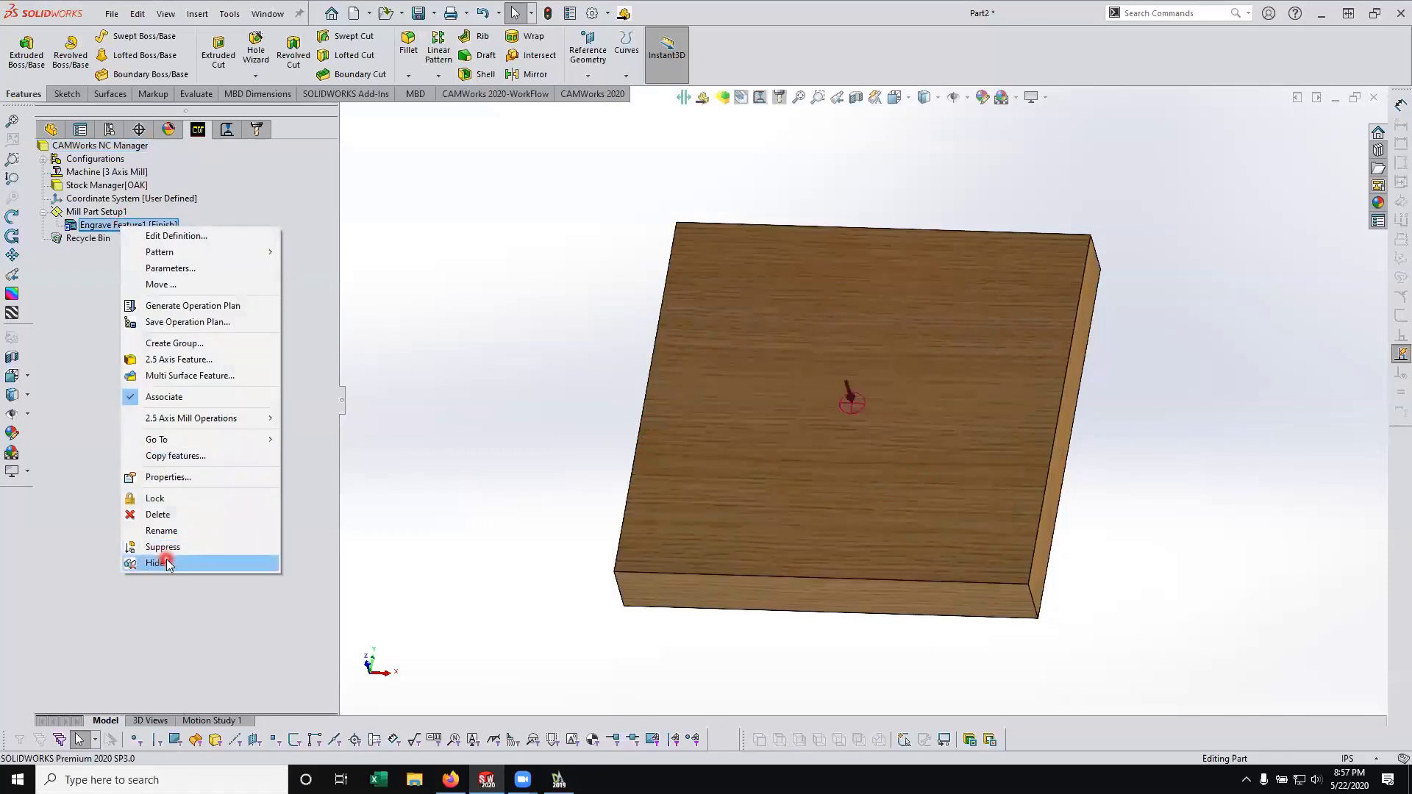
pyautogui.click(154, 563)
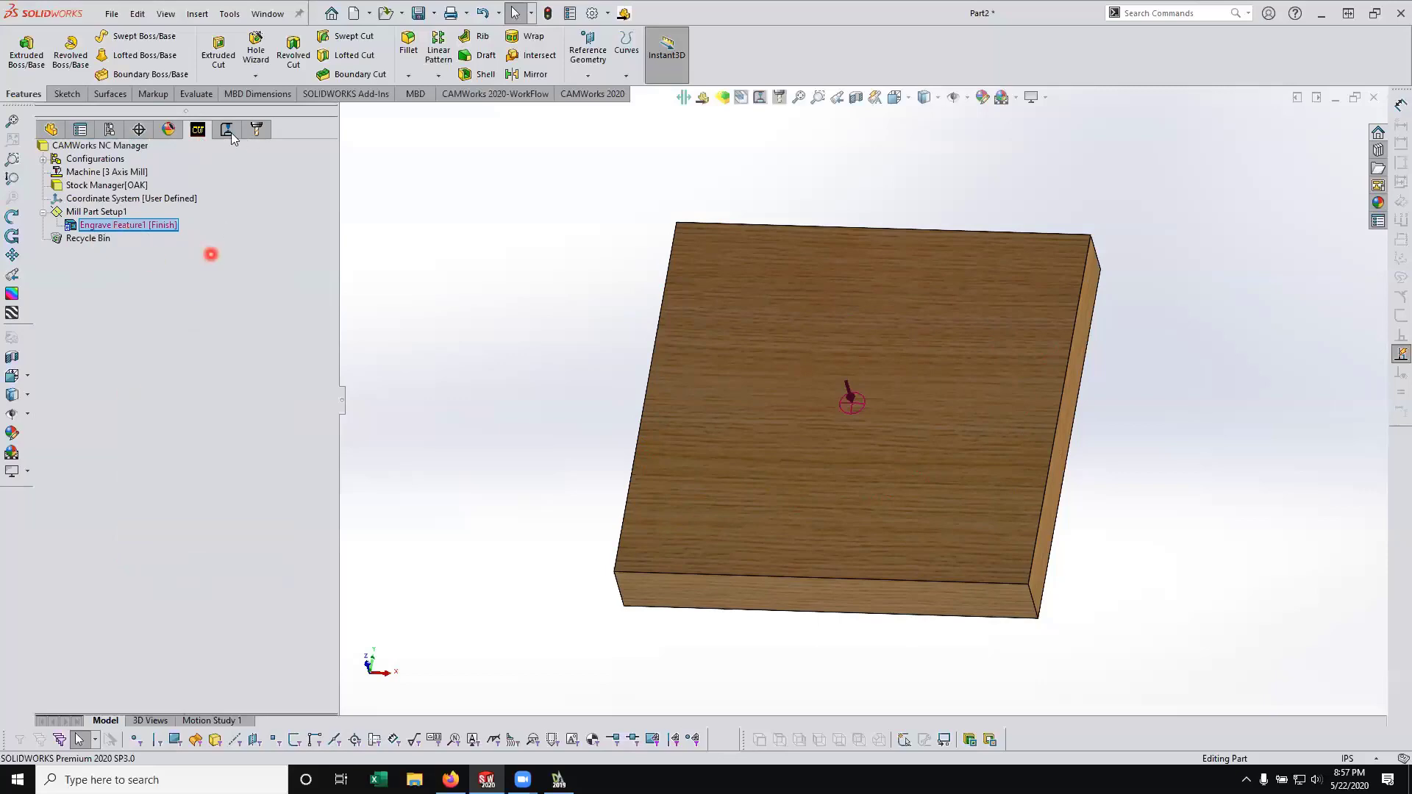
pyautogui.click(226, 129)
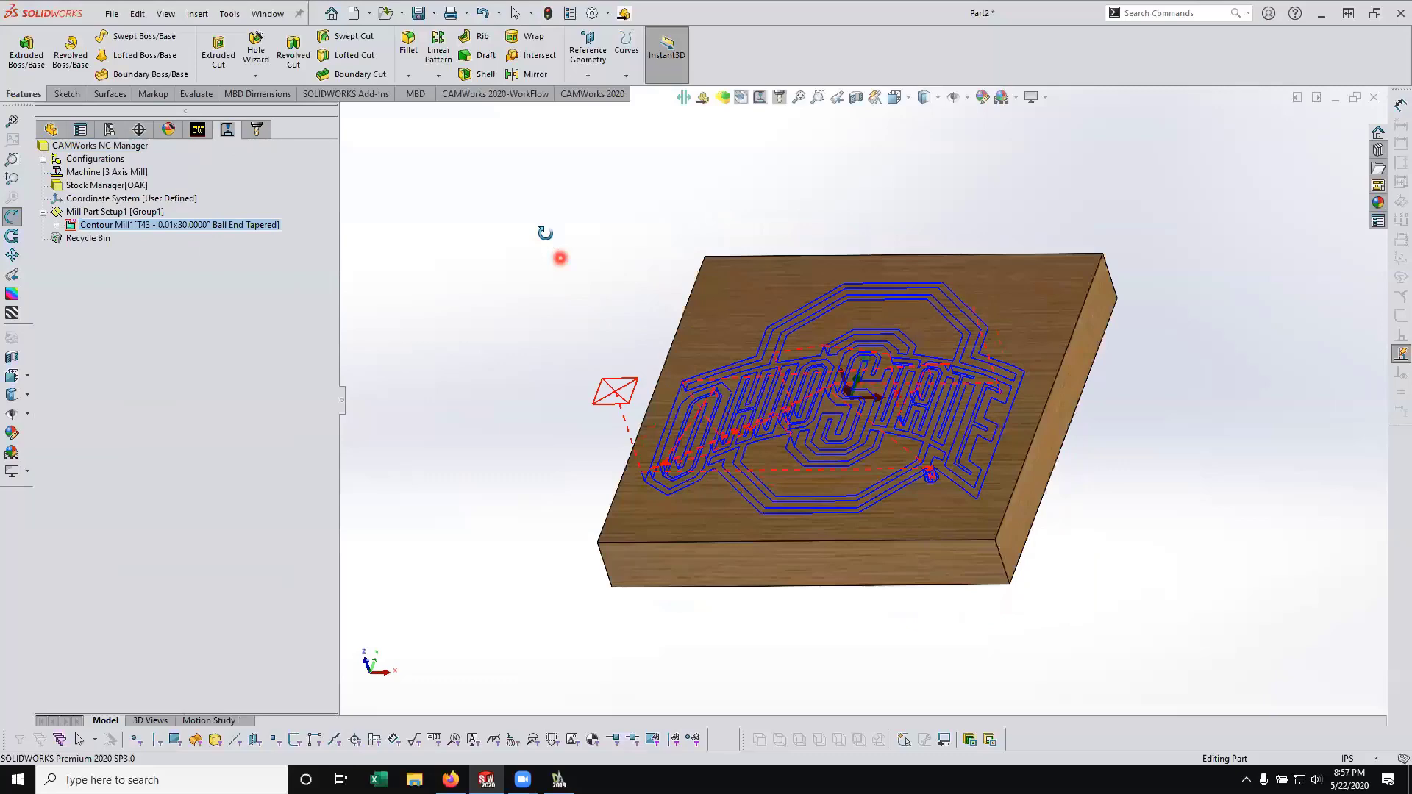
pyautogui.moveTo(559, 259); pyautogui.dragTo(644, 426)
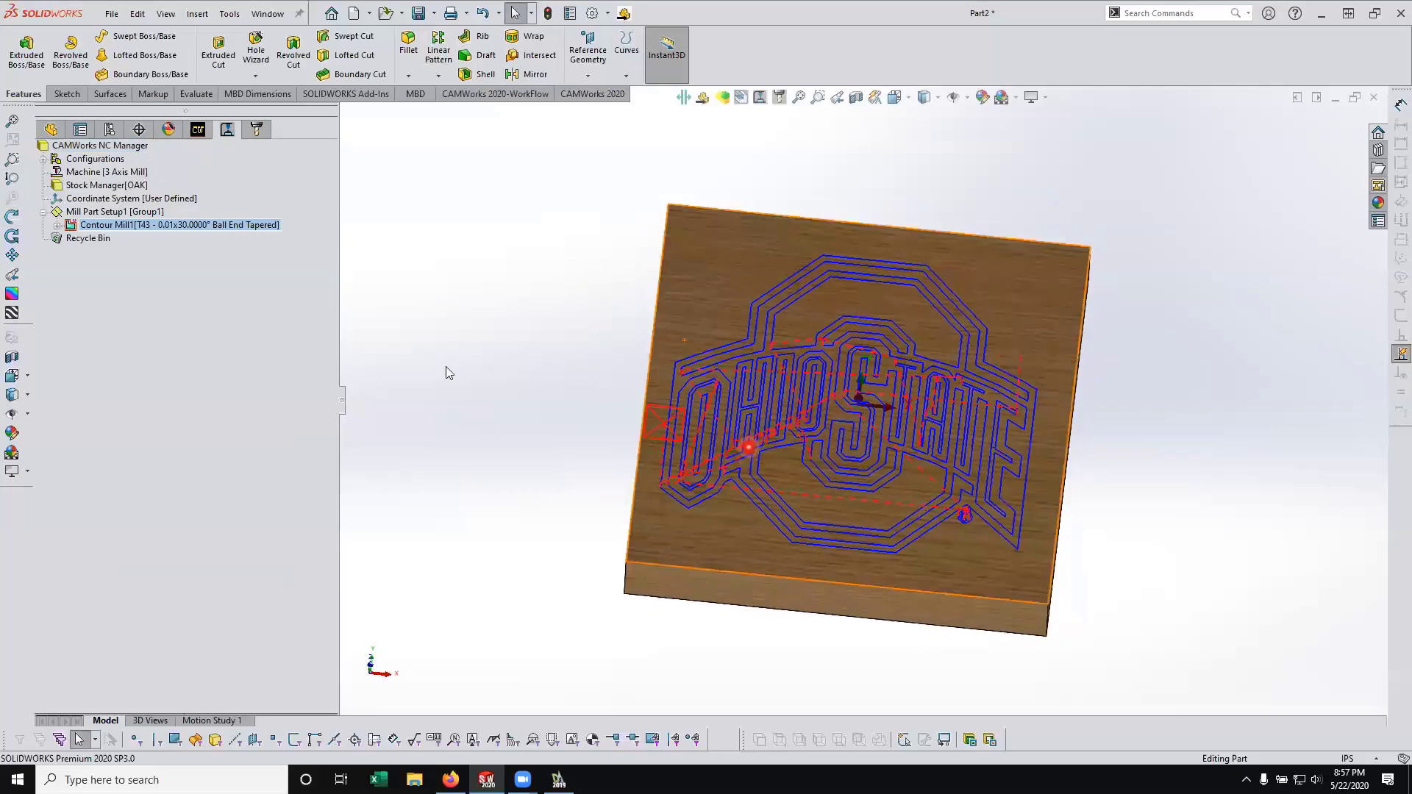
# Set Contour Mill1's simulation colour to red and apply it
pyautogui.rightClick(180, 223)
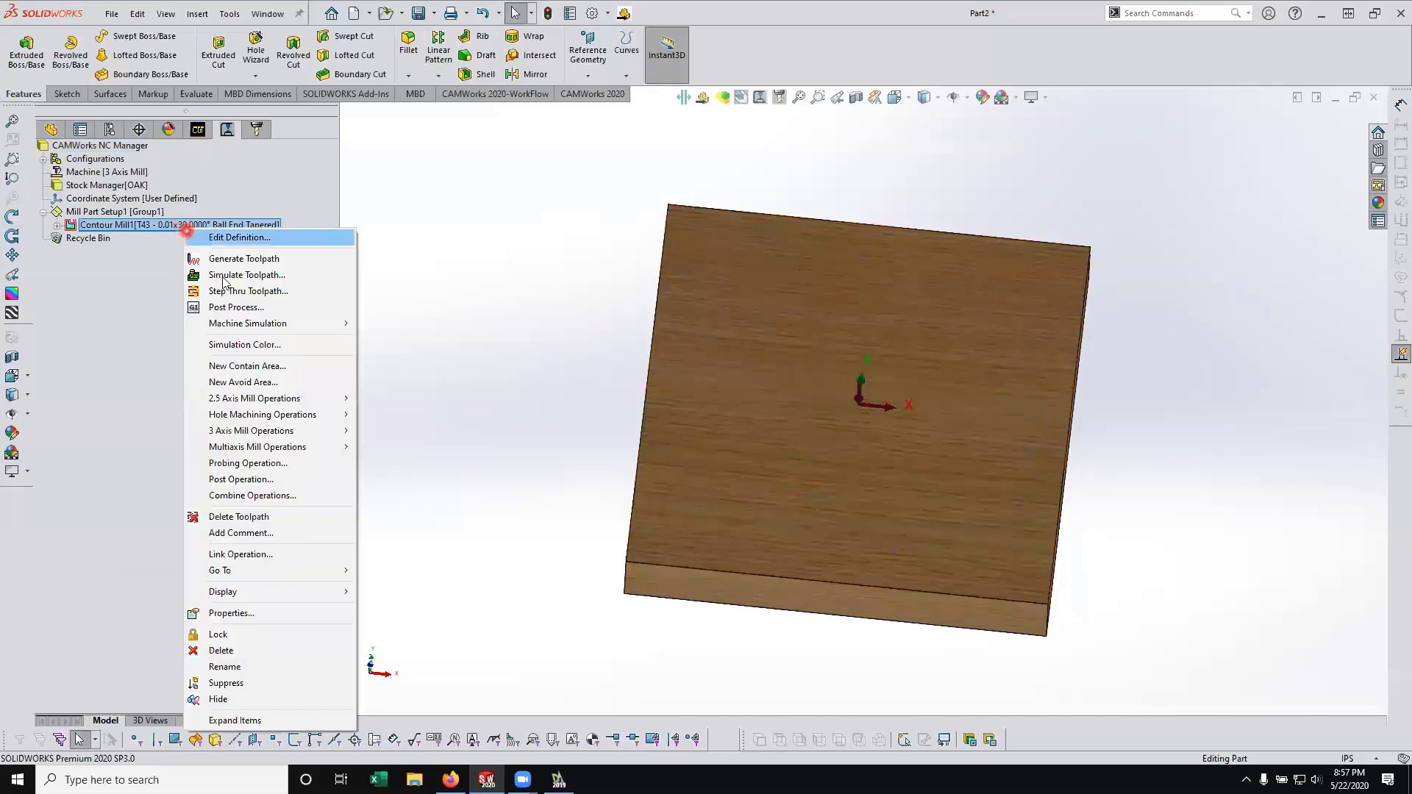
pyautogui.click(246, 344)
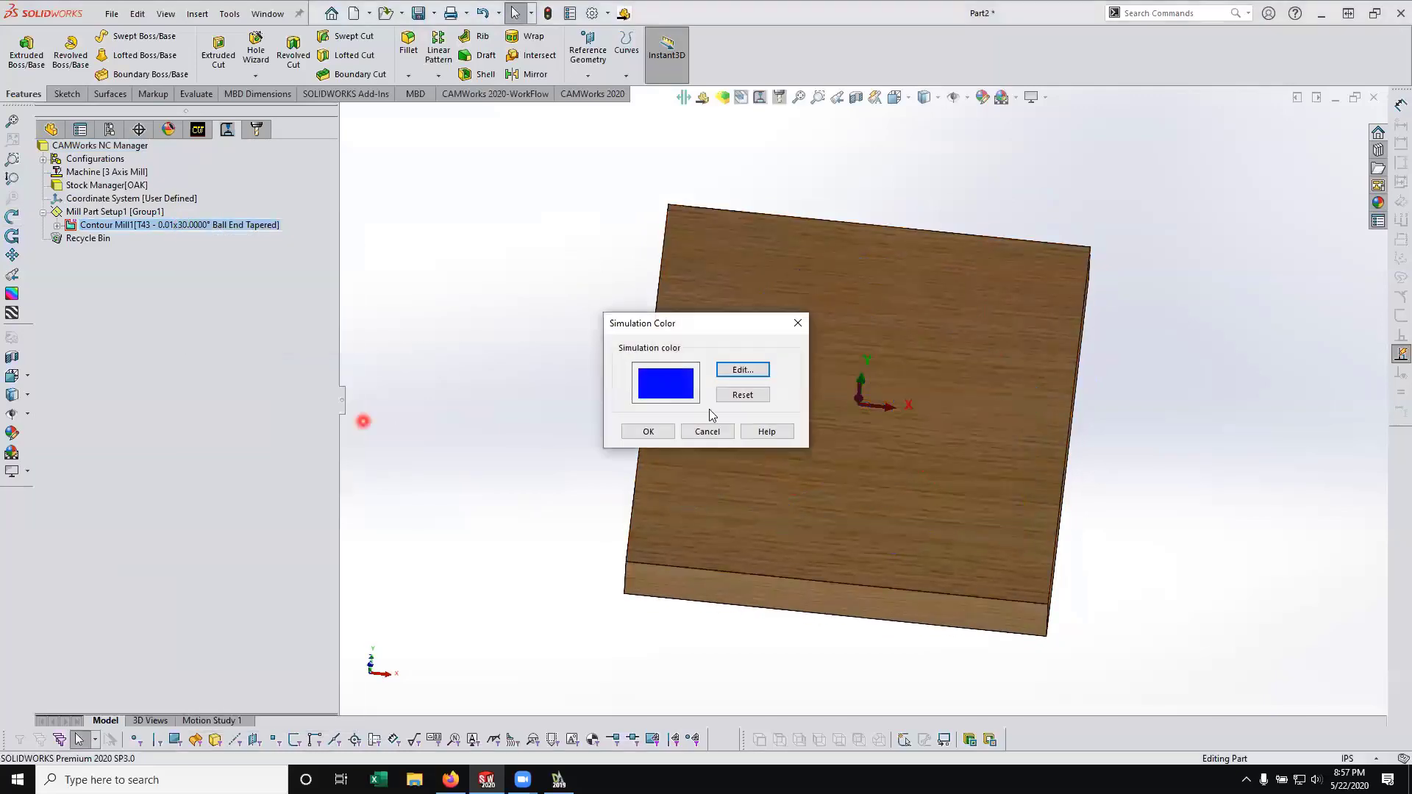
pyautogui.click(742, 369)
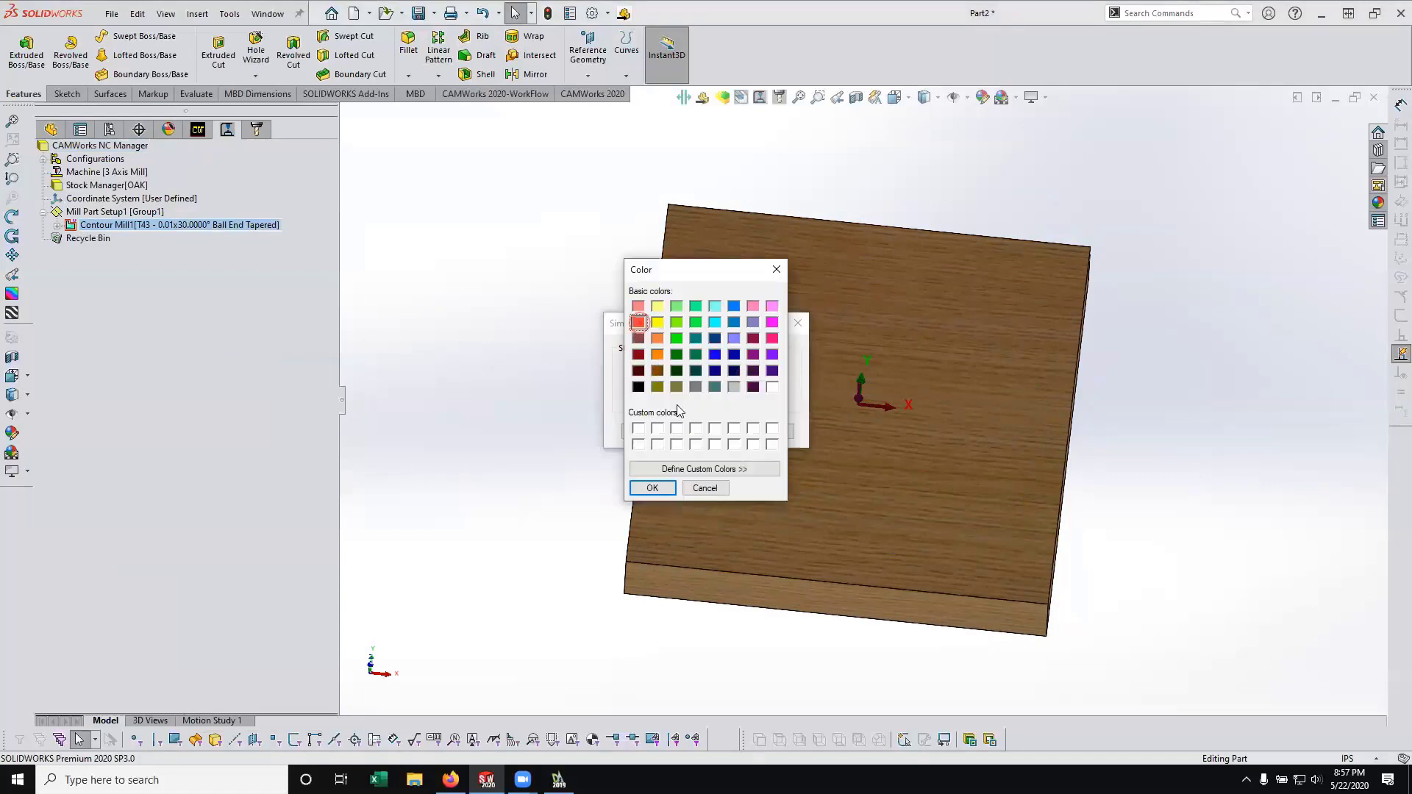
pyautogui.click(651, 487)
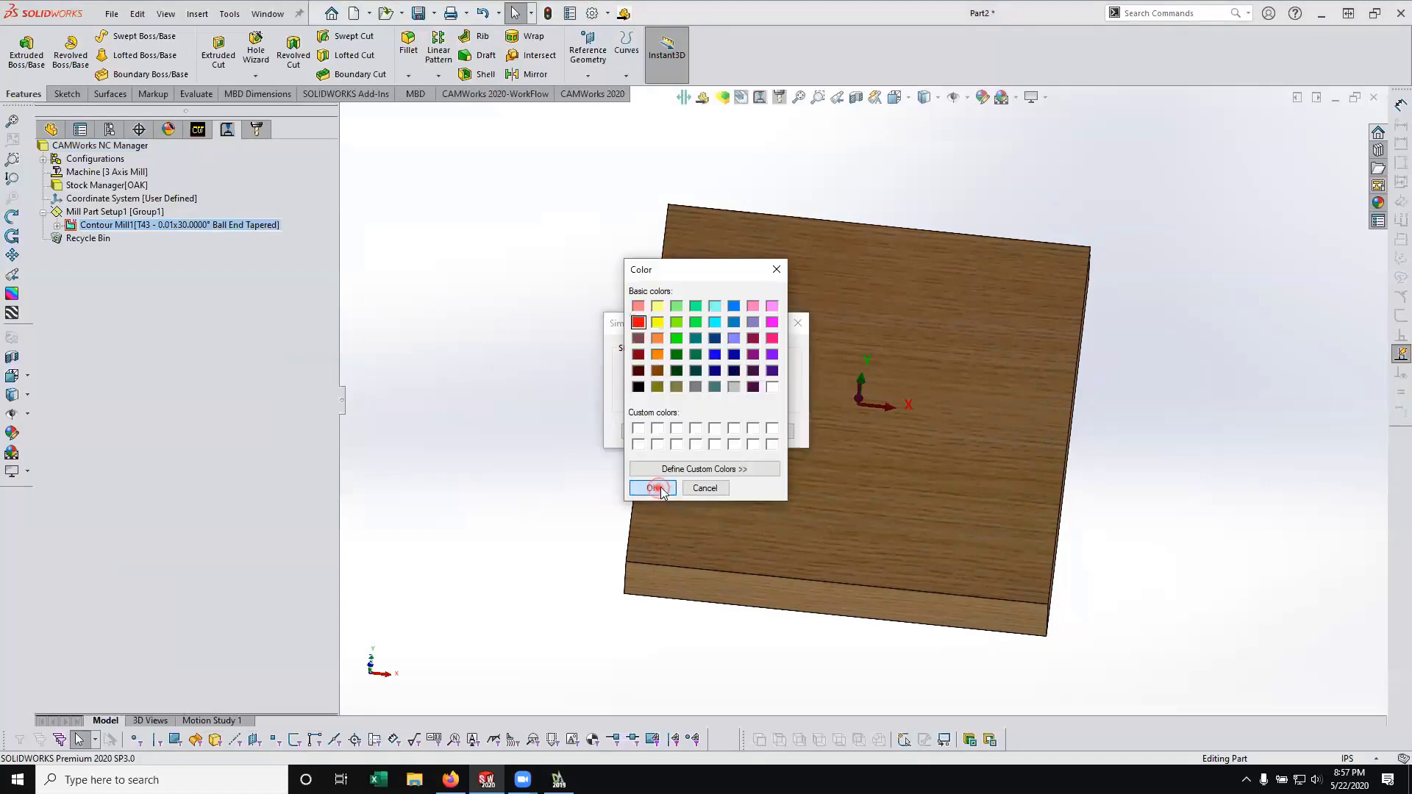
pyautogui.click(649, 487)
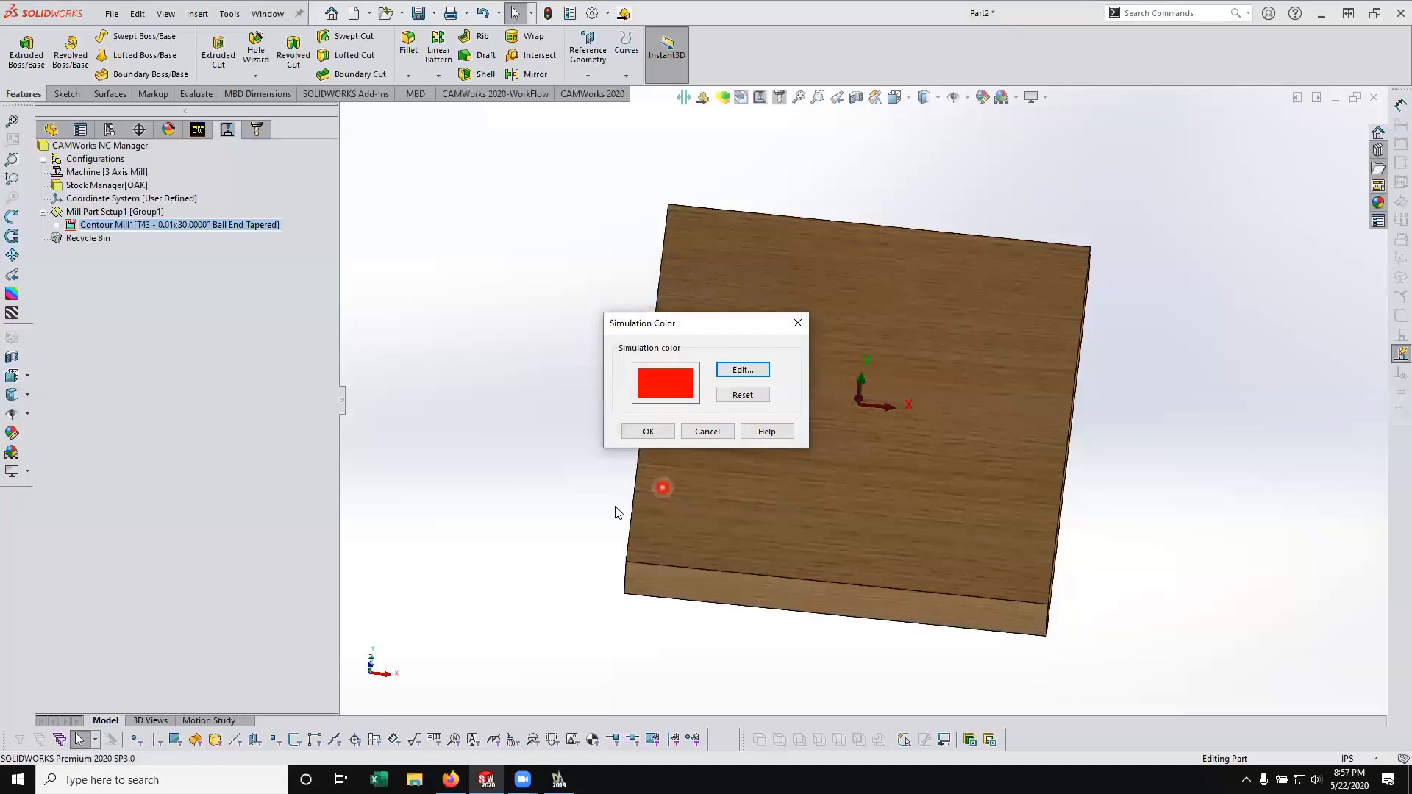
pyautogui.click(647, 431)
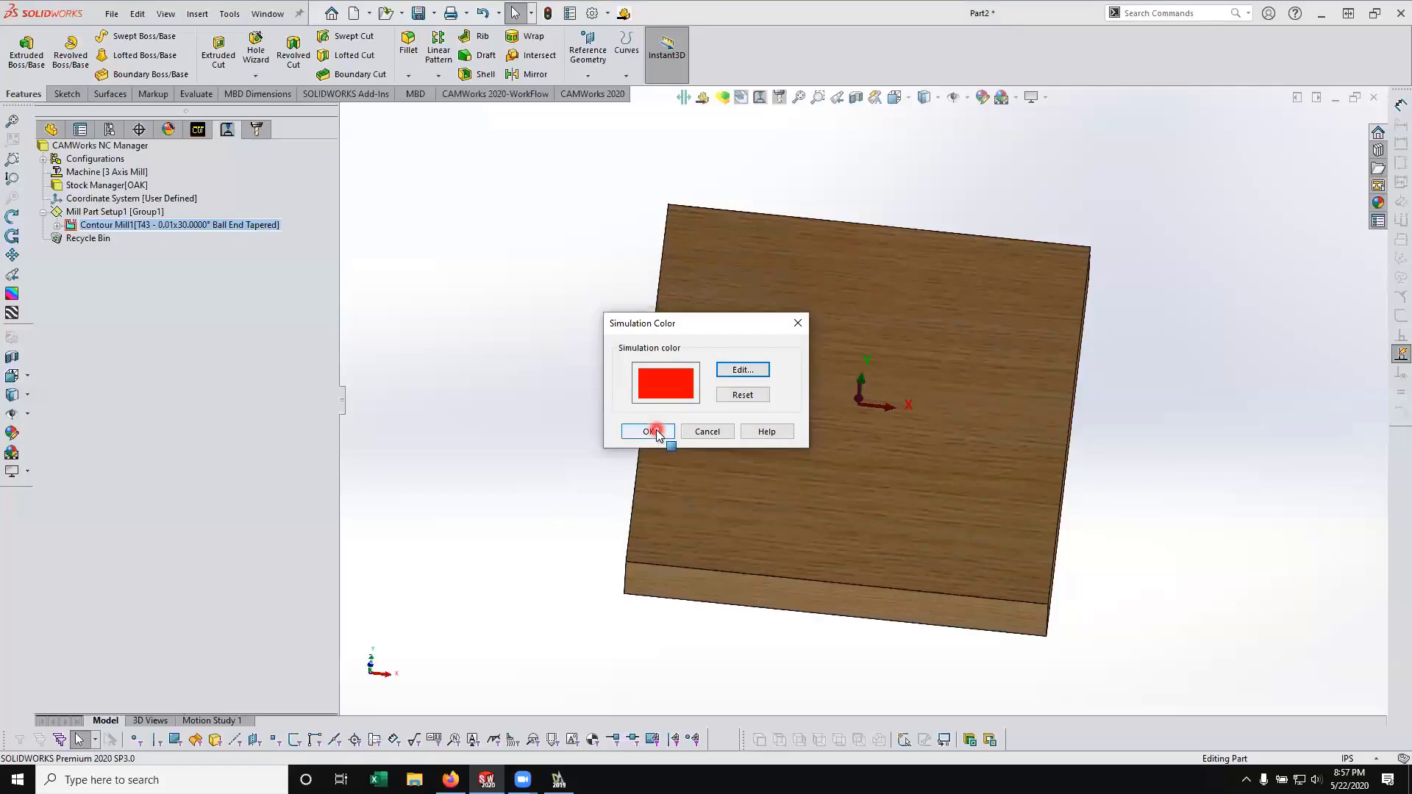
pyautogui.click(647, 431)
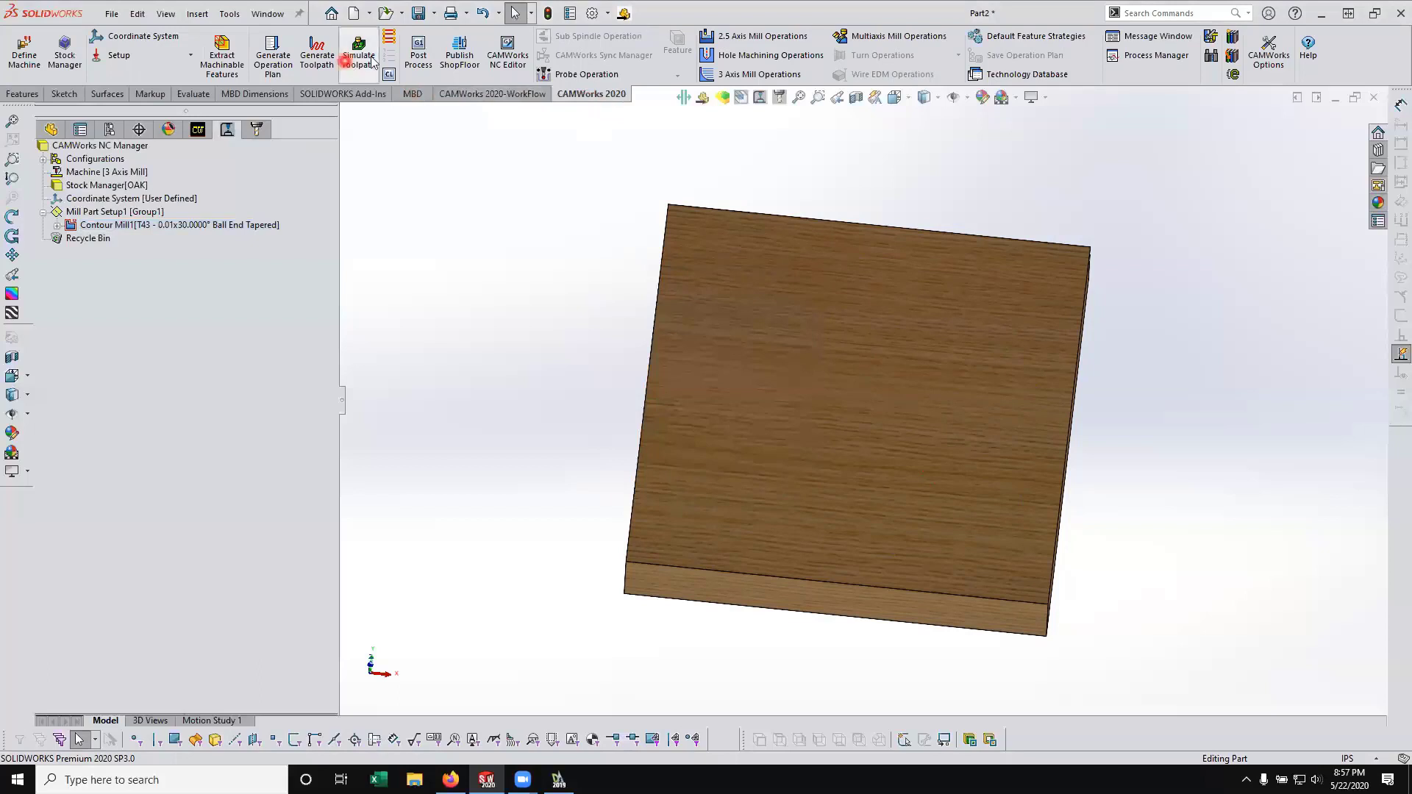
# Run Simulate Toolpath and play it to cut the red logo grooves into the block
pyautogui.click(359, 53)
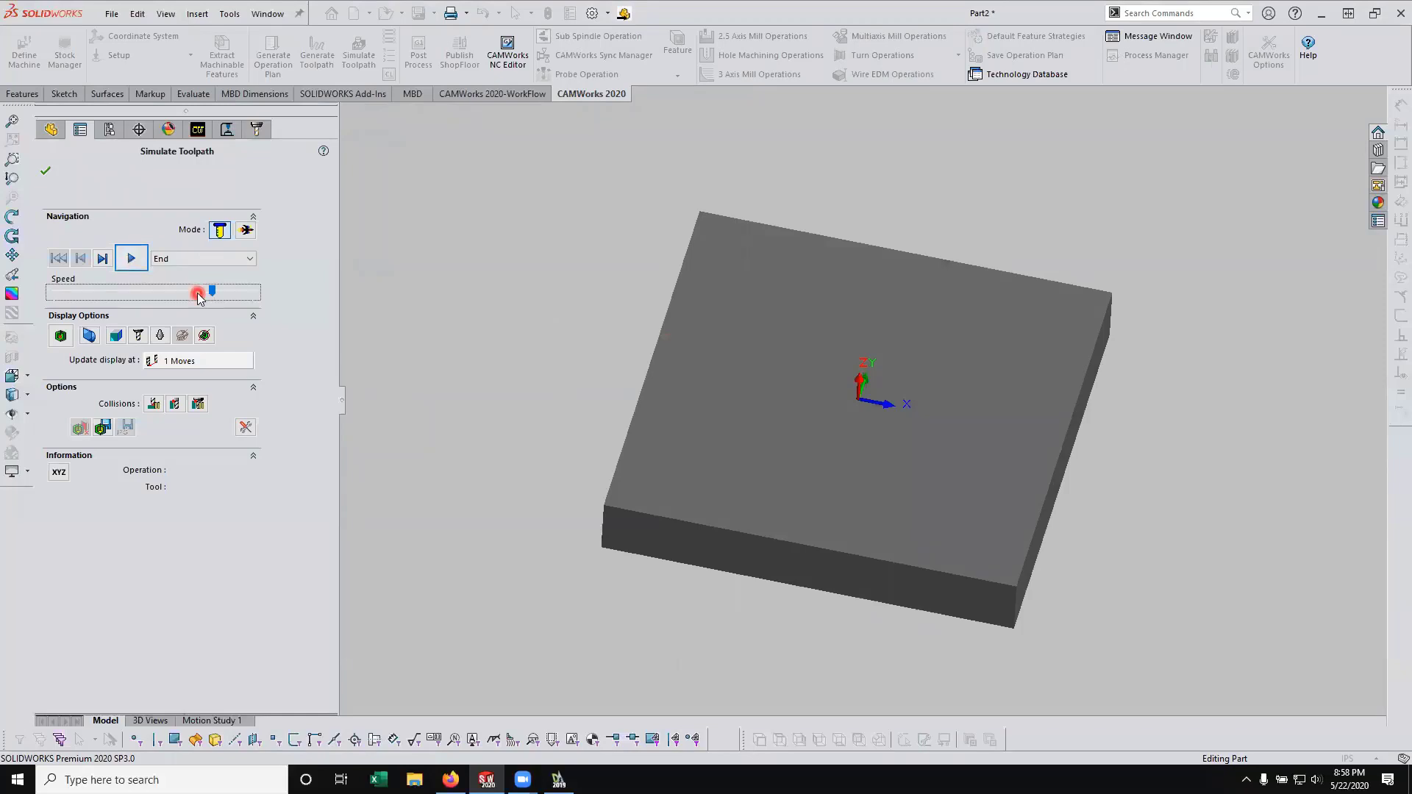
pyautogui.click(129, 259)
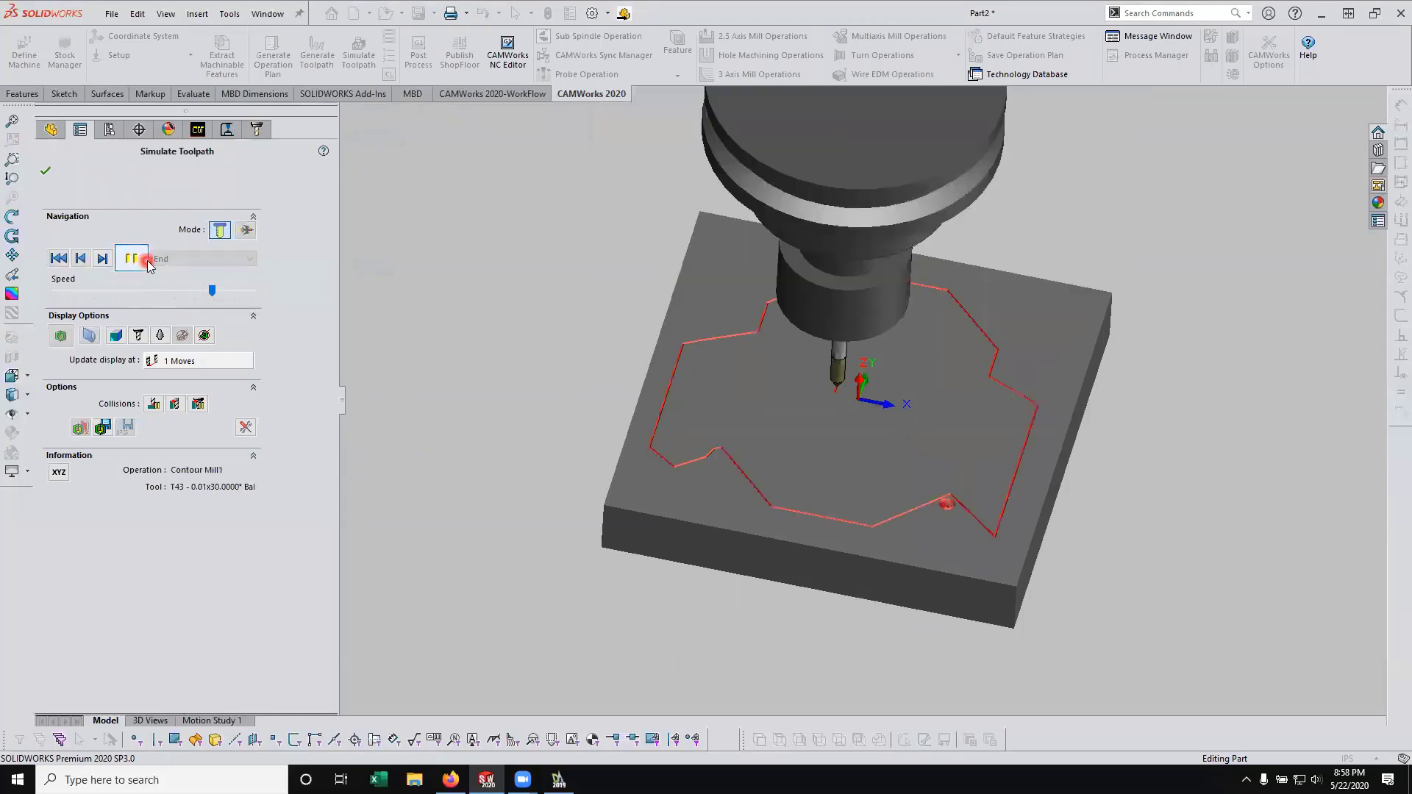
pyautogui.click(131, 259)
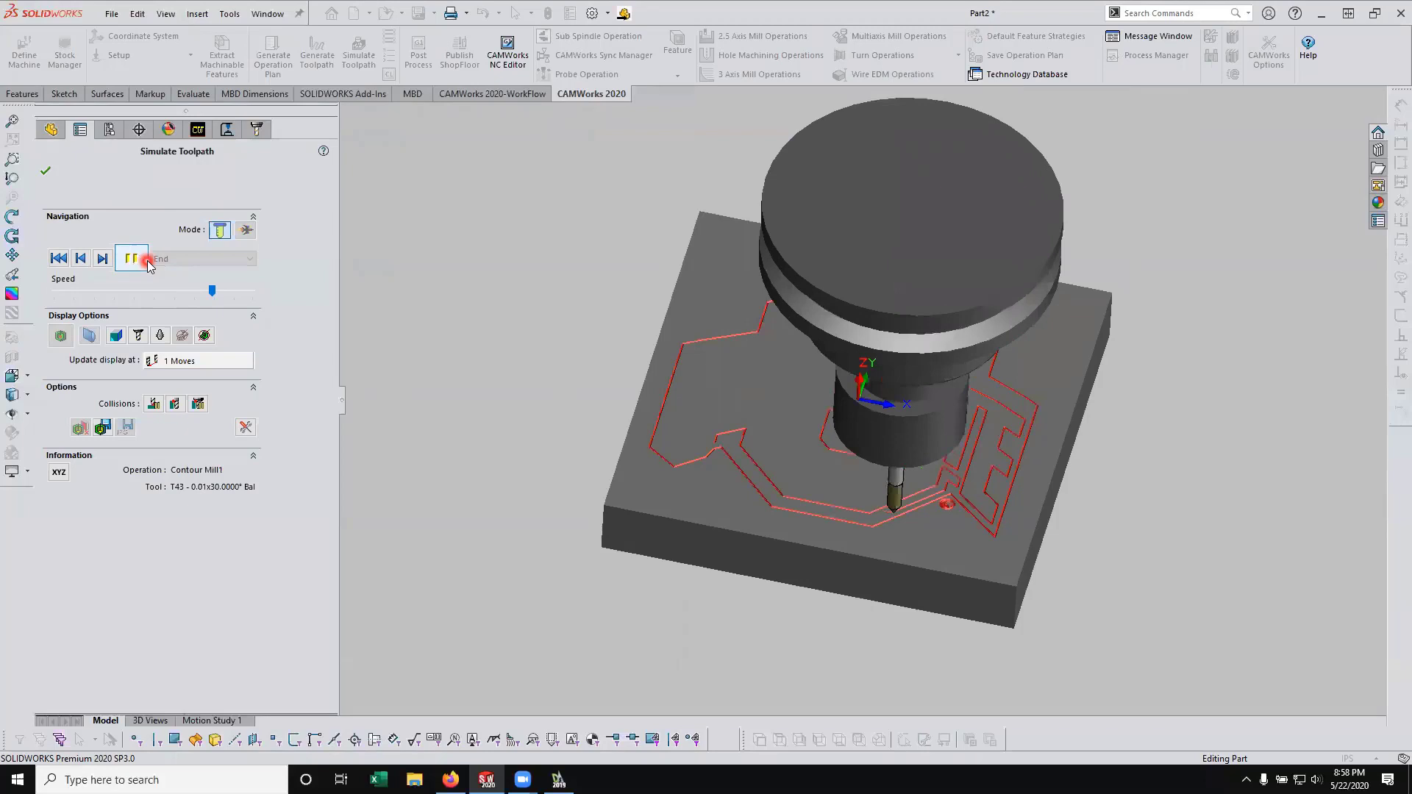
pyautogui.click(147, 263)
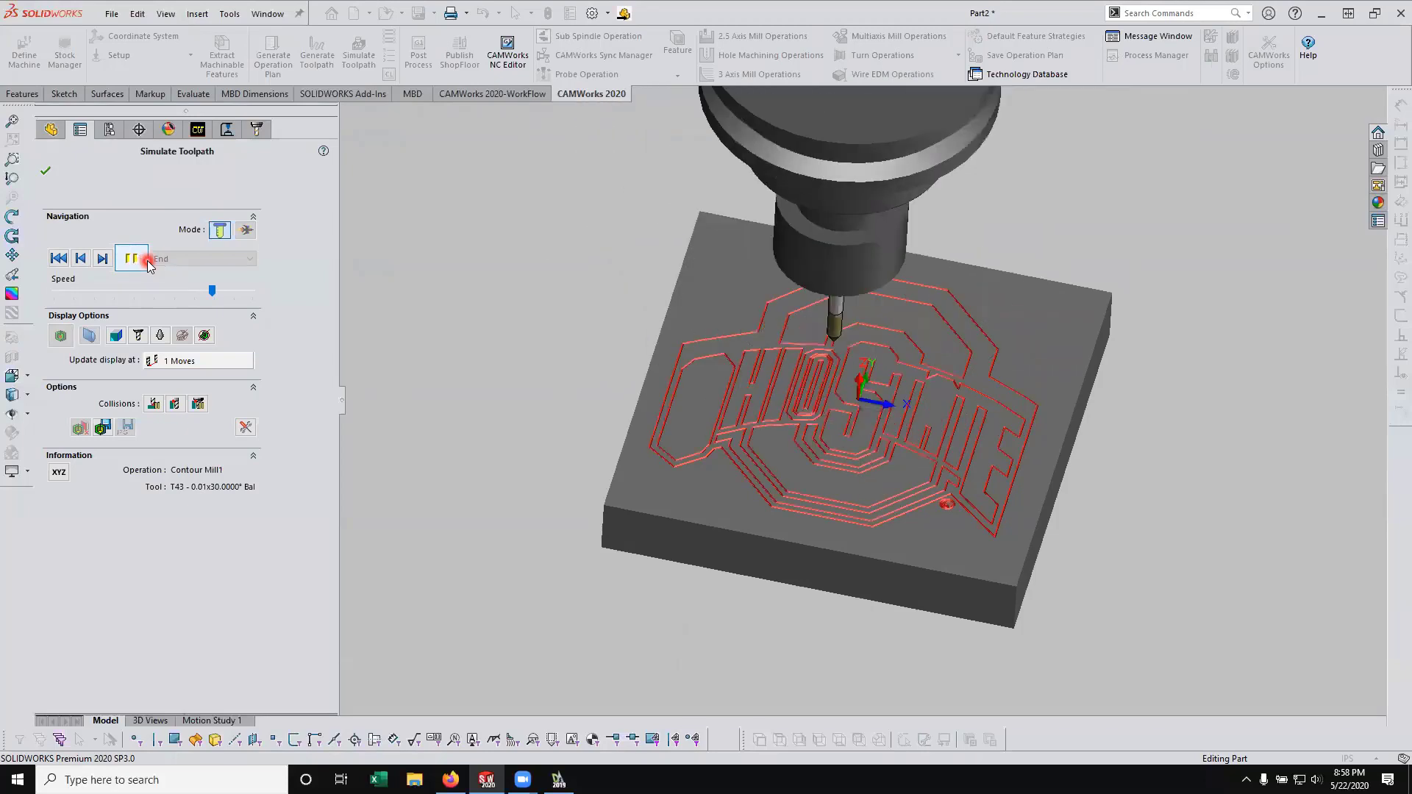
pyautogui.click(131, 259)
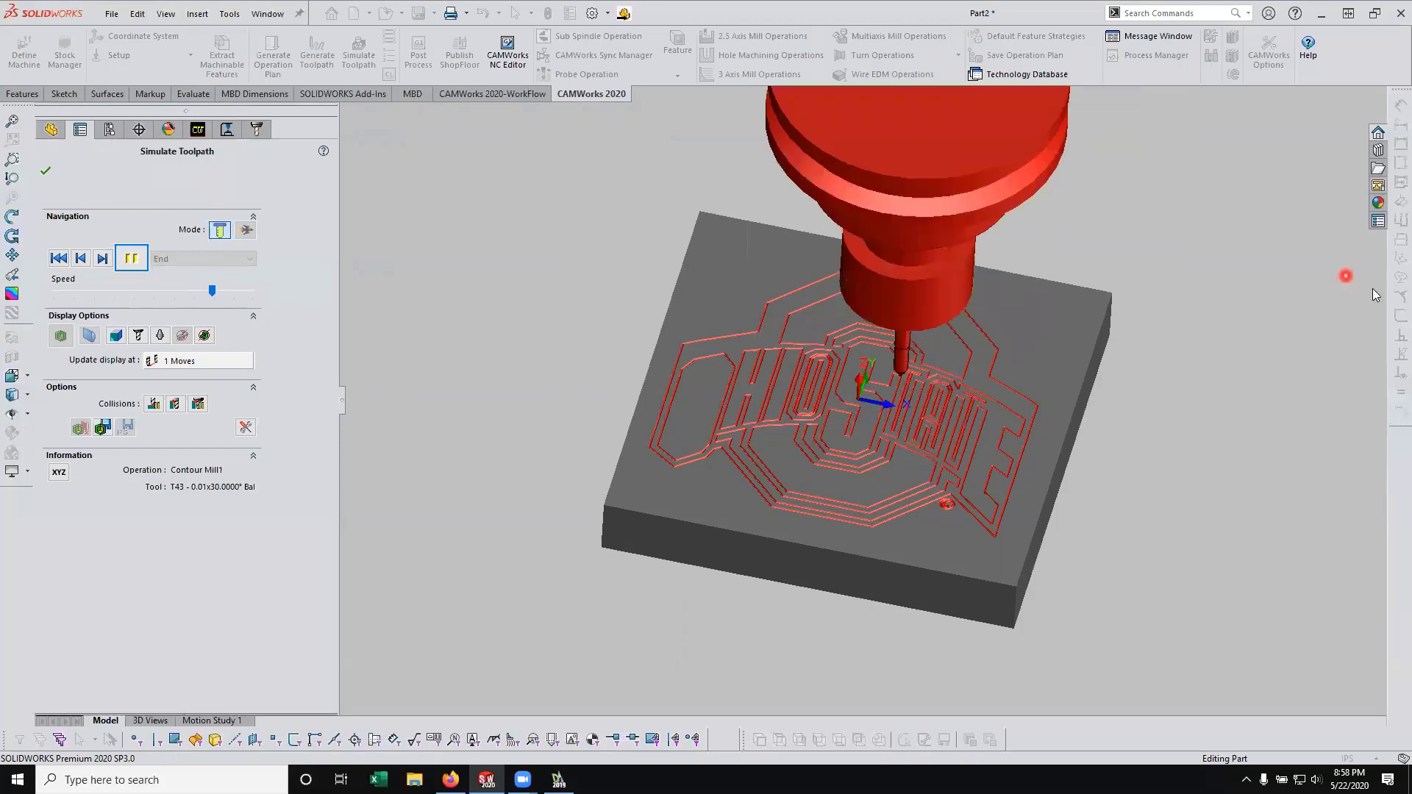